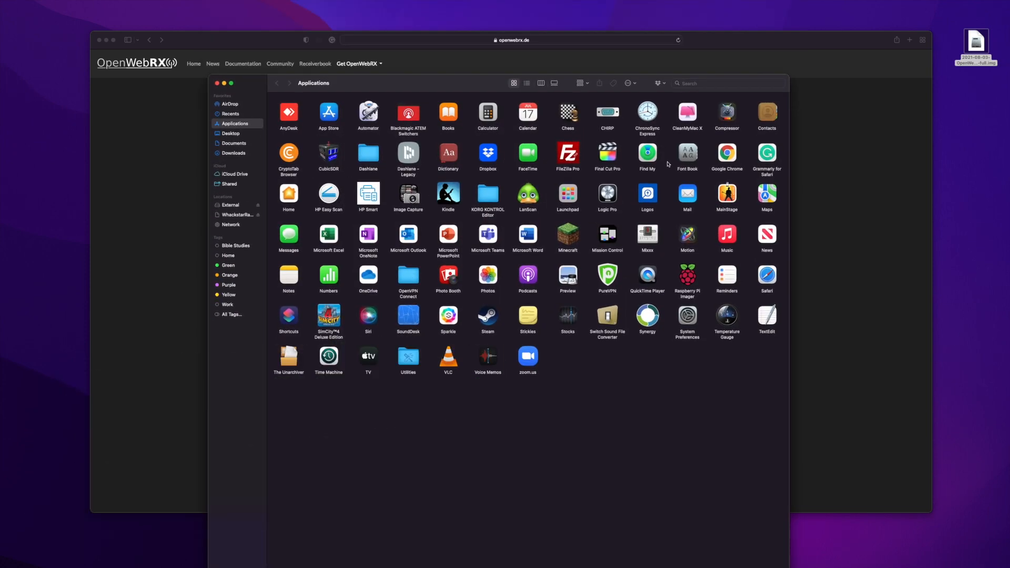
Launch Raspberry Pi Imager from the Applications folder.
{"action": "left_click", "coordinate": [687, 275]}
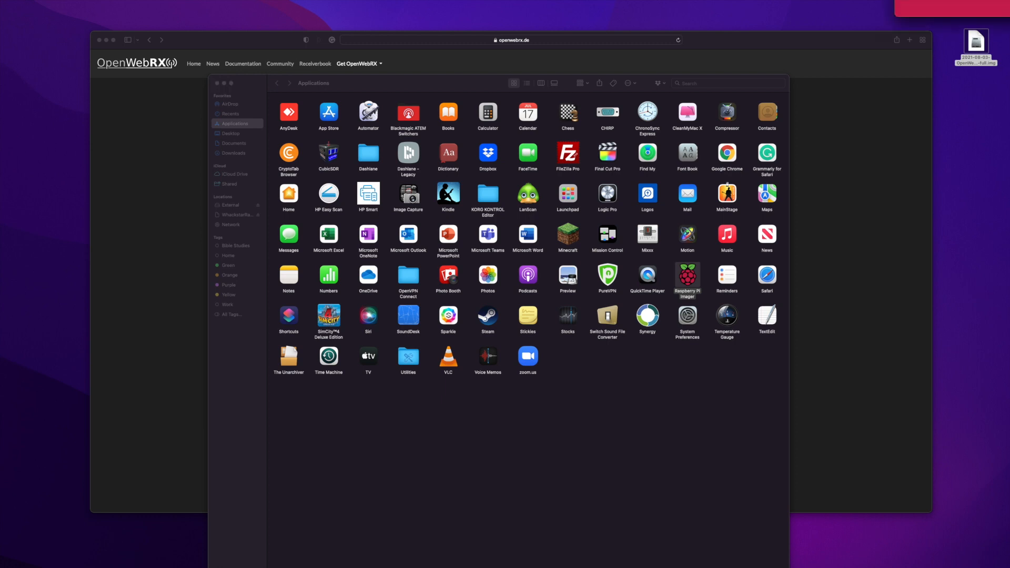
{"action": "double_click", "coordinate": [687, 274]}
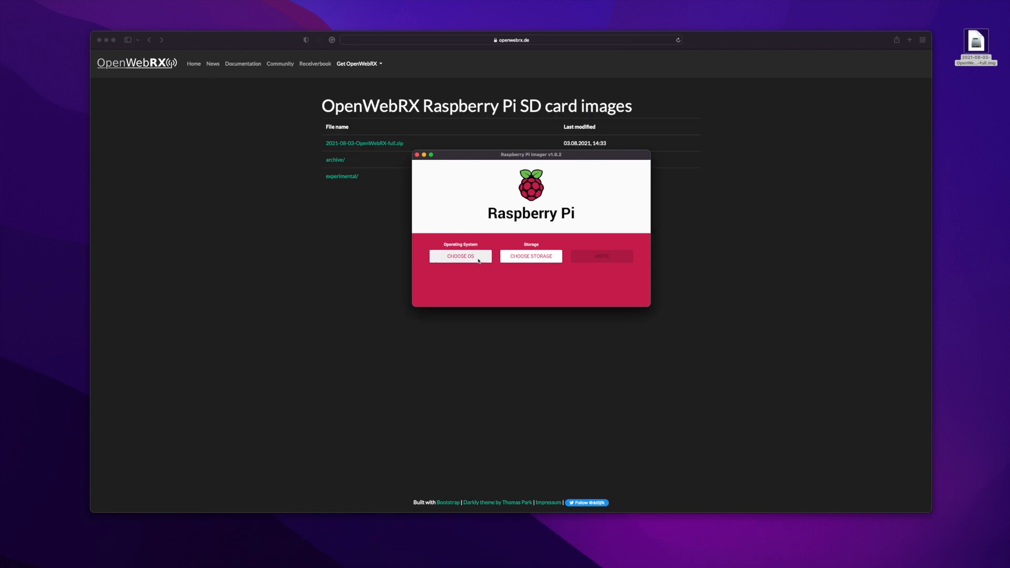
Choose Use custom and select the OpenWebRX .img file from the Desktop as the operating system.
{"action": "left_click", "coordinate": [459, 256]}
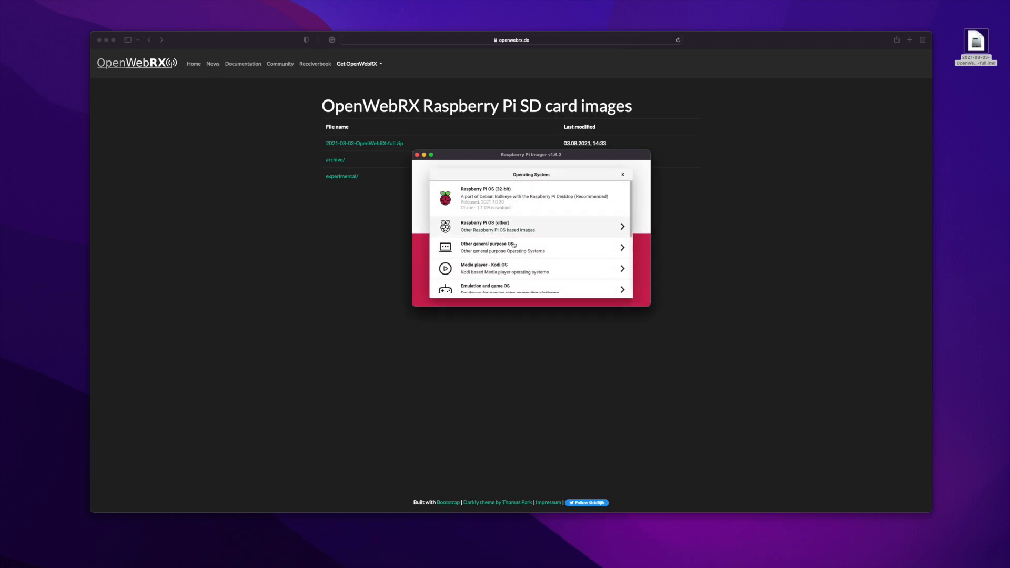
{"action": "scroll", "scroll_direction": "down", "scroll_amount": 3}
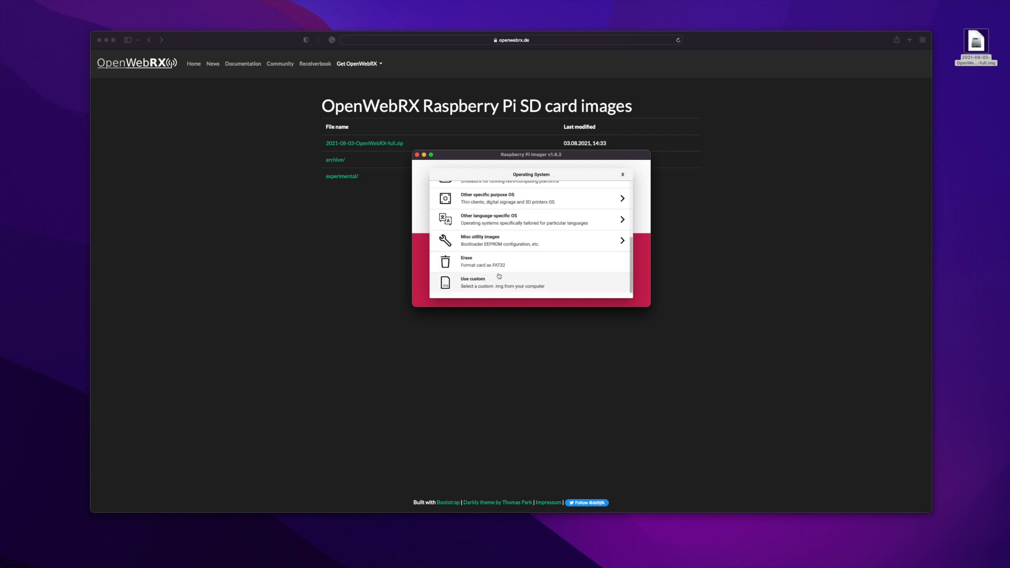
{"action": "mouse_move", "coordinate": [501, 291]}
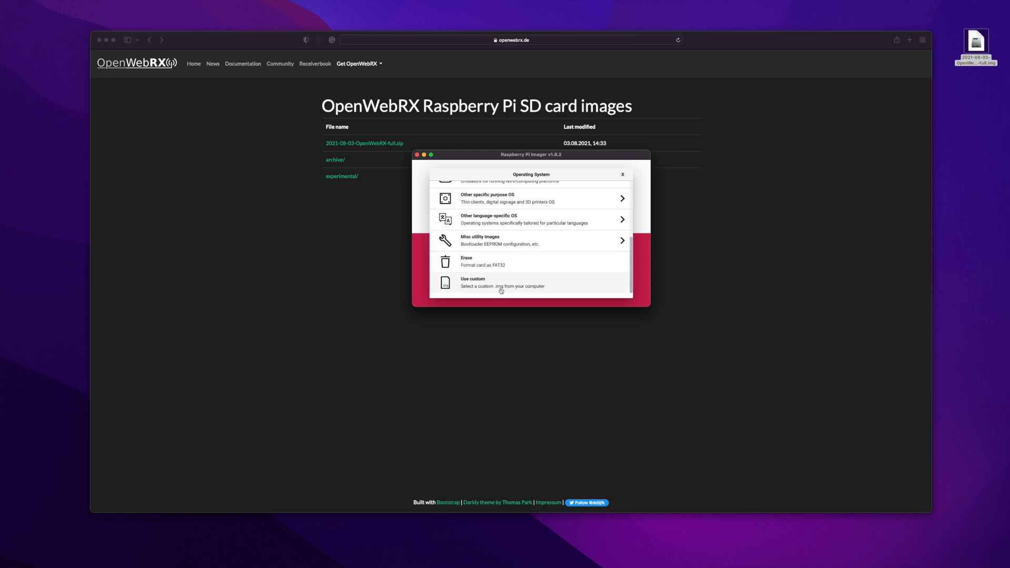
{"action": "left_click", "coordinate": [503, 282]}
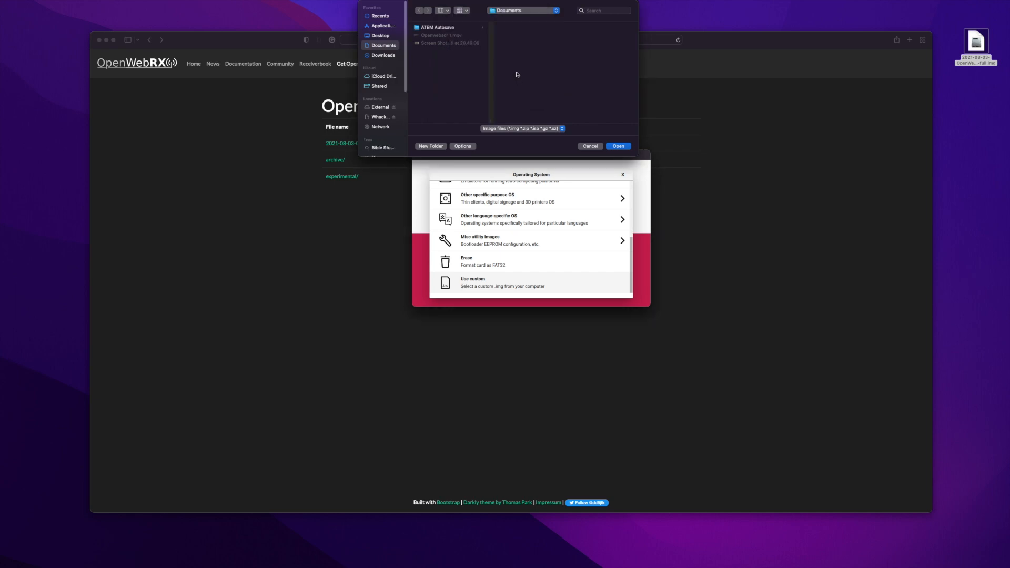
{"action": "mouse_move", "coordinate": [432, 41]}
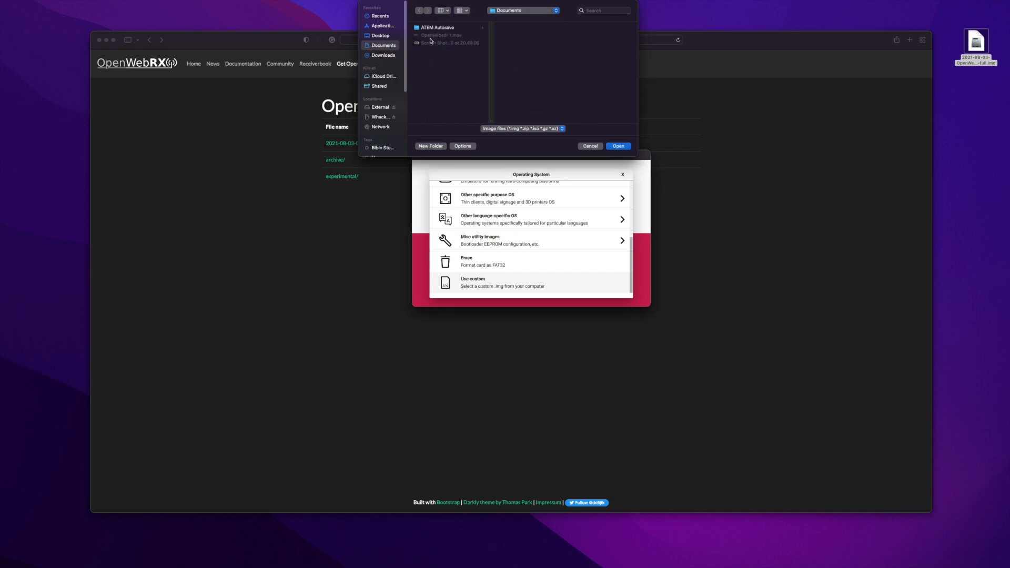
{"action": "left_click", "coordinate": [380, 34]}
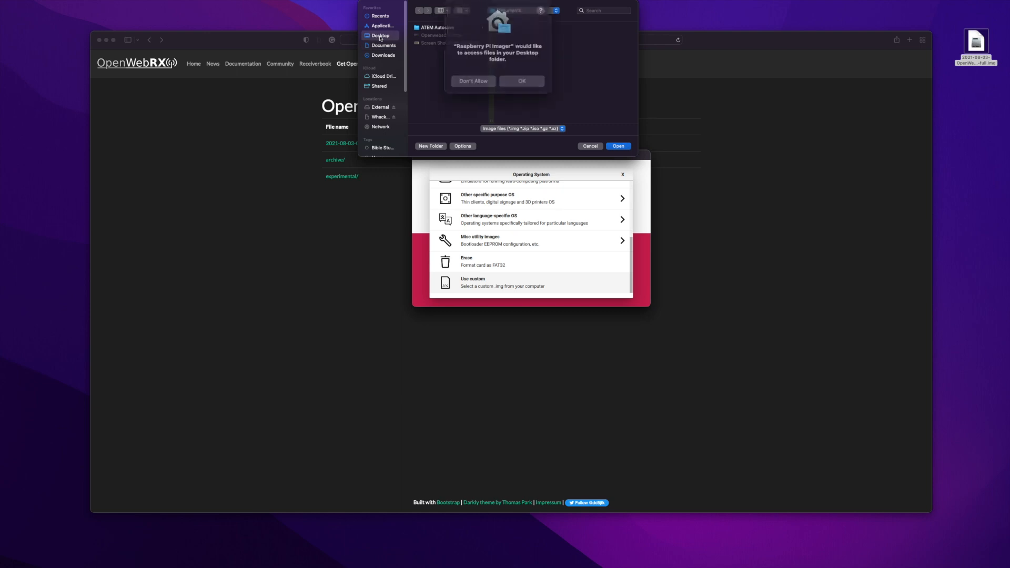
{"action": "left_click", "coordinate": [521, 81]}
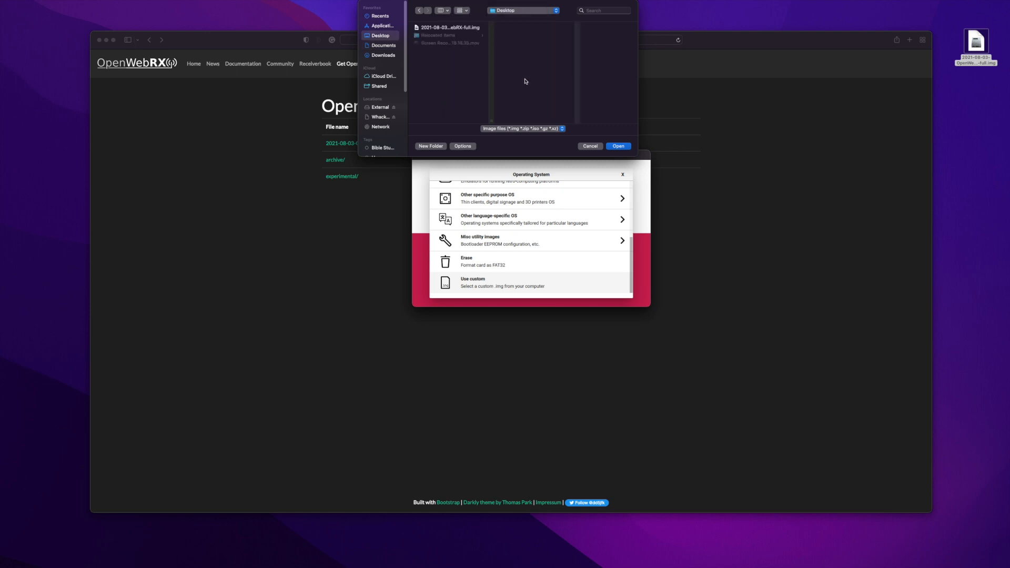
{"action": "left_click", "coordinate": [449, 27]}
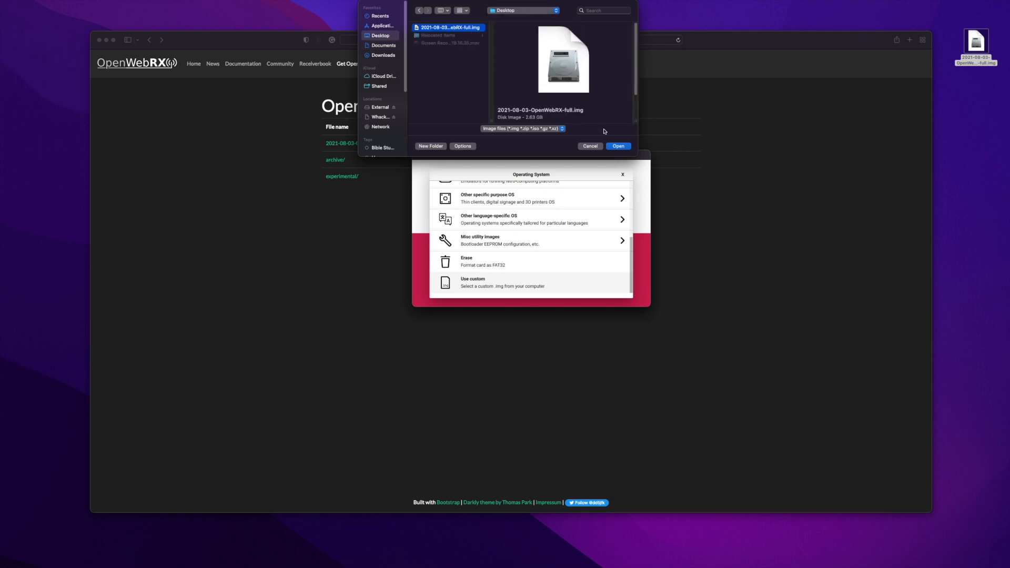
{"action": "left_click", "coordinate": [618, 146]}
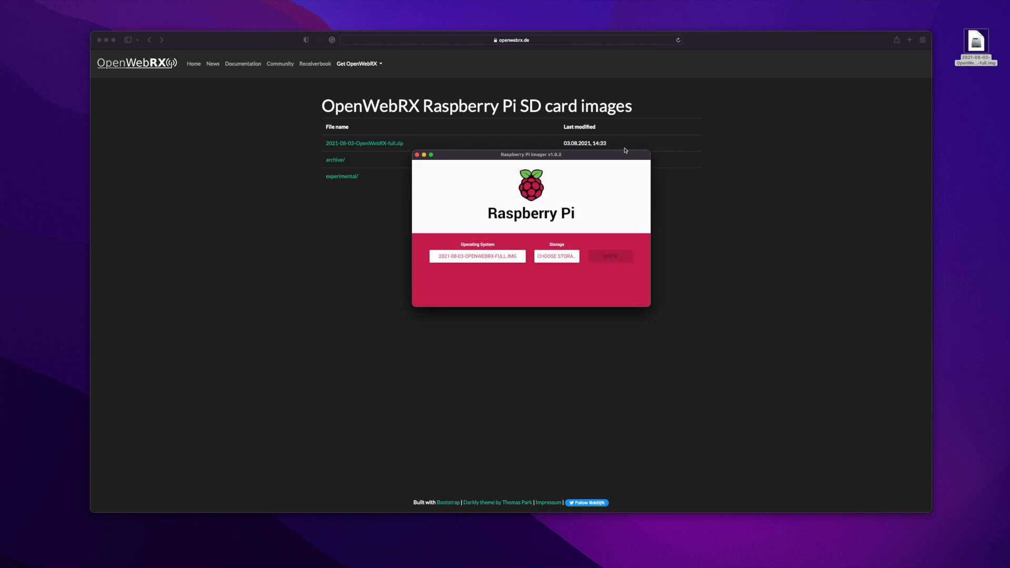
Select the 15.9 GB Generic Mass-Storage card, write the image to it confirming erasure, and dismiss the success notice.
{"action": "left_click", "coordinate": [556, 255]}
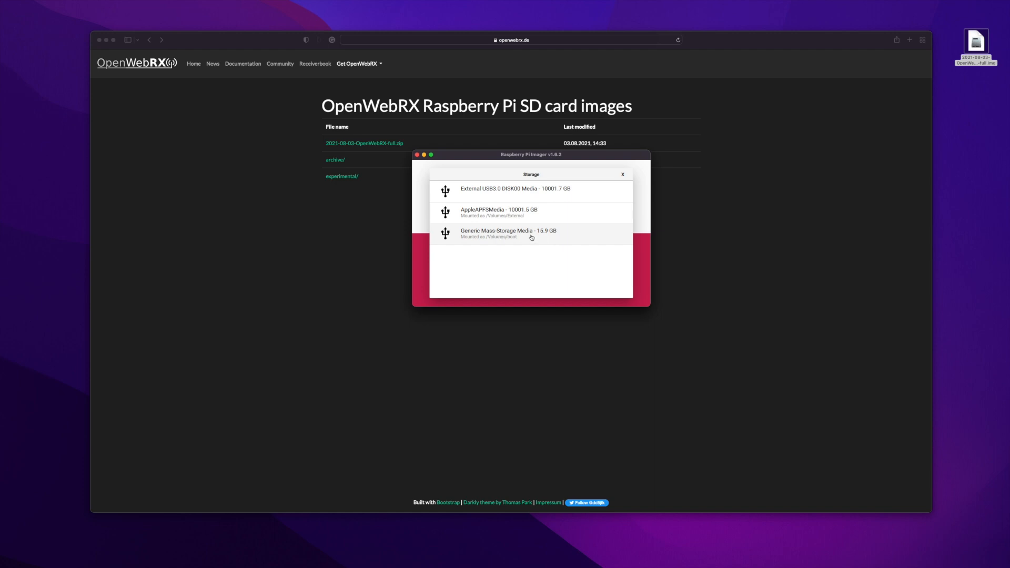
{"action": "left_click", "coordinate": [508, 233]}
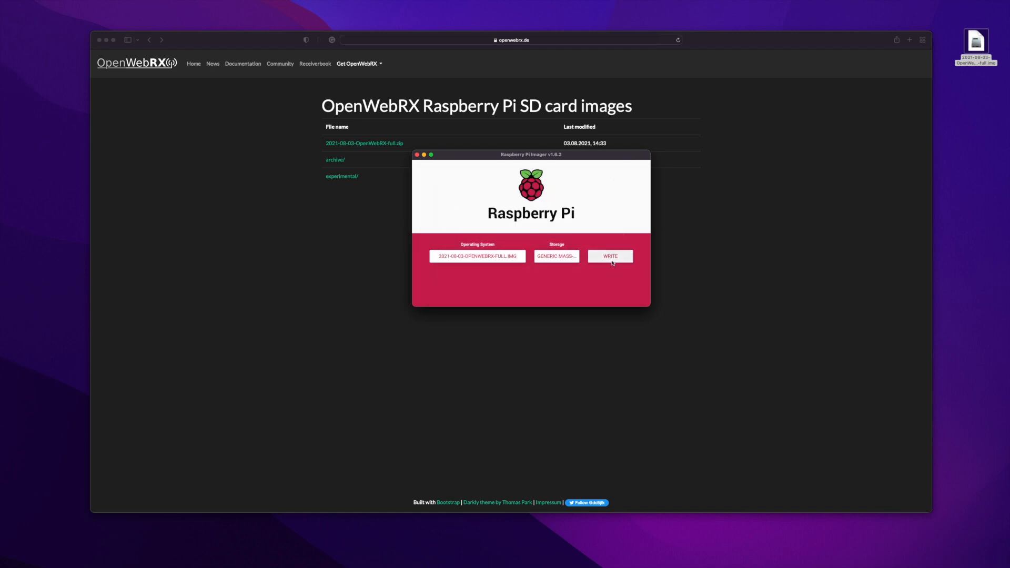
{"action": "left_click", "coordinate": [609, 256]}
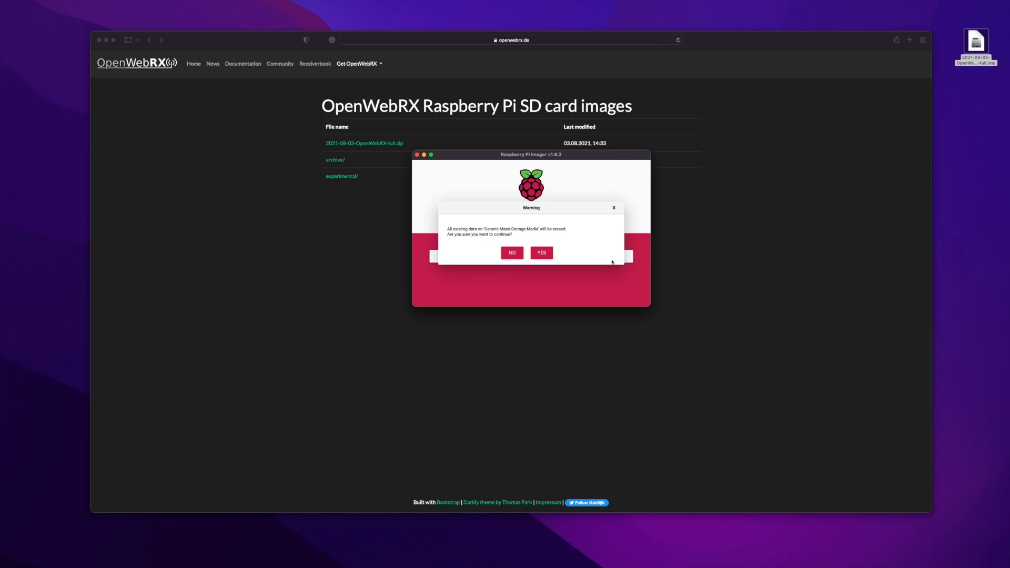
{"action": "mouse_move", "coordinate": [543, 262]}
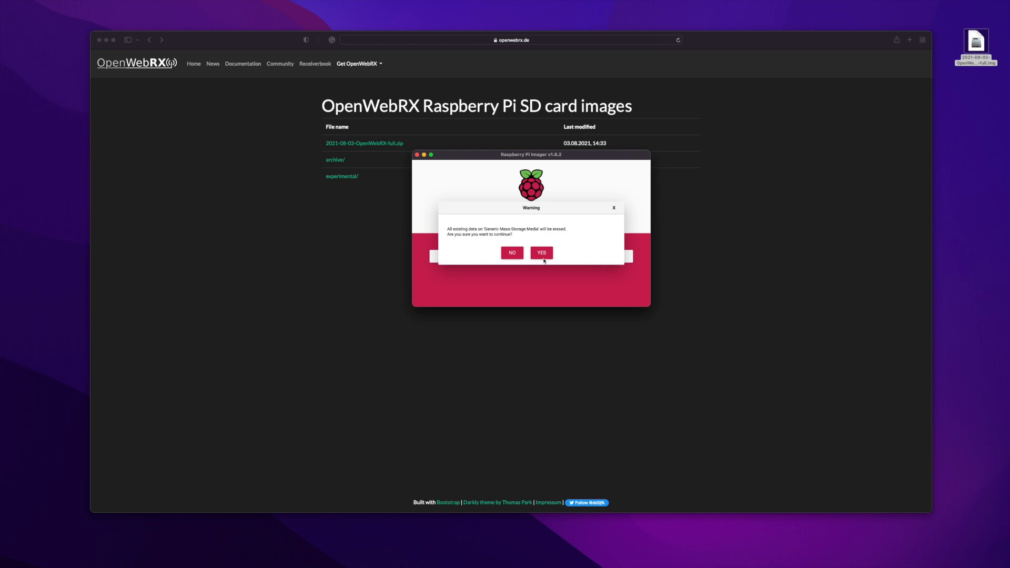
{"action": "left_click", "coordinate": [541, 252]}
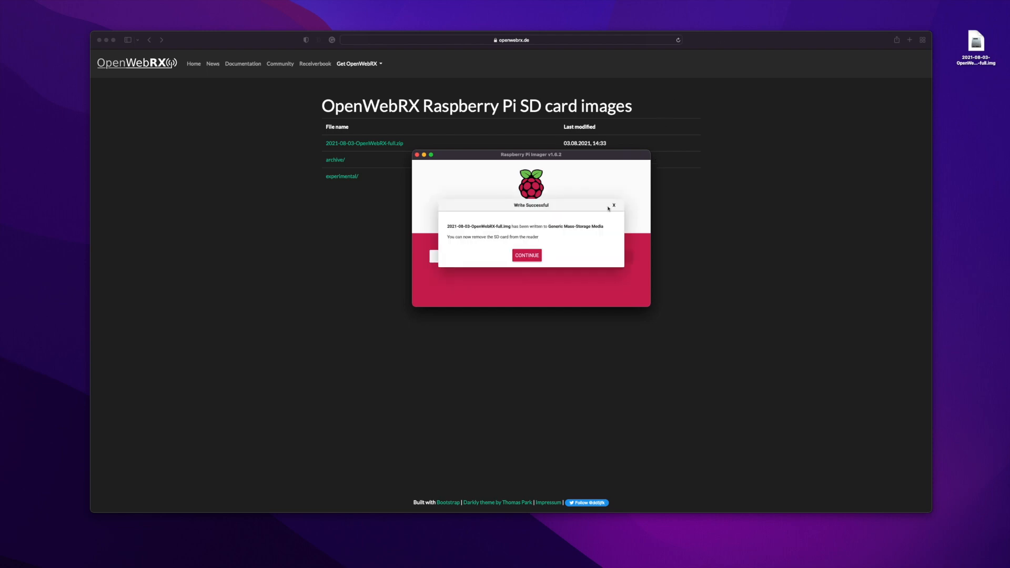
{"action": "left_click", "coordinate": [526, 255]}
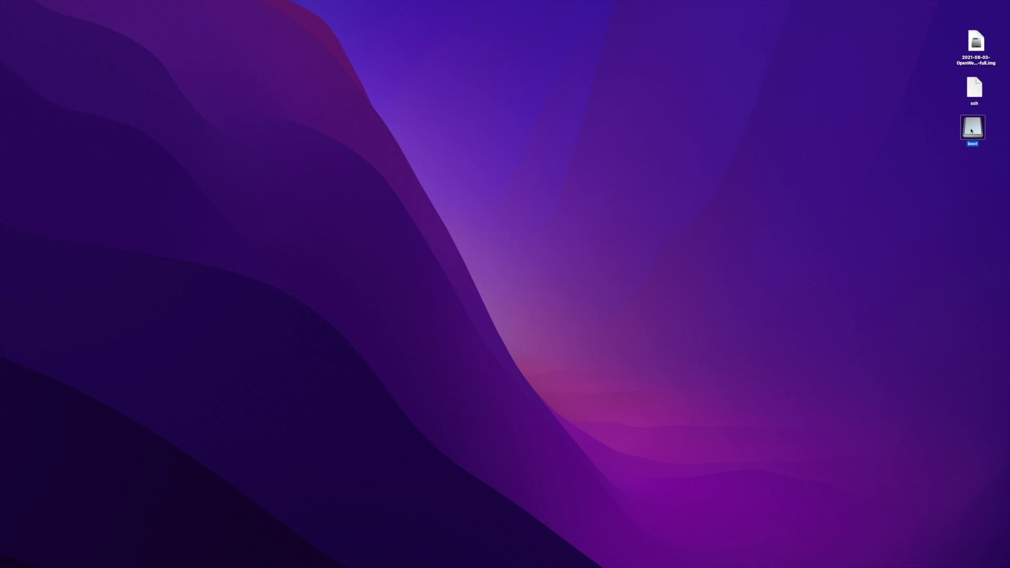
Copy the ssh file from the Desktop onto the card's boot volume and eject it.
{"action": "double_click", "coordinate": [973, 127]}
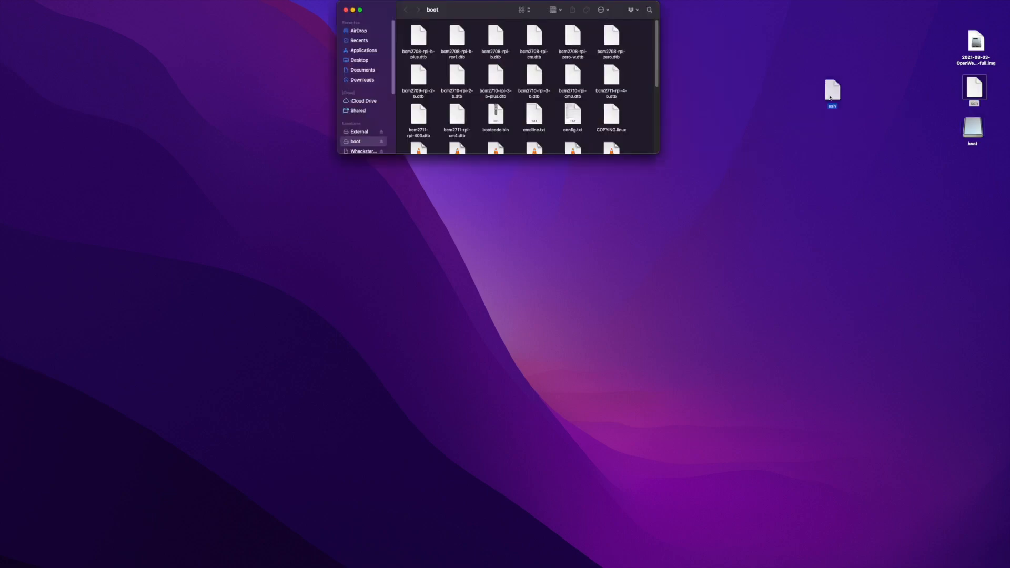
{"action": "left_click_drag", "start_coordinate": [832, 94], "coordinate": [643, 102]}
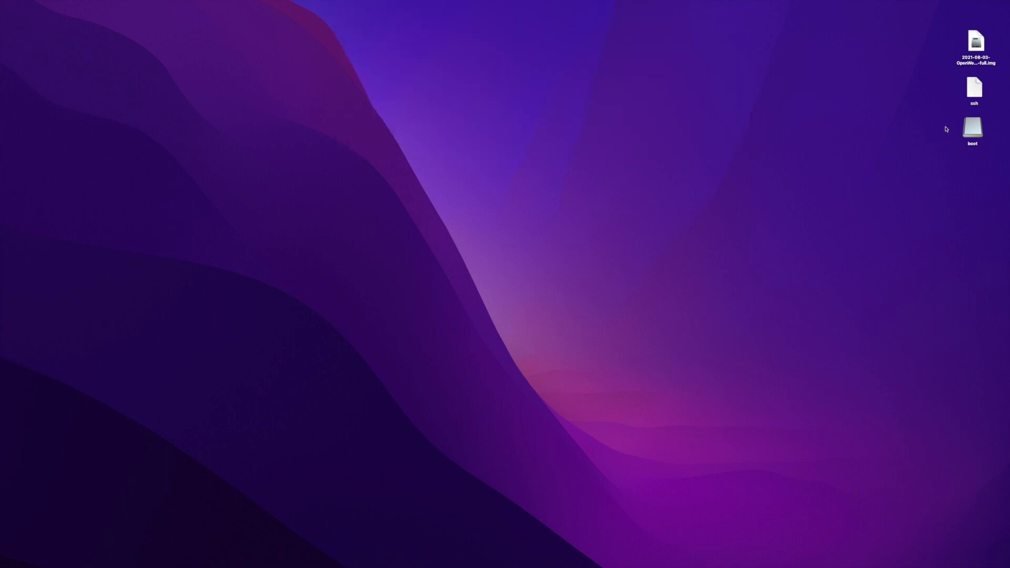
{"action": "right_click", "coordinate": [972, 128]}
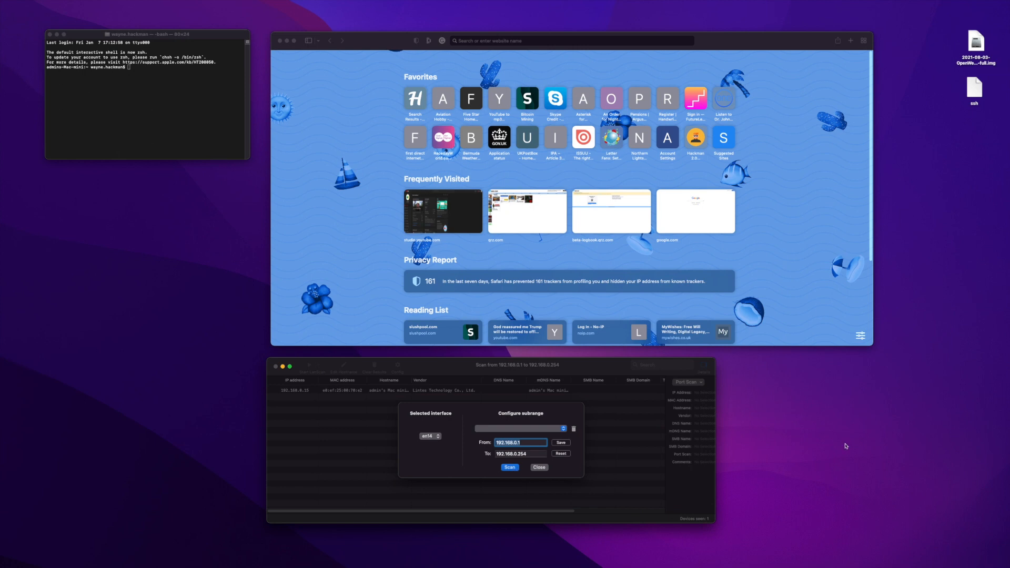
{"action": "mouse_move", "coordinate": [508, 394]}
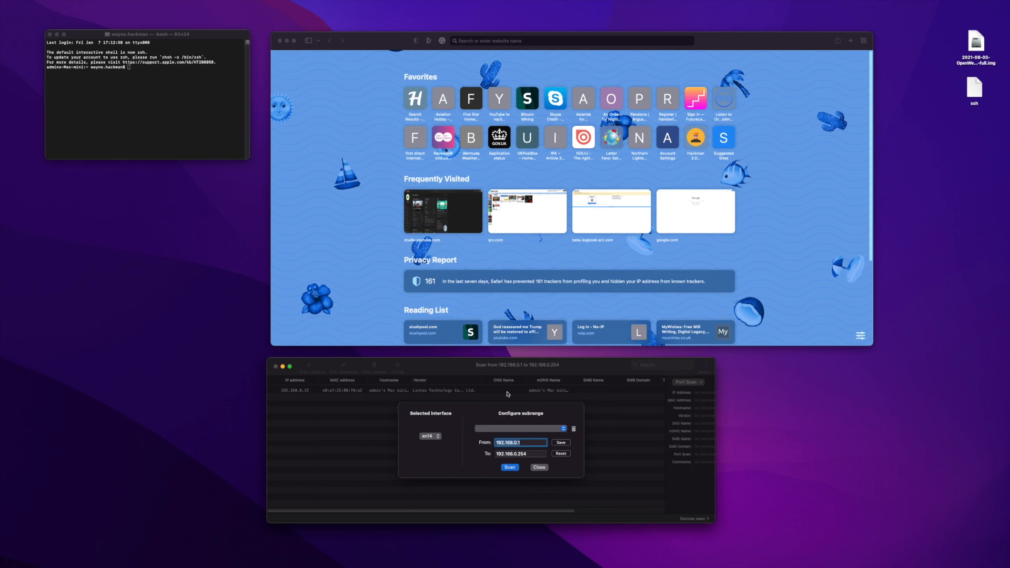
Start the scan of 192.168.0.1–192.168.0.254 to list the network's devices.
{"action": "left_click", "coordinate": [539, 467]}
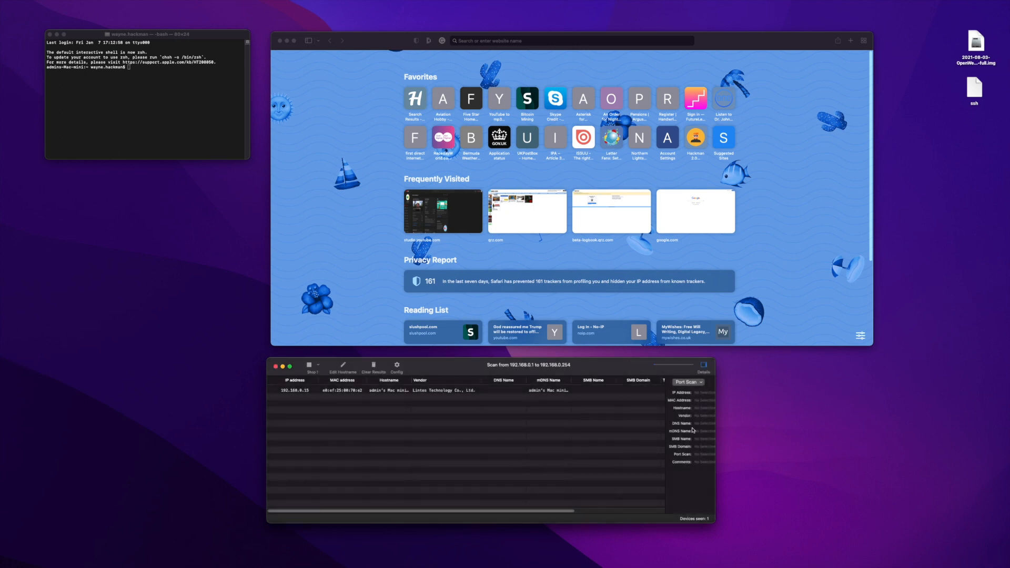
{"action": "left_click", "coordinate": [309, 365]}
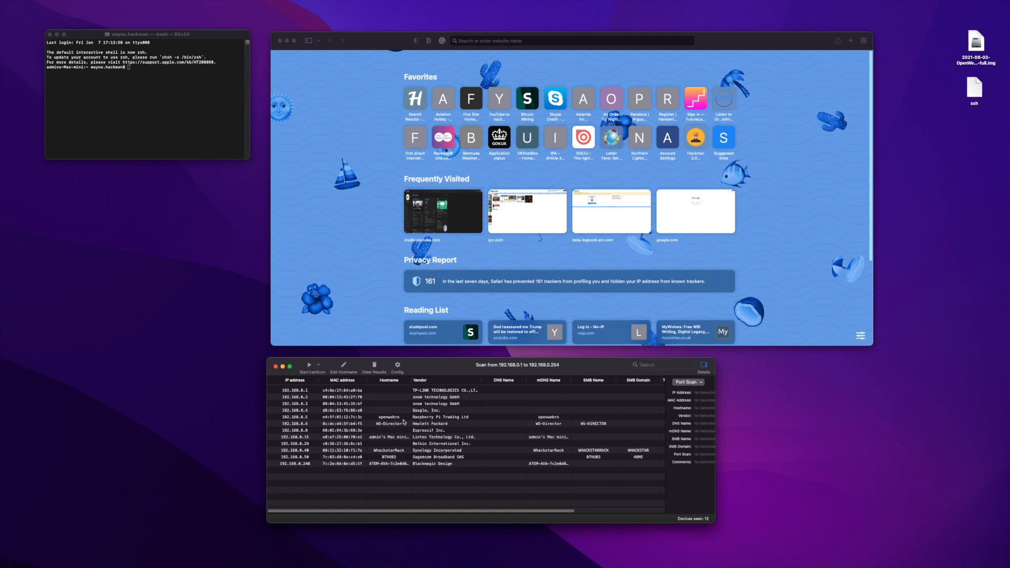
{"action": "mouse_move", "coordinate": [465, 419]}
{"action": "type", "text": "ssh pi@1"}
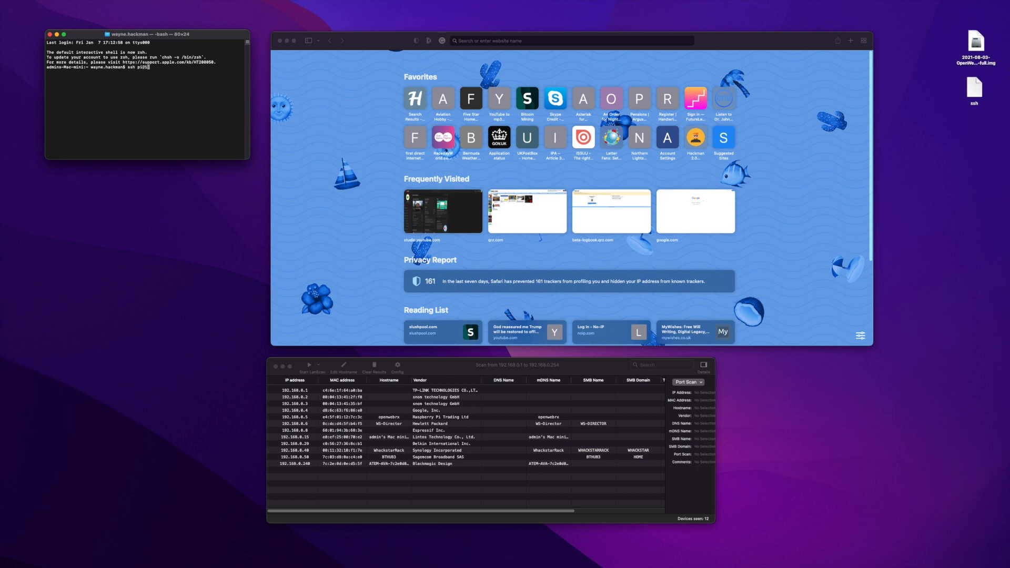
{"action": "type", "text": "92.168.0.5"}
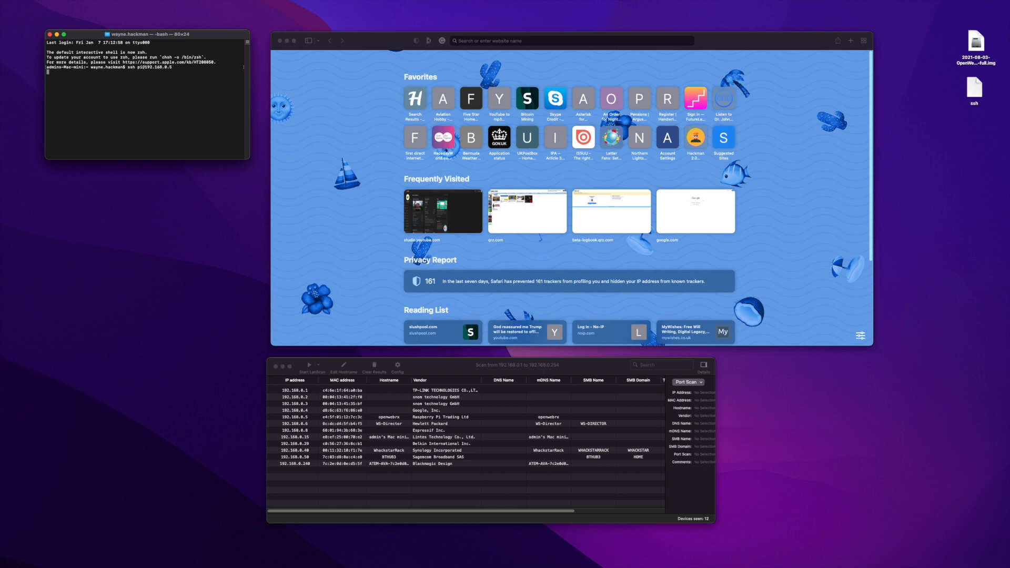
{"action": "key", "text": "Return"}
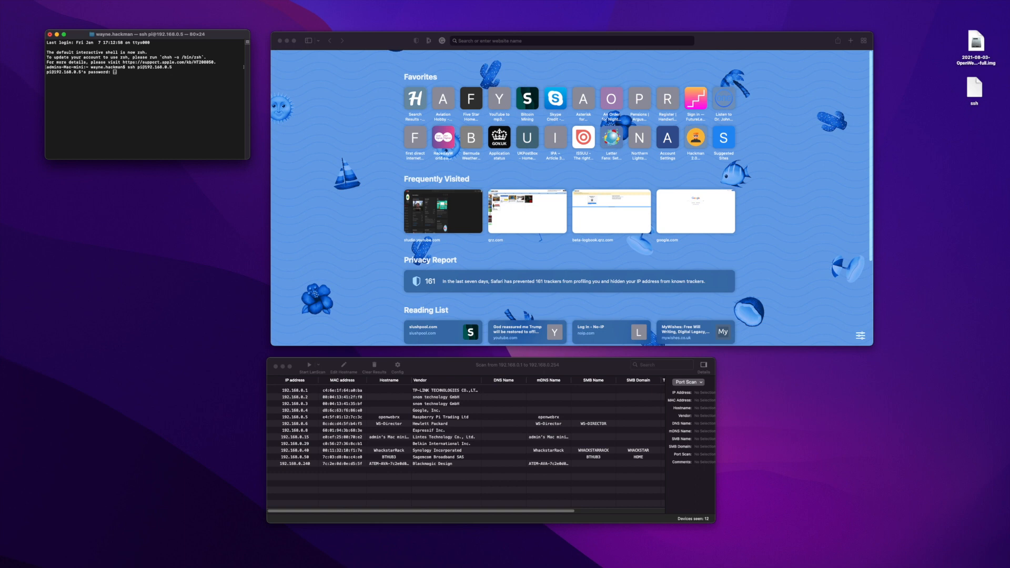
{"action": "key", "text": "Return"}
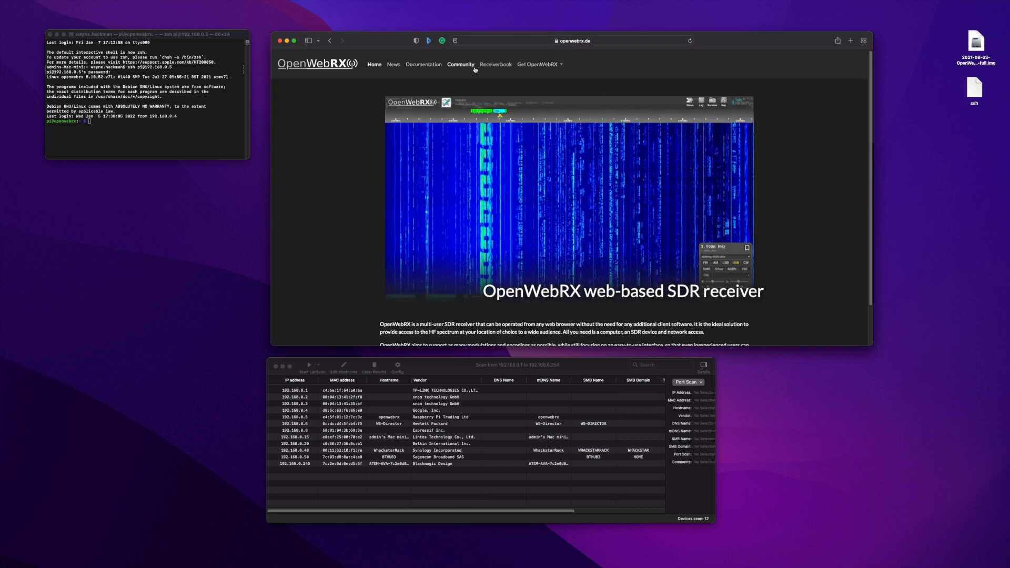
From openwebrx.de's Community link, reach the GitHub wiki's User Management page.
{"action": "left_click", "coordinate": [460, 64]}
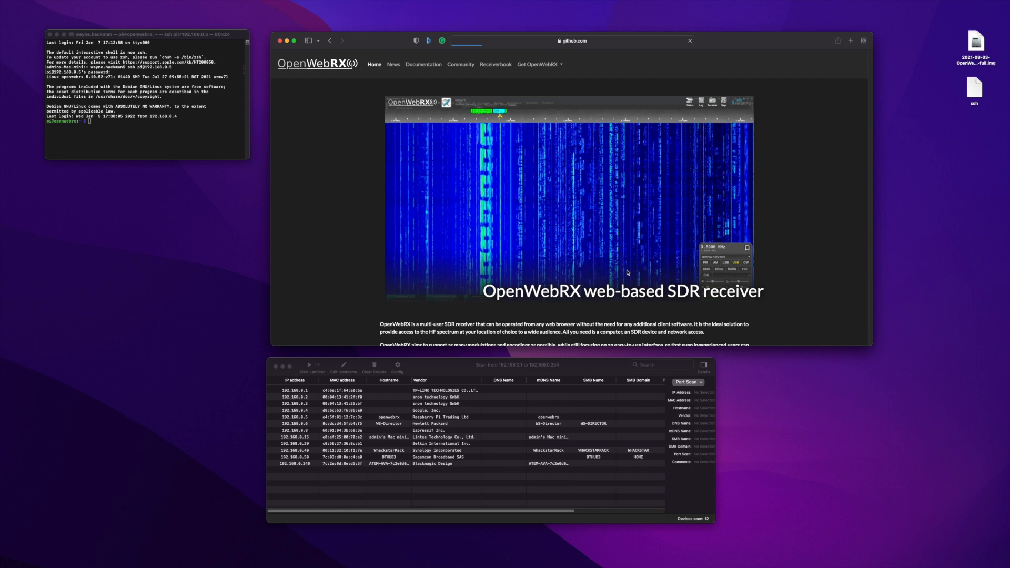
{"action": "scroll", "scroll_direction": "down", "scroll_amount": 3}
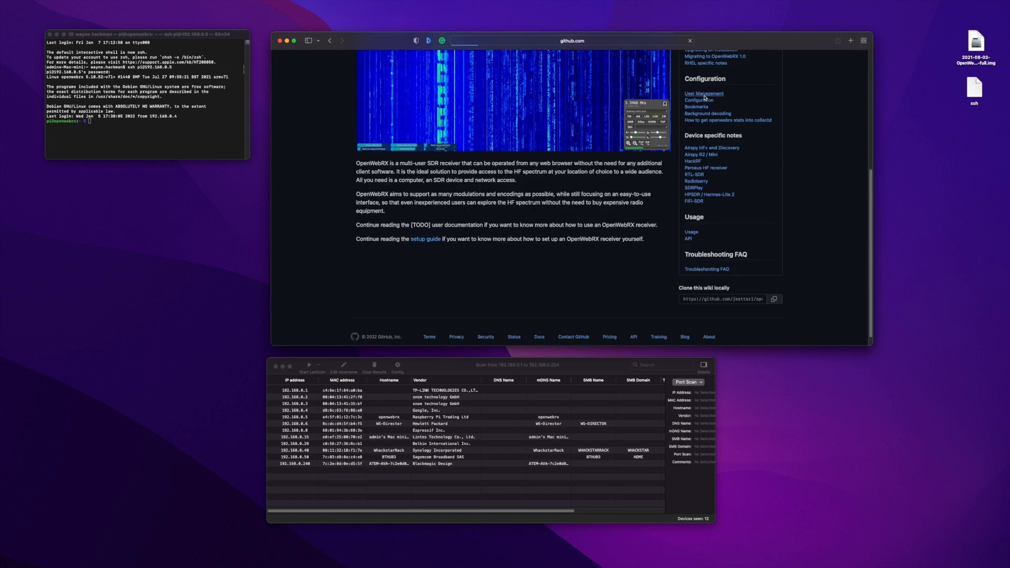
{"action": "left_click", "coordinate": [704, 94]}
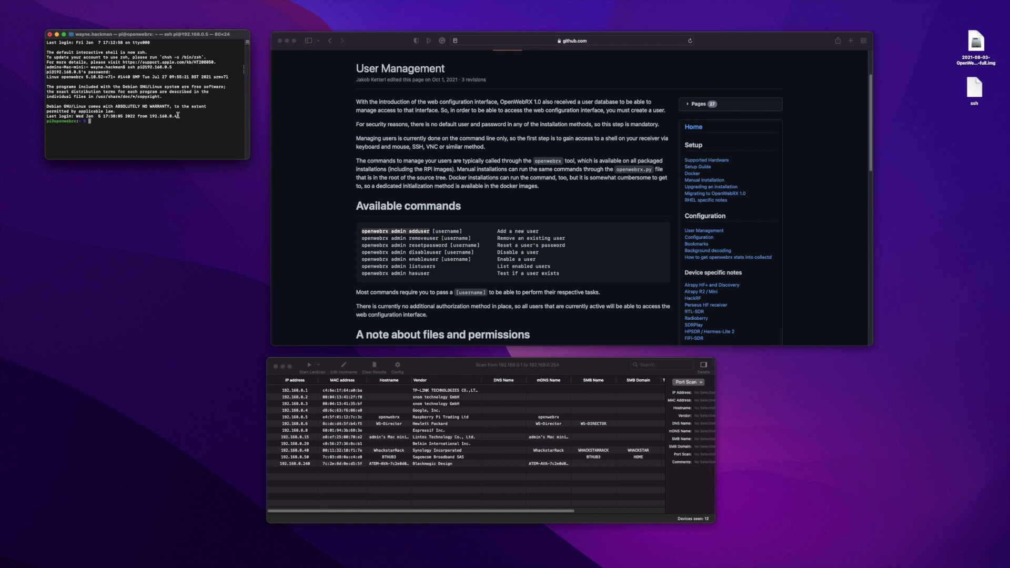
Run 'sudo openwebrx admin adduser radio' and set and confirm its password.
{"action": "type", "text": "sudo openwebrx admin adduser"}
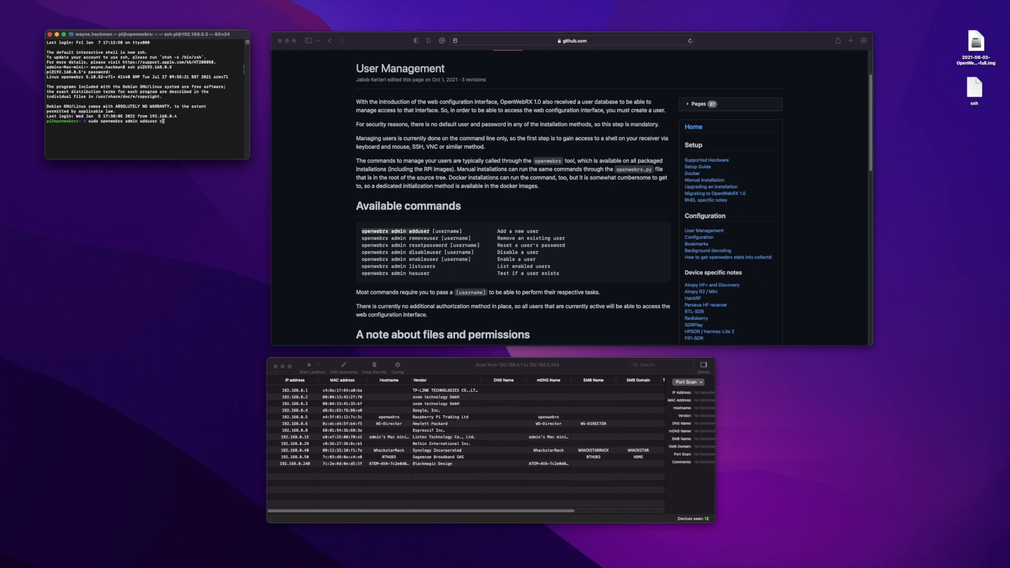
{"action": "type", "text": "radio"}
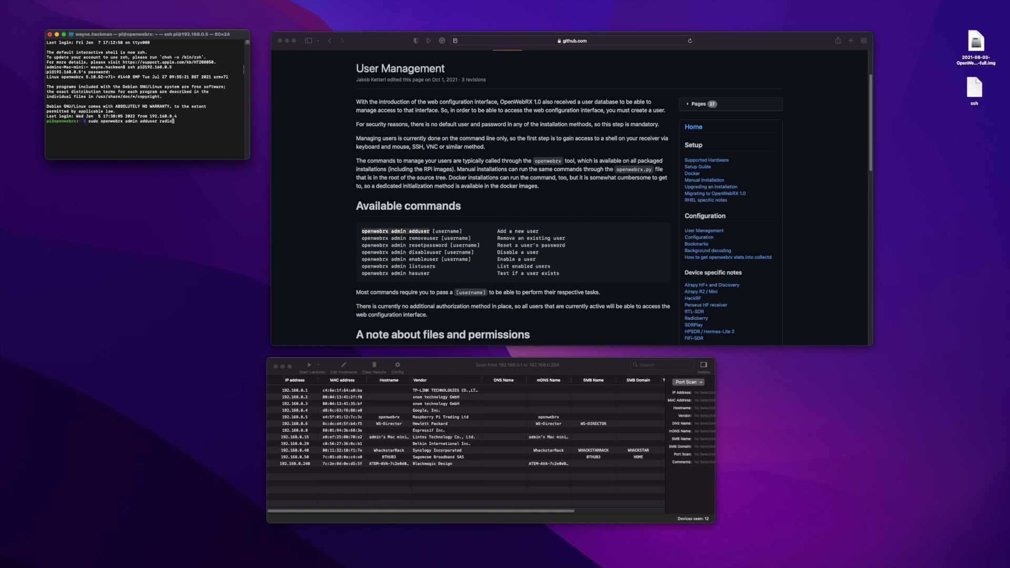
{"action": "key", "text": "Return"}
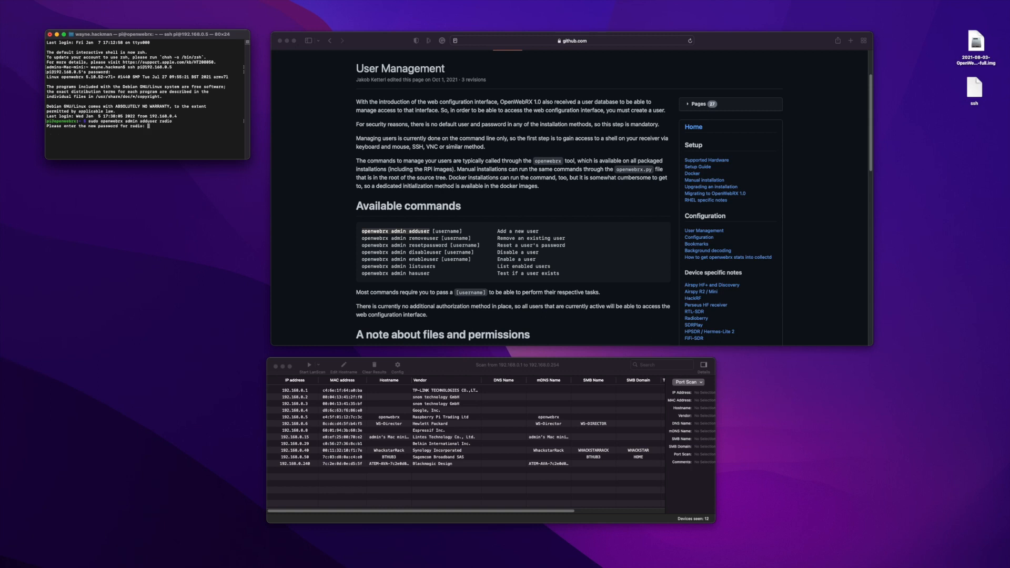
{"action": "key", "text": "Enter"}
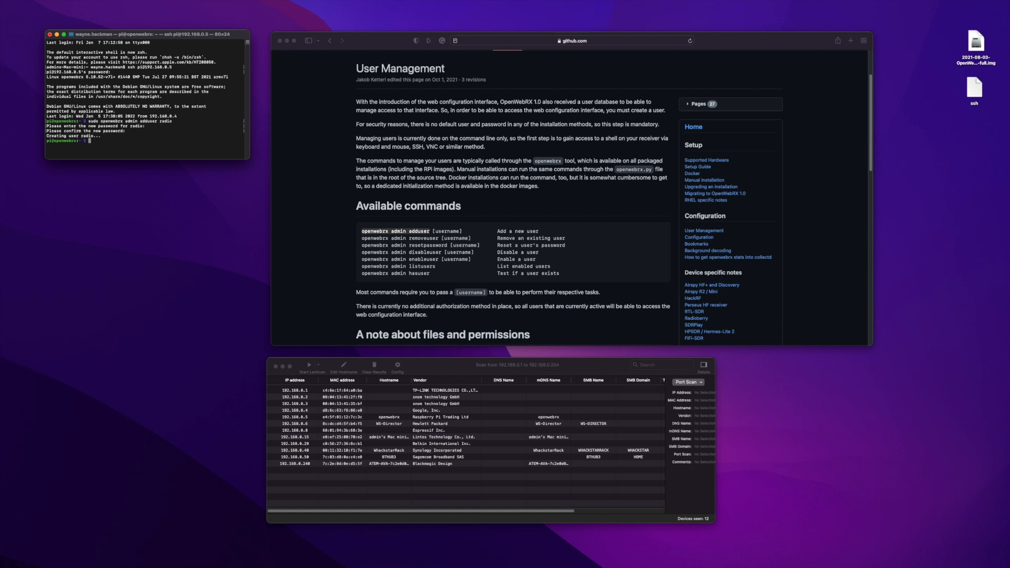
{"action": "left_click", "coordinate": [571, 41]}
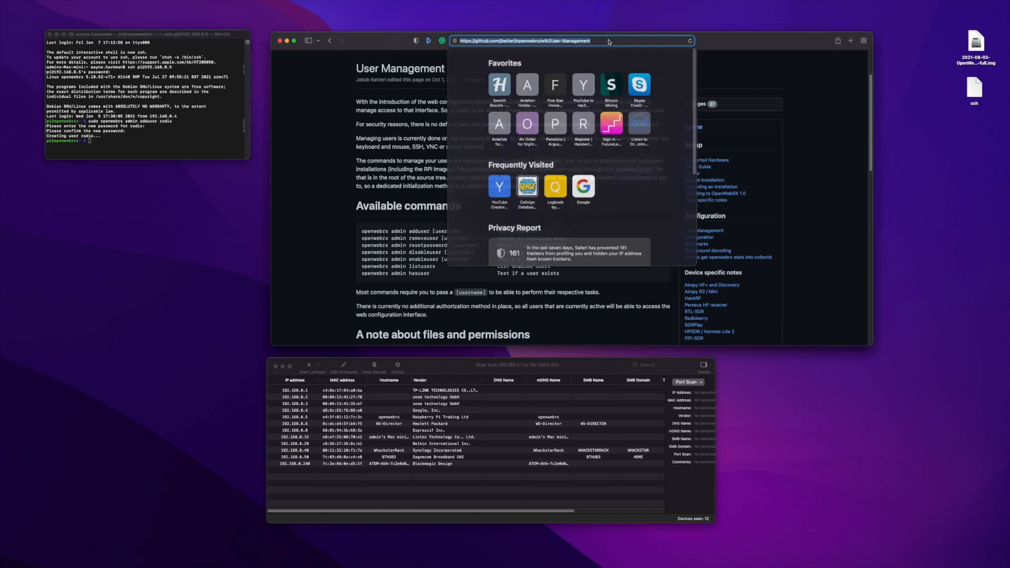
Load the OpenWebRX receiver page at 192.168.0.5 in Safari.
{"action": "type", "text": "192.168.0.40:5001"}
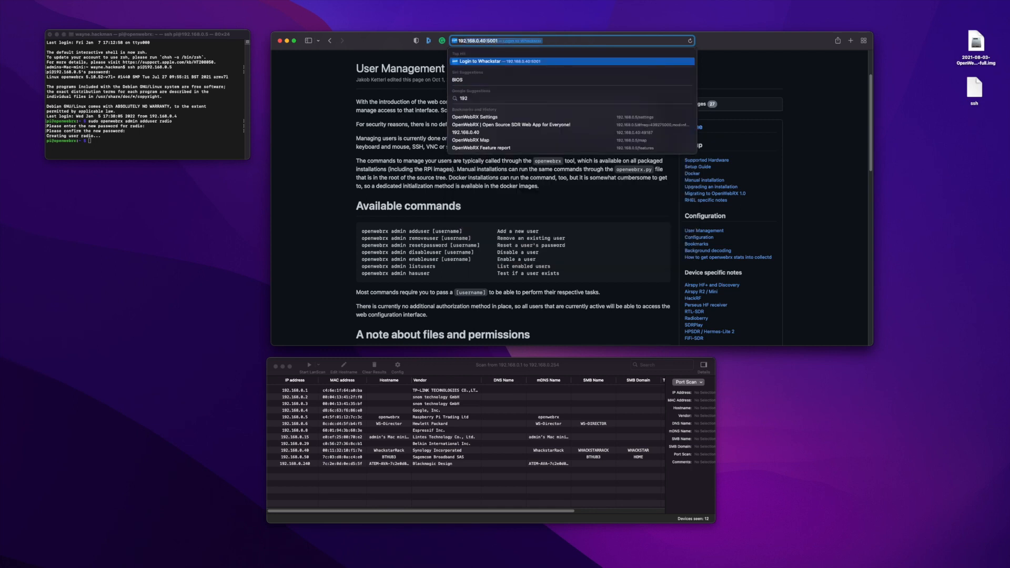
{"action": "type", "text": "192.1"}
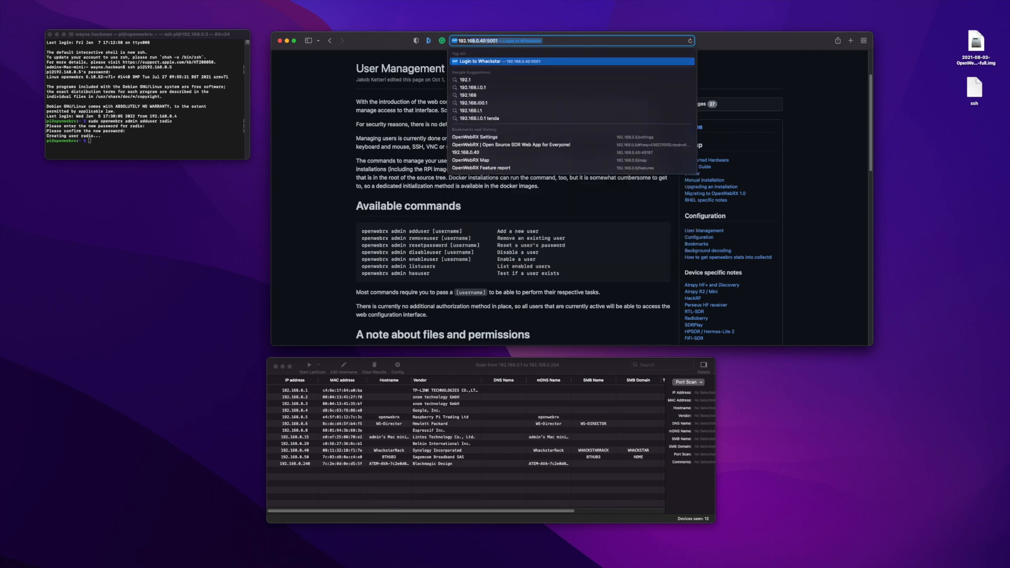
{"action": "type", "text": "192.168.0.5"}
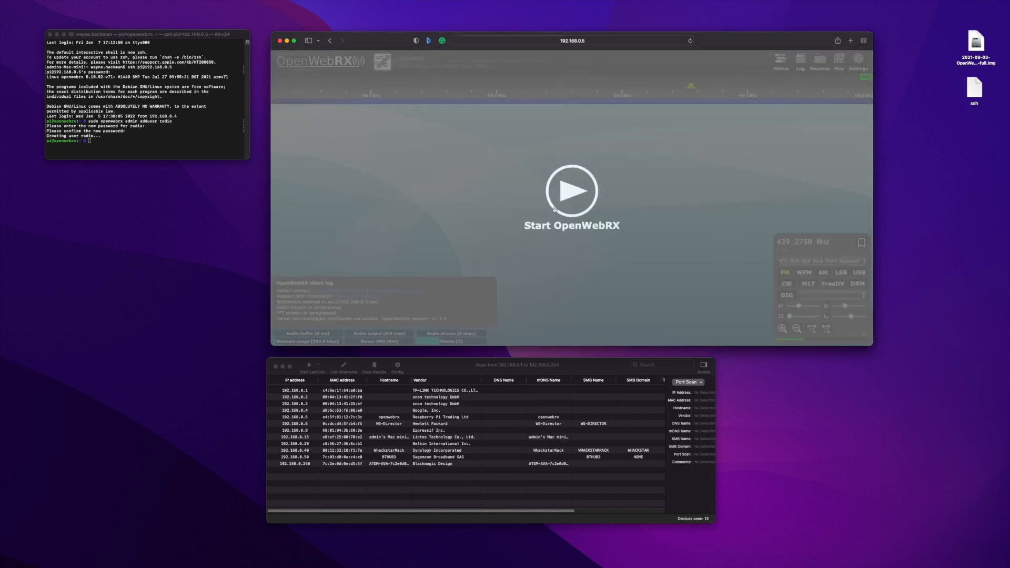
{"action": "left_click", "coordinate": [571, 189]}
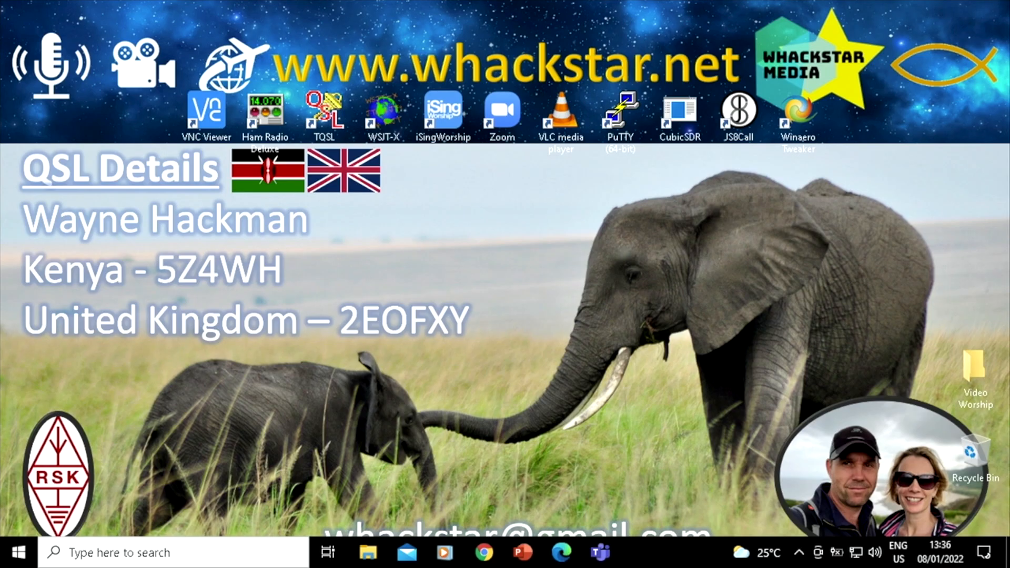
{"action": "mouse_move", "coordinate": [18, 359]}
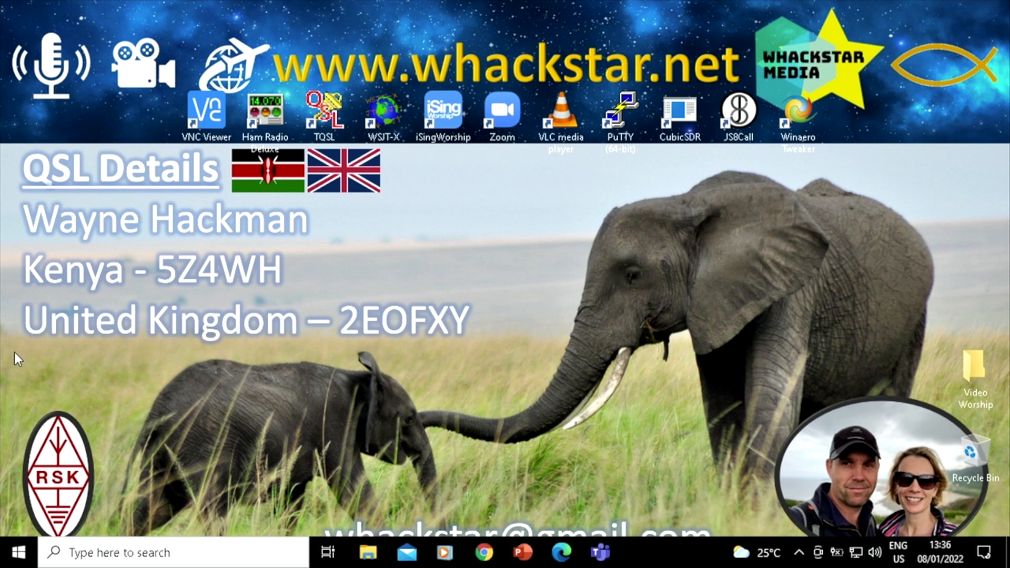
{"action": "mouse_move", "coordinate": [881, 242]}
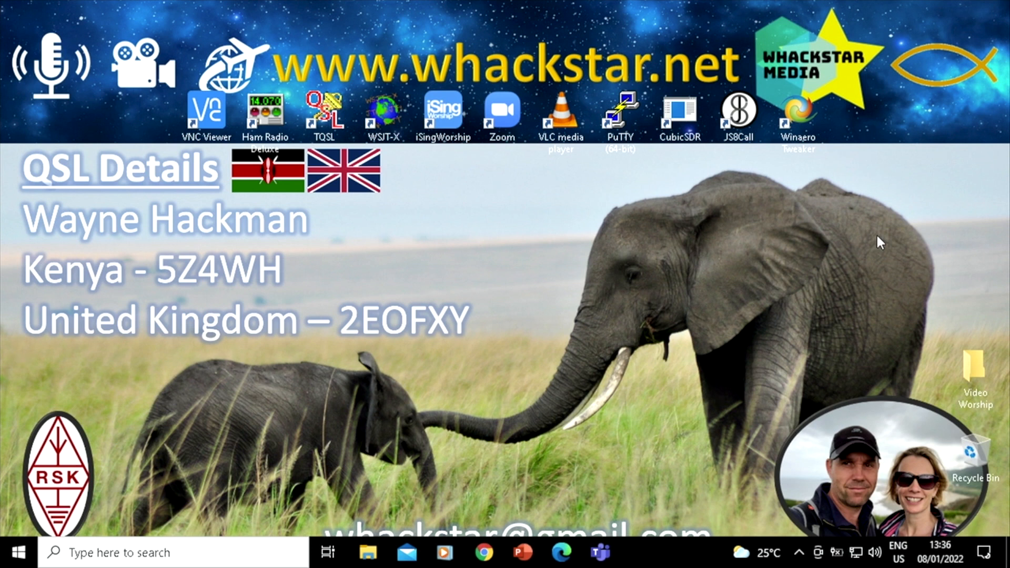
{"action": "mouse_move", "coordinate": [907, 262]}
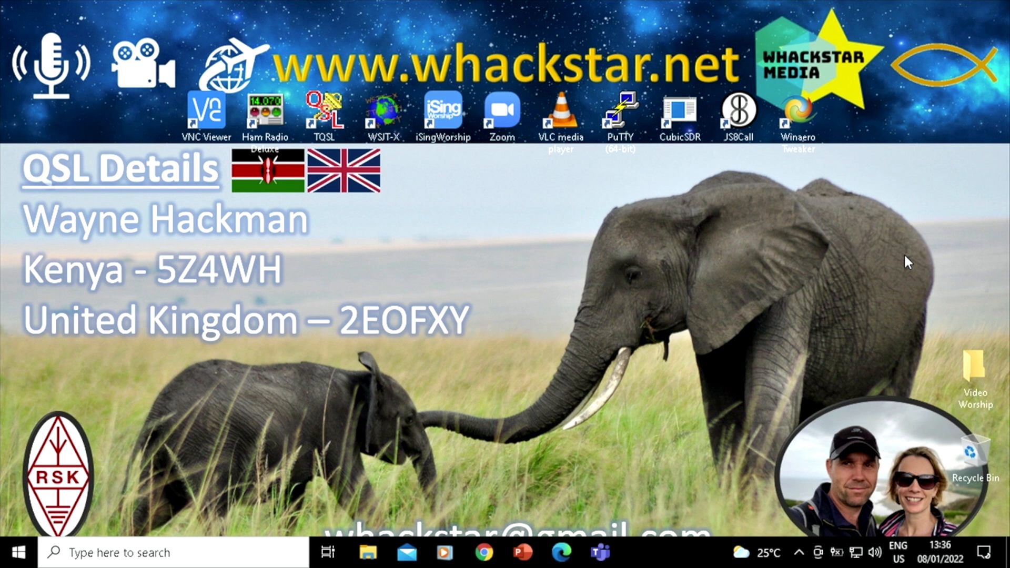
{"action": "mouse_move", "coordinate": [12, 126]}
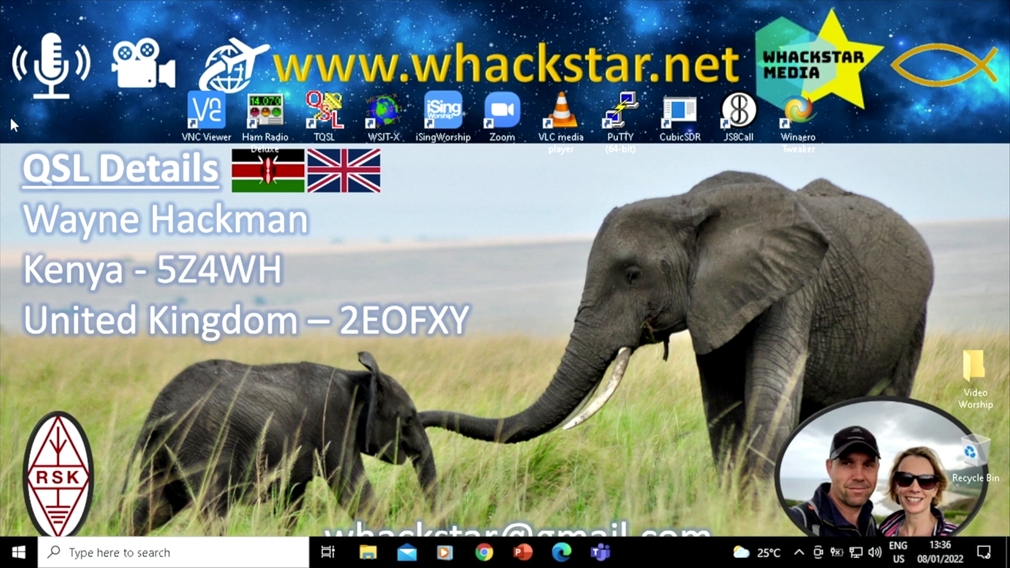
{"action": "mouse_move", "coordinate": [828, 374]}
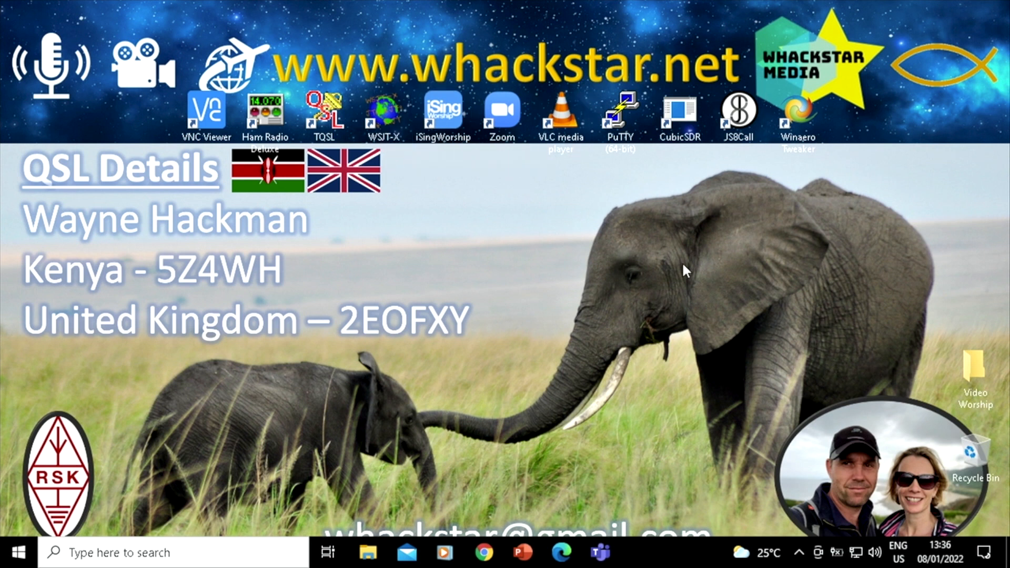
{"action": "mouse_move", "coordinate": [649, 286]}
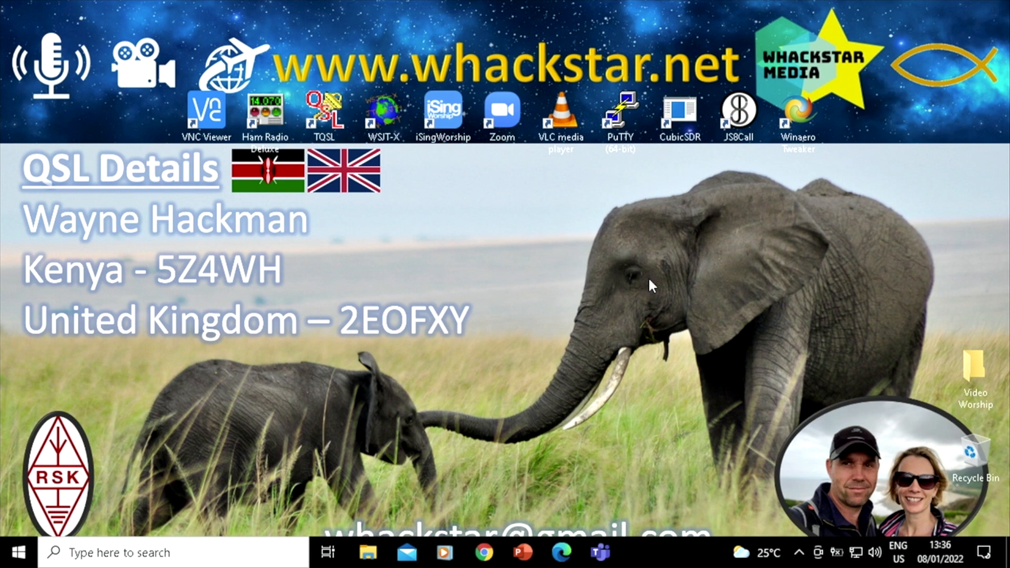
{"action": "mouse_move", "coordinate": [680, 283]}
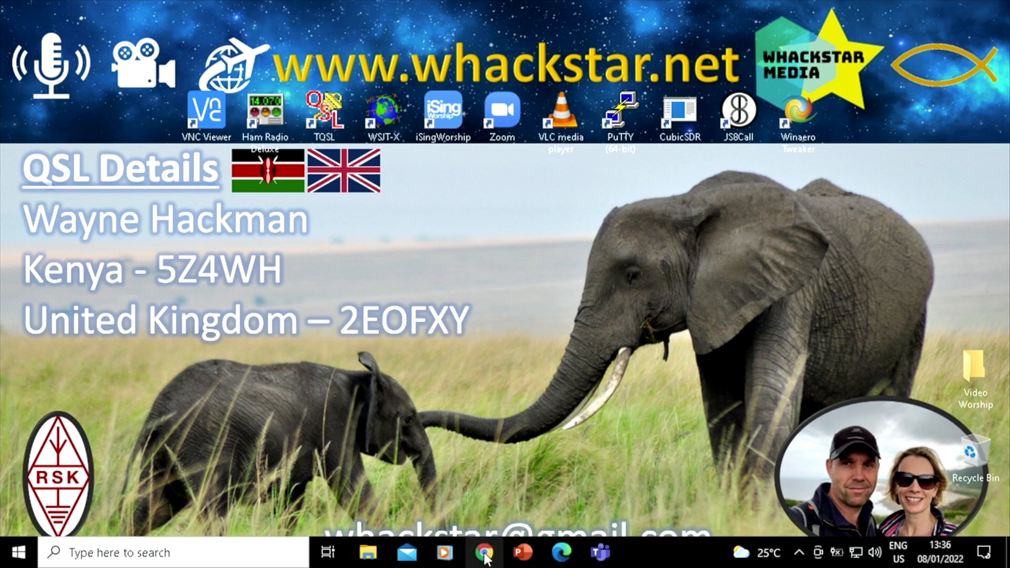
Launch Chrome and load the OpenWebRX receiver page at 192.168.0.5.
{"action": "left_click", "coordinate": [484, 553]}
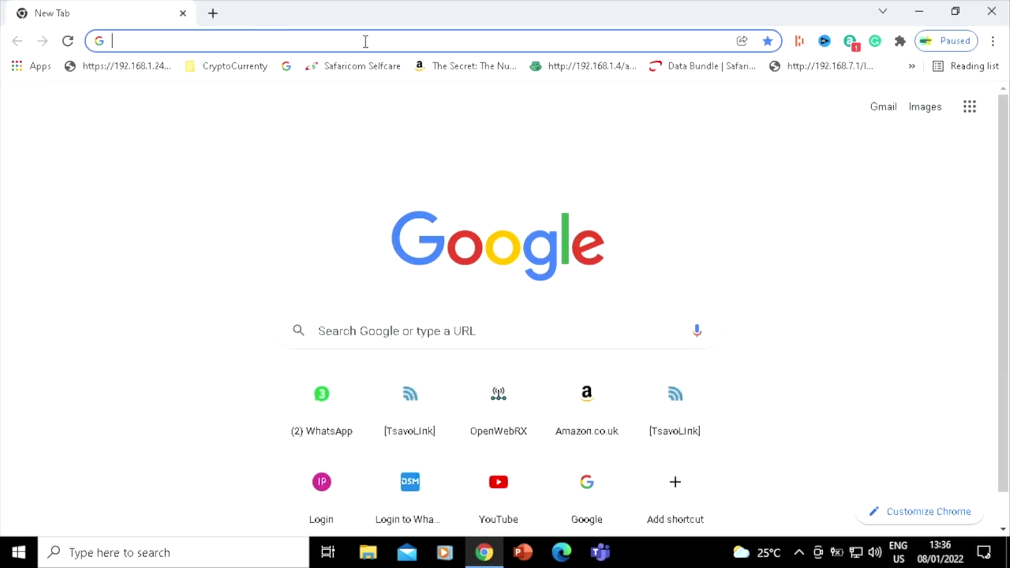
{"action": "type", "text": "192.168.1.241"}
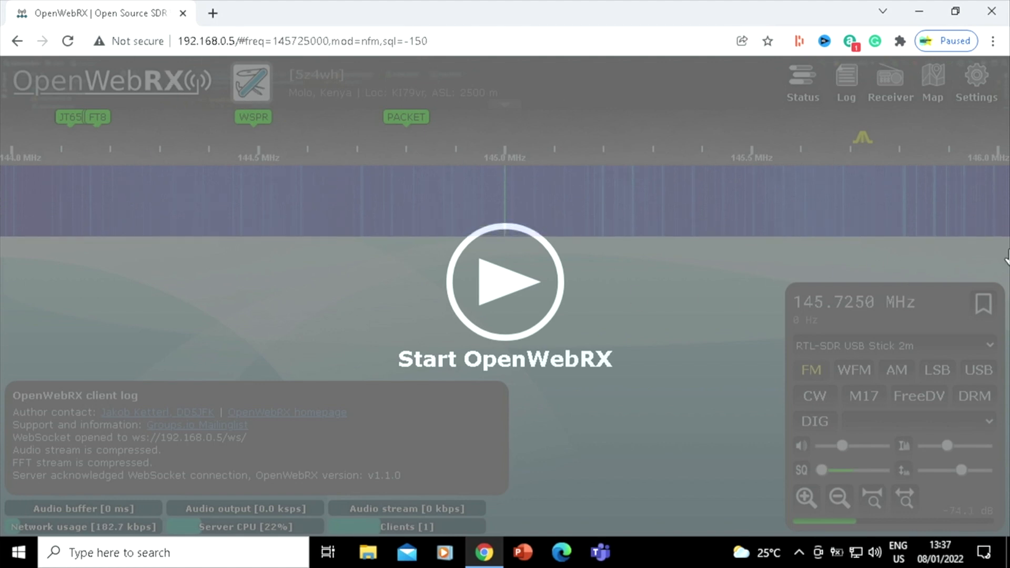
{"action": "mouse_move", "coordinate": [798, 515]}
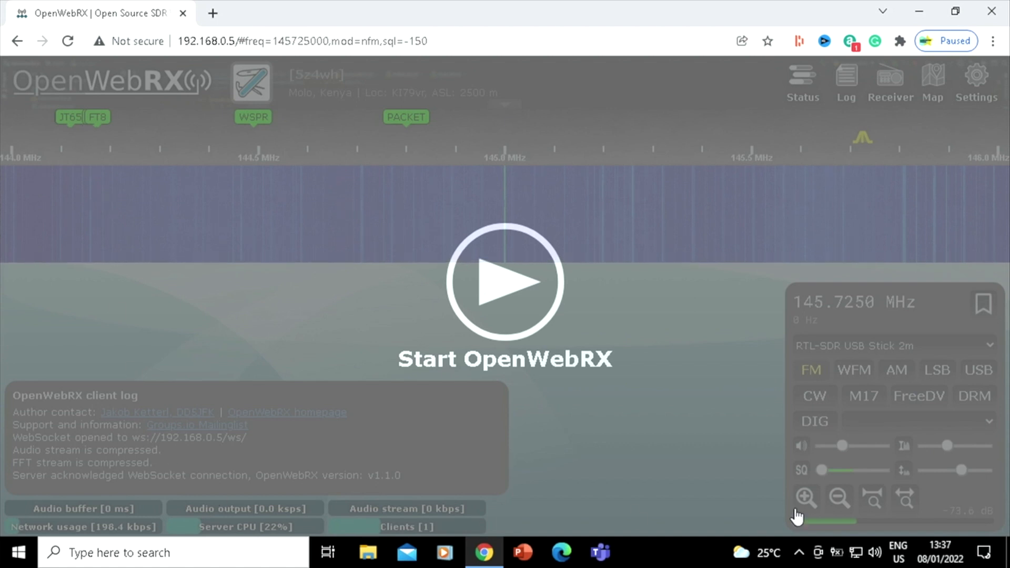
{"action": "mouse_move", "coordinate": [668, 341]}
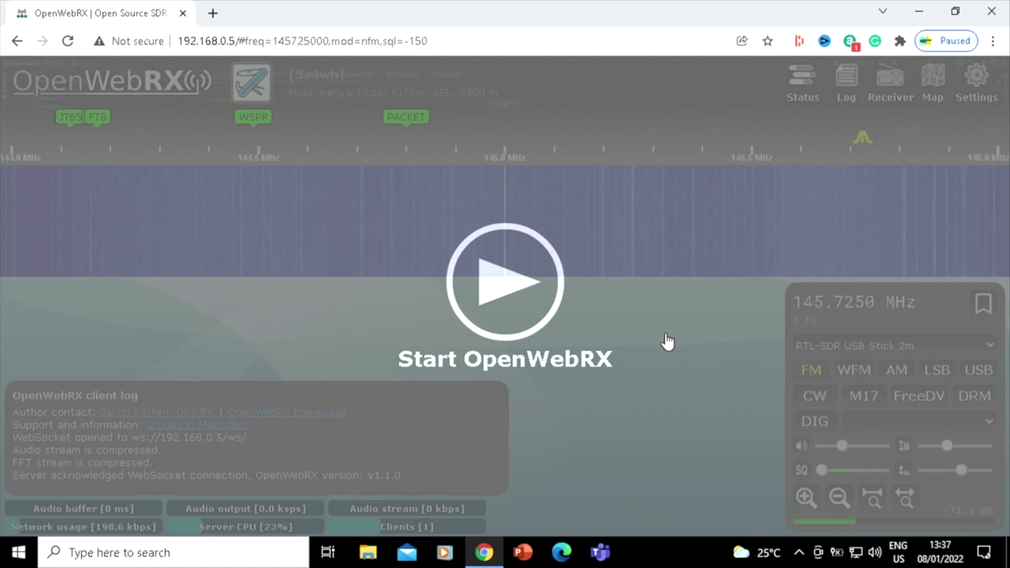
Start the OpenWebRX receiver so the live 2m waterfall and audio stream around 145.7250 MHz.
{"action": "left_click", "coordinate": [504, 281]}
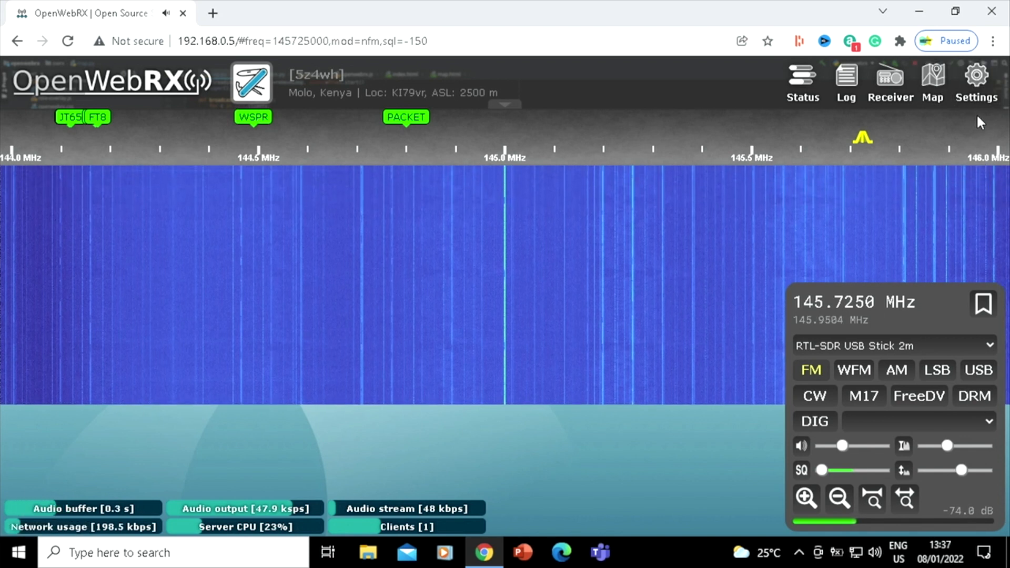
Enter the settings login as admin, typing the username 'radi...' on the login form.
{"action": "left_click", "coordinate": [976, 81]}
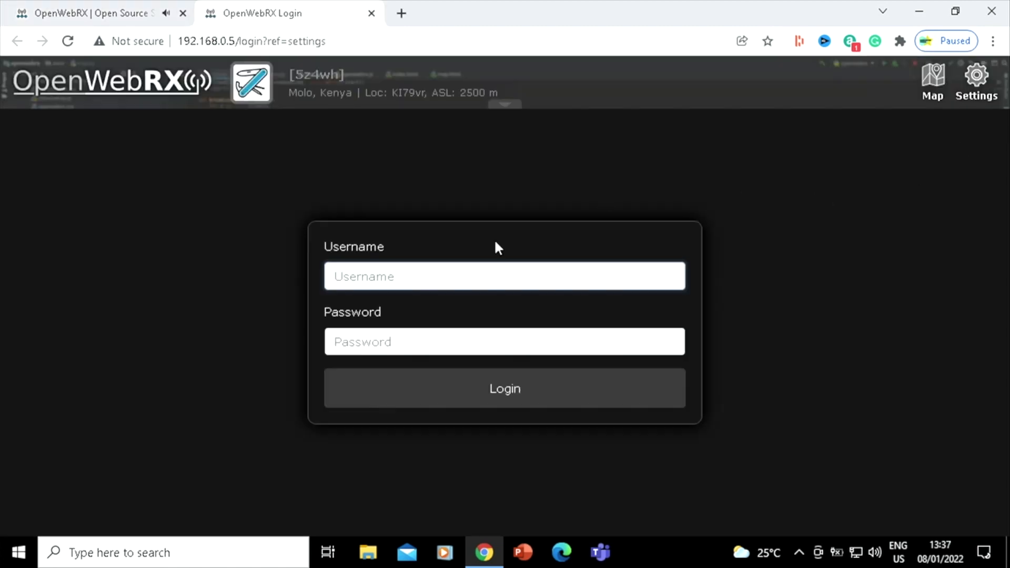
{"action": "type", "text": "radi"}
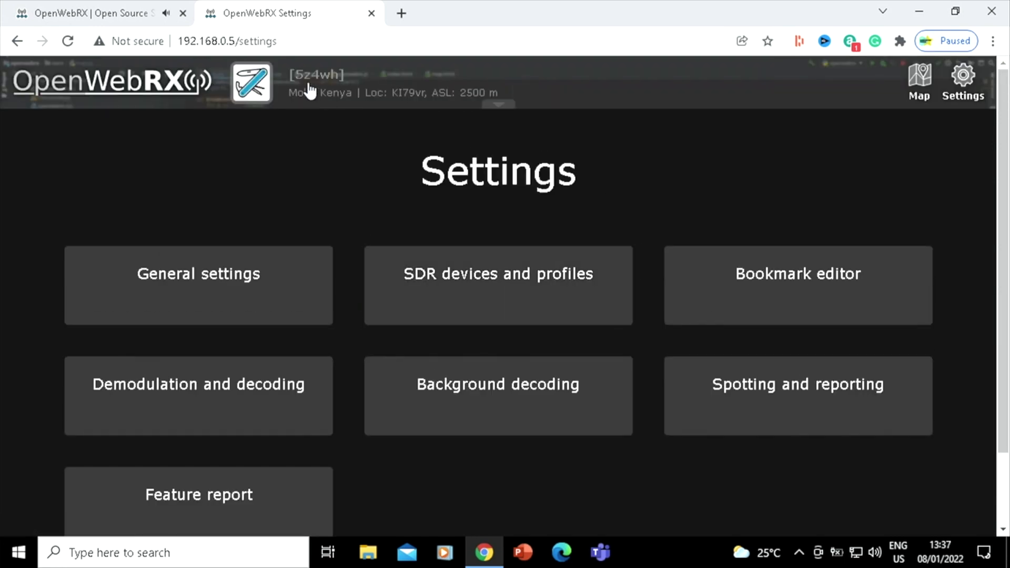
{"action": "mouse_move", "coordinate": [352, 117]}
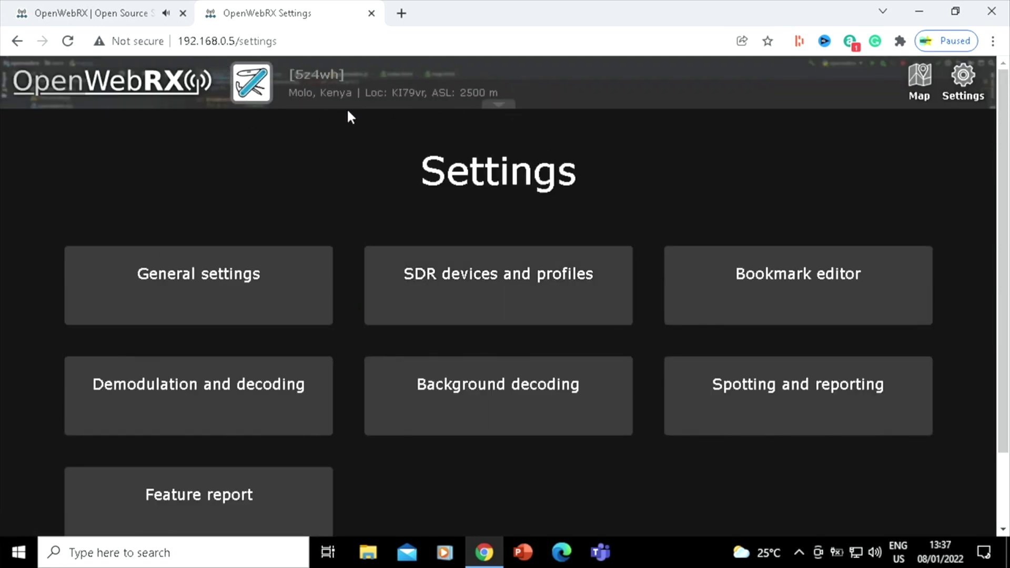
{"action": "mouse_move", "coordinate": [415, 107]}
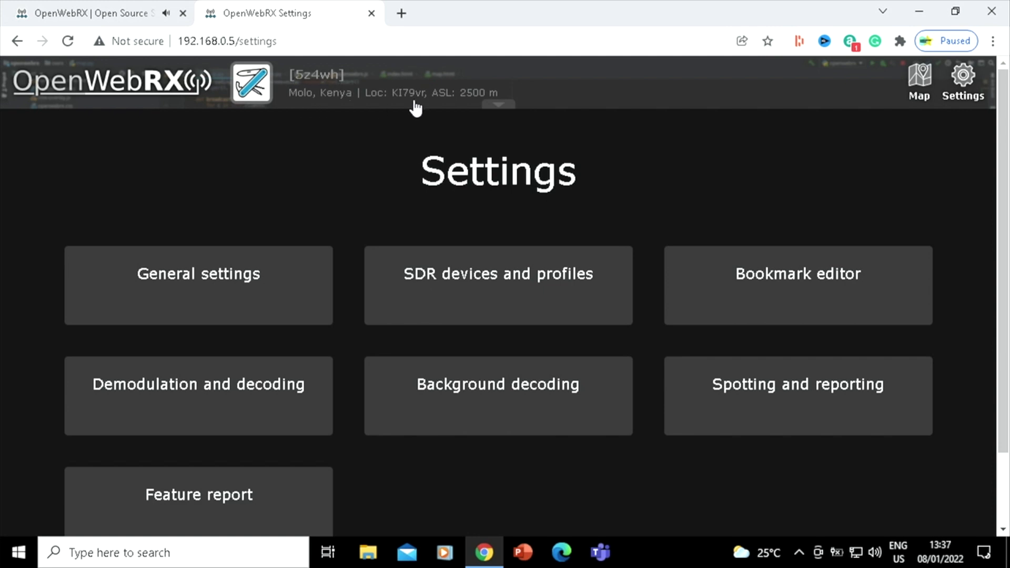
{"action": "mouse_move", "coordinate": [463, 109]}
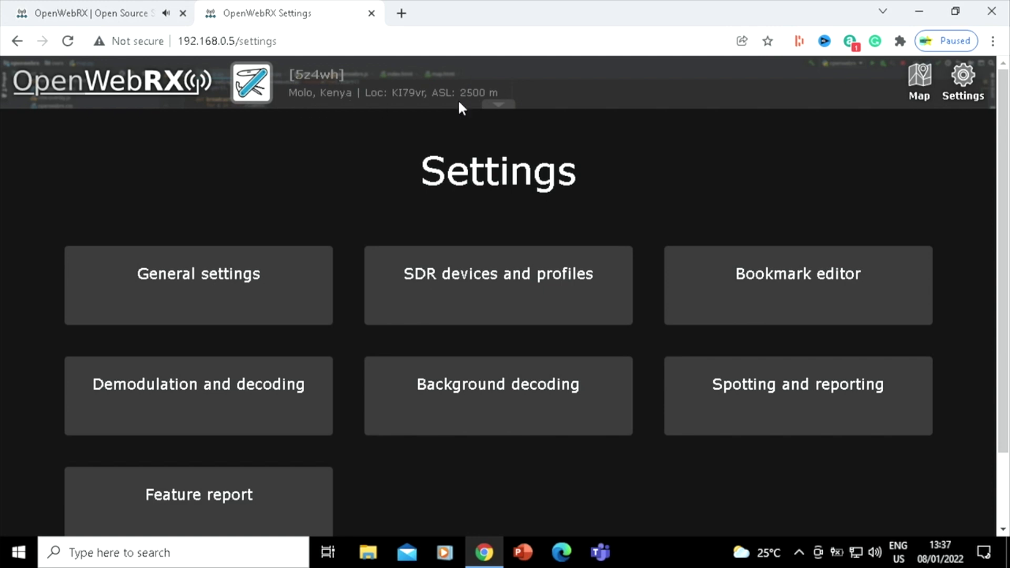
Review the General Settings page top to bottom, then return to the Settings overview.
{"action": "left_click", "coordinate": [199, 273]}
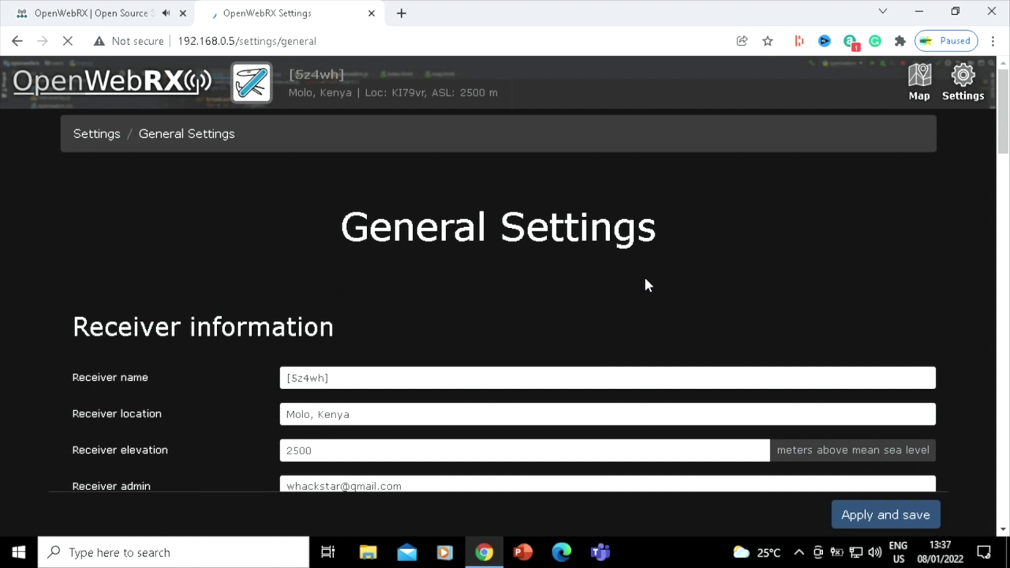
{"action": "scroll", "scroll_direction": "down", "scroll_amount": 3}
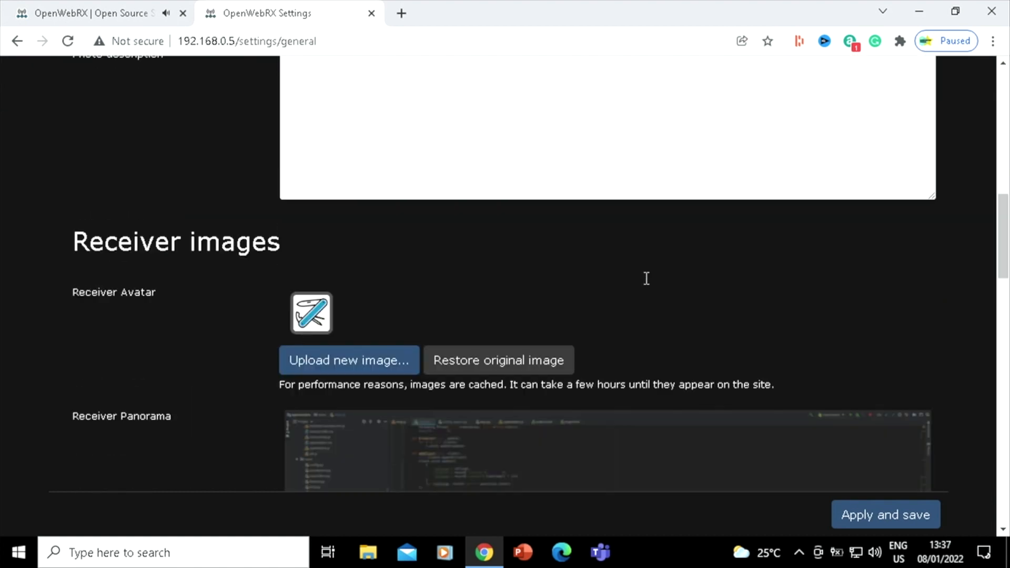
{"action": "scroll", "scroll_direction": "down", "scroll_amount": 3}
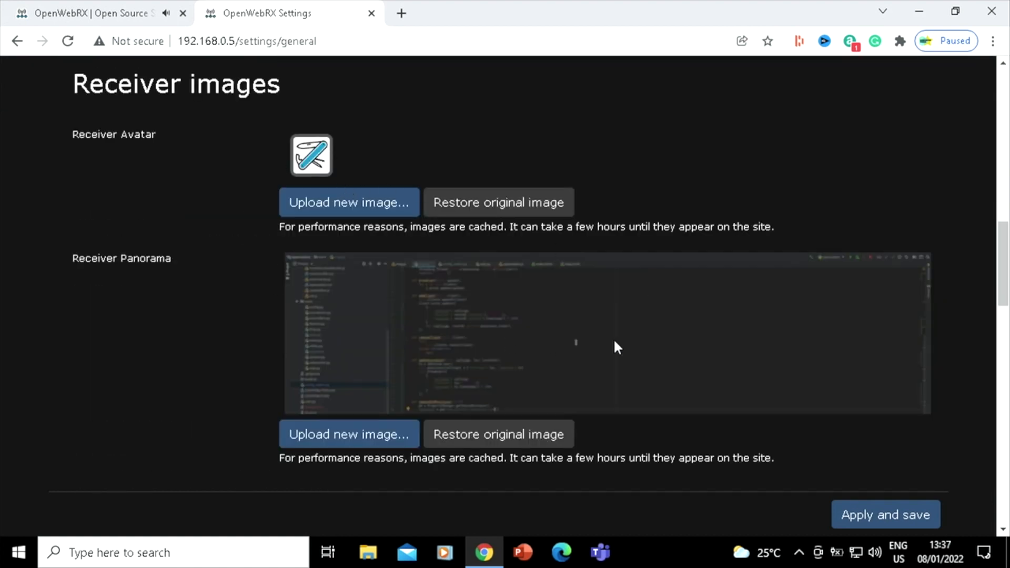
{"action": "scroll", "scroll_direction": "down", "scroll_amount": 3}
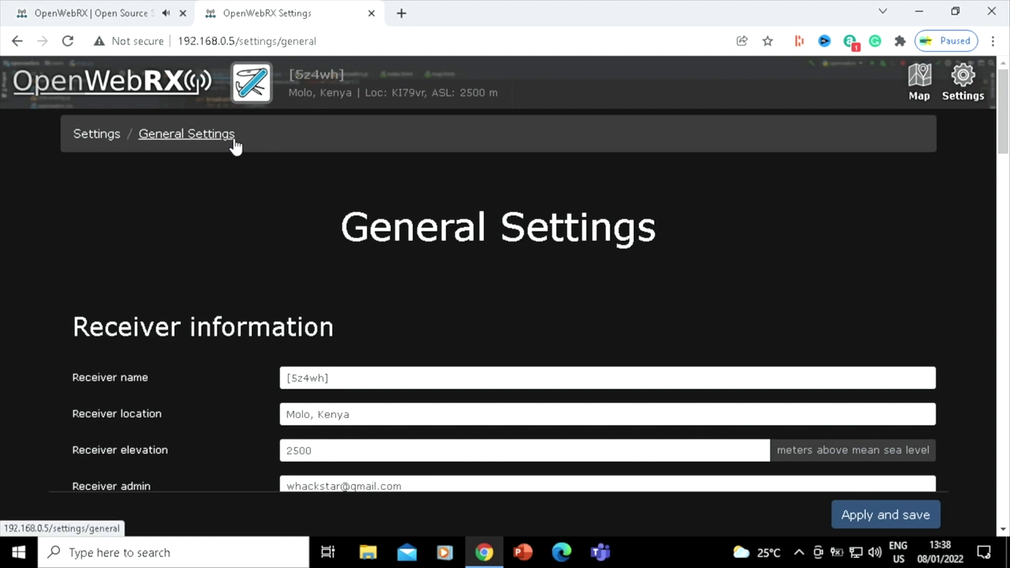
{"action": "left_click", "coordinate": [964, 82]}
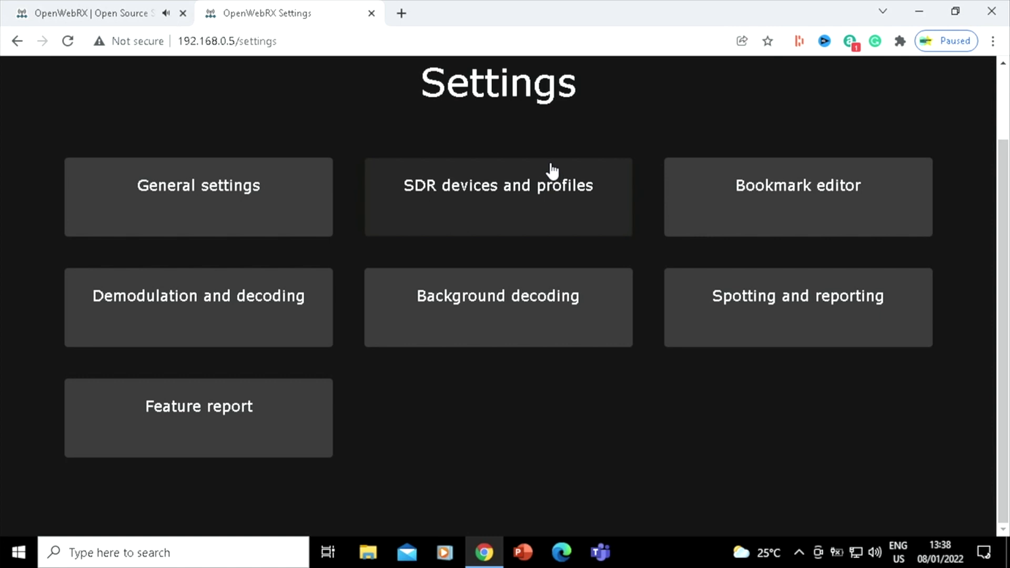
{"action": "mouse_move", "coordinate": [731, 233]}
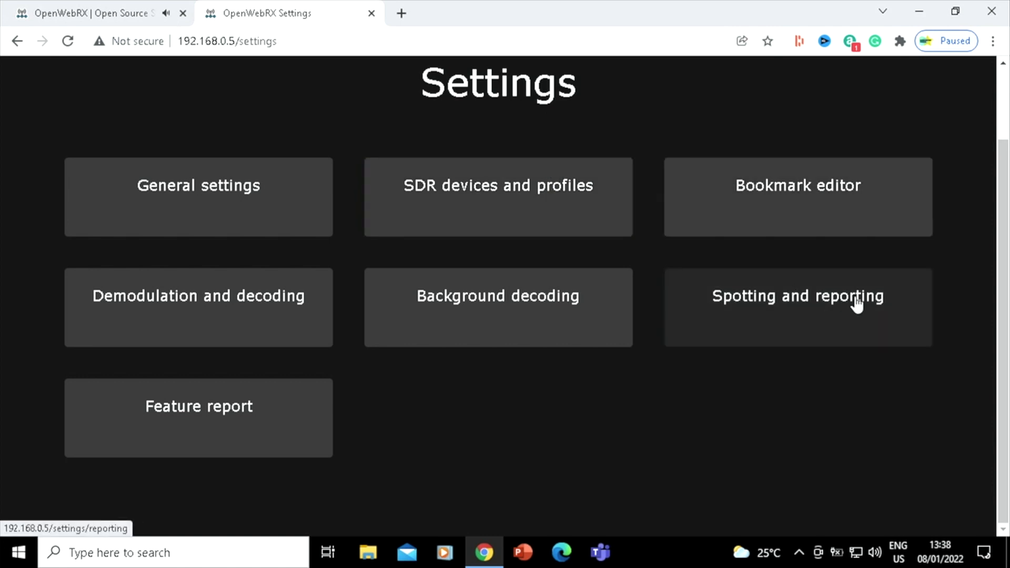
{"action": "left_click", "coordinate": [797, 295]}
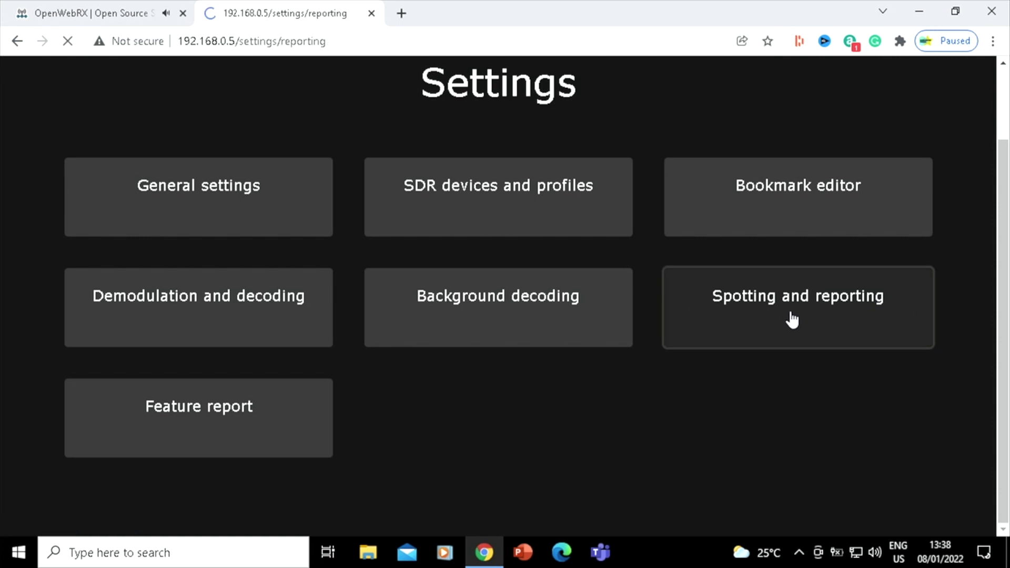
{"action": "left_click", "coordinate": [797, 307]}
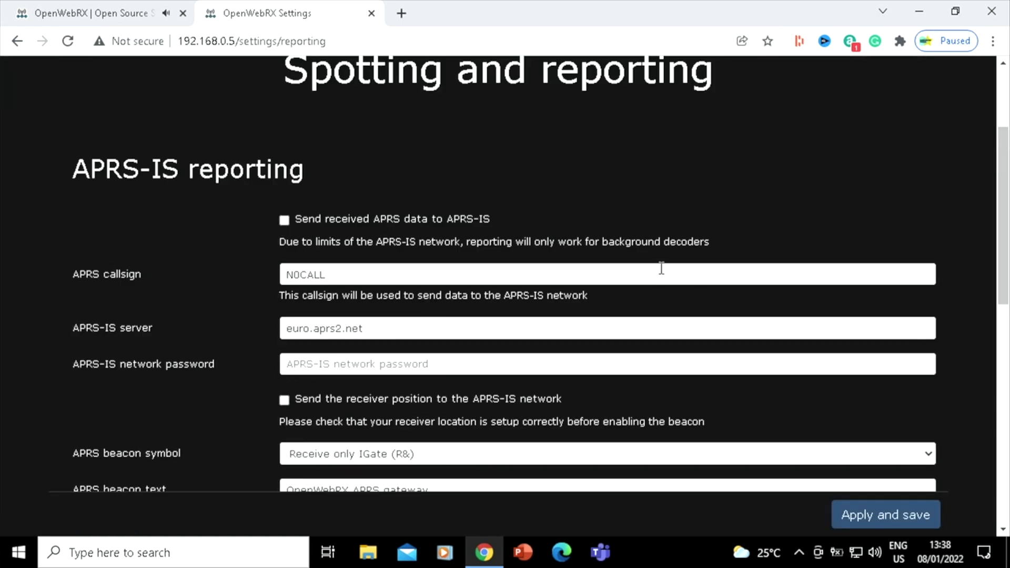
{"action": "scroll", "scroll_direction": "down", "scroll_amount": 3}
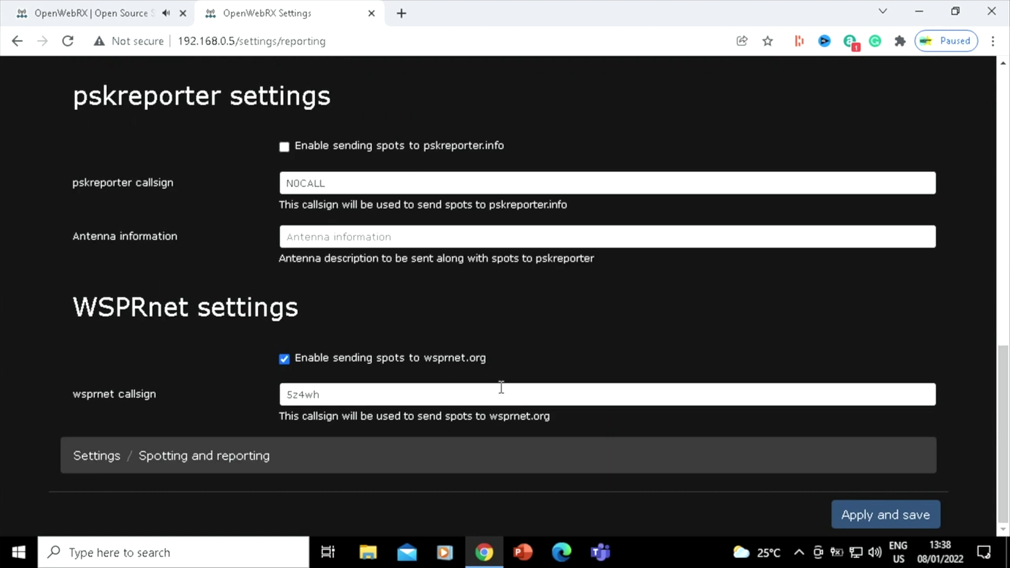
{"action": "double_click", "coordinate": [119, 306]}
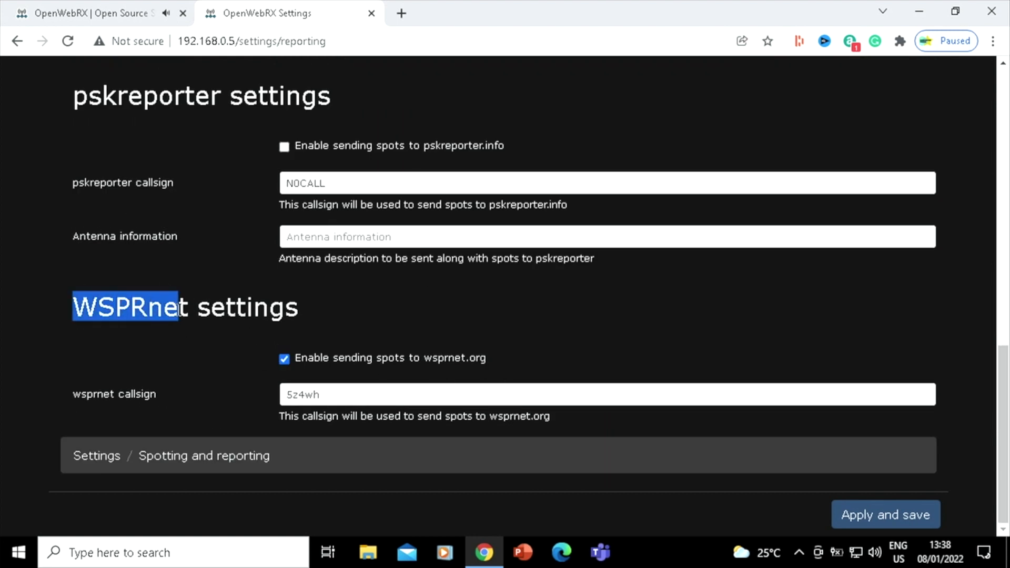
{"action": "left_click", "coordinate": [368, 298]}
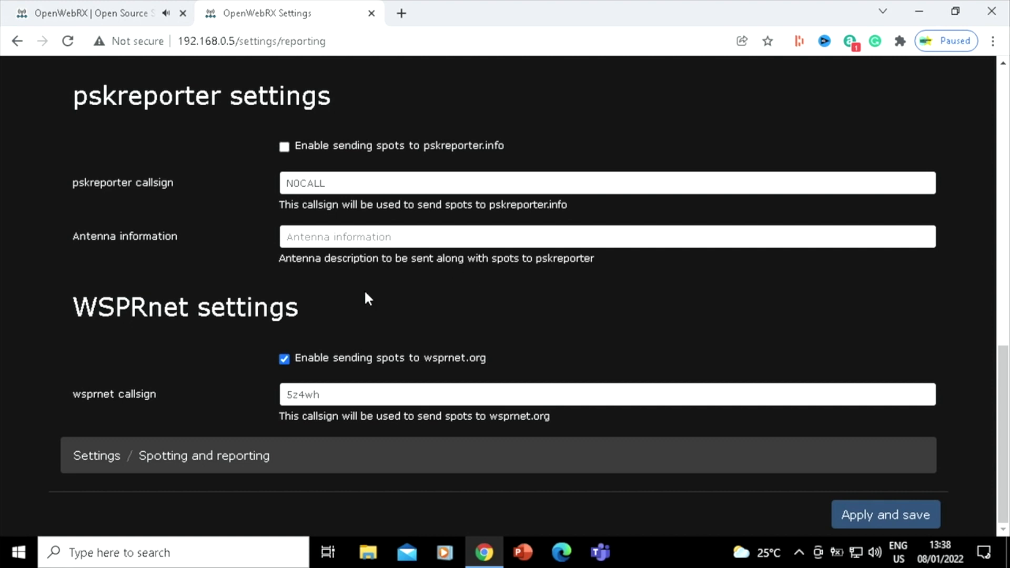
{"action": "mouse_move", "coordinate": [434, 314]}
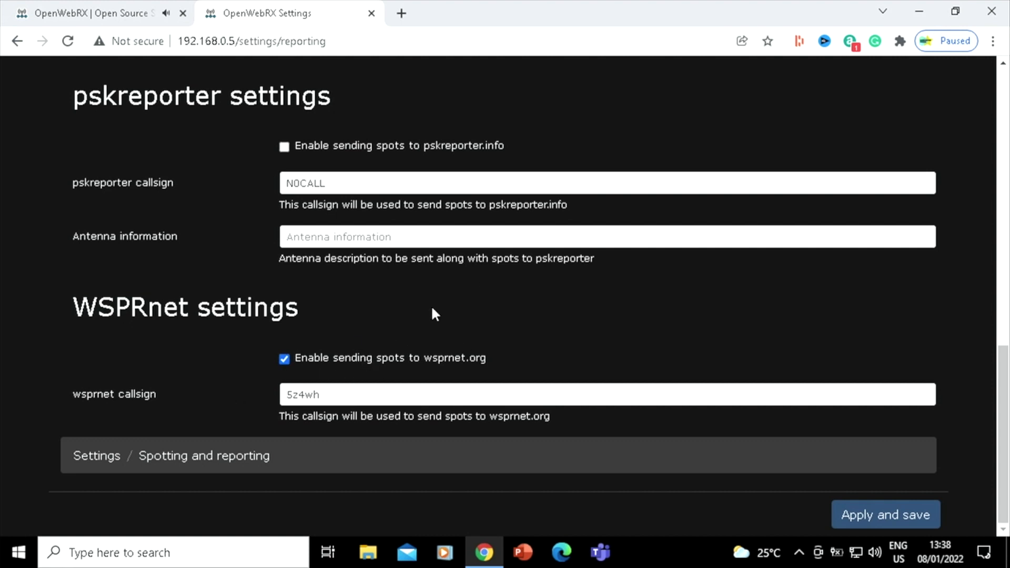
{"action": "mouse_move", "coordinate": [338, 352]}
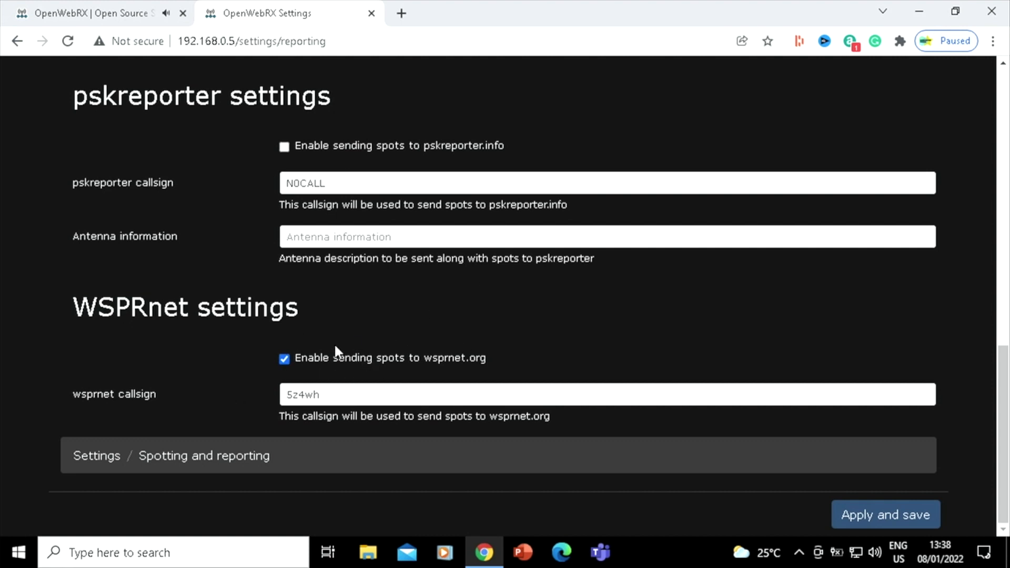
{"action": "mouse_move", "coordinate": [341, 288]}
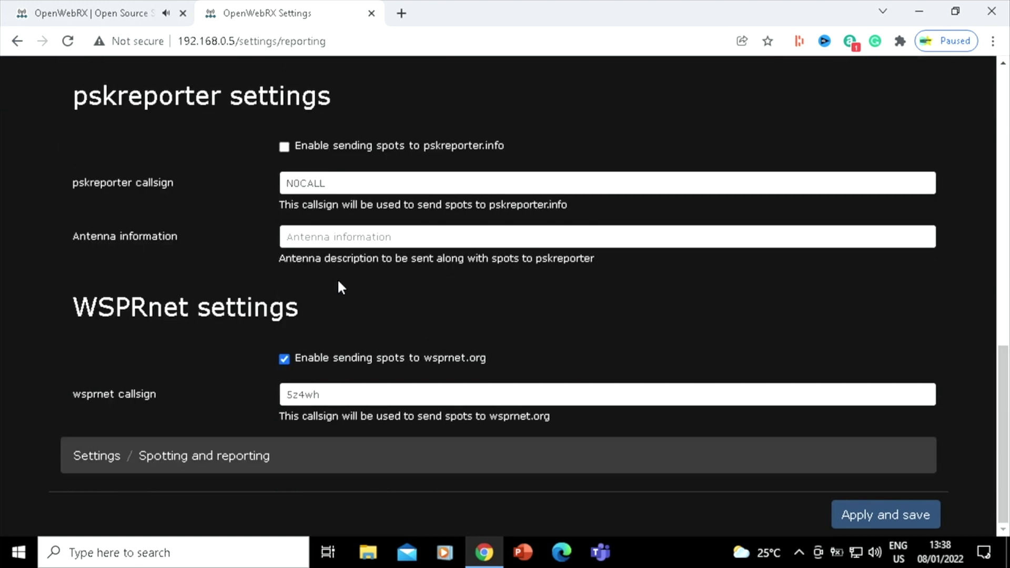
{"action": "mouse_move", "coordinate": [417, 233]}
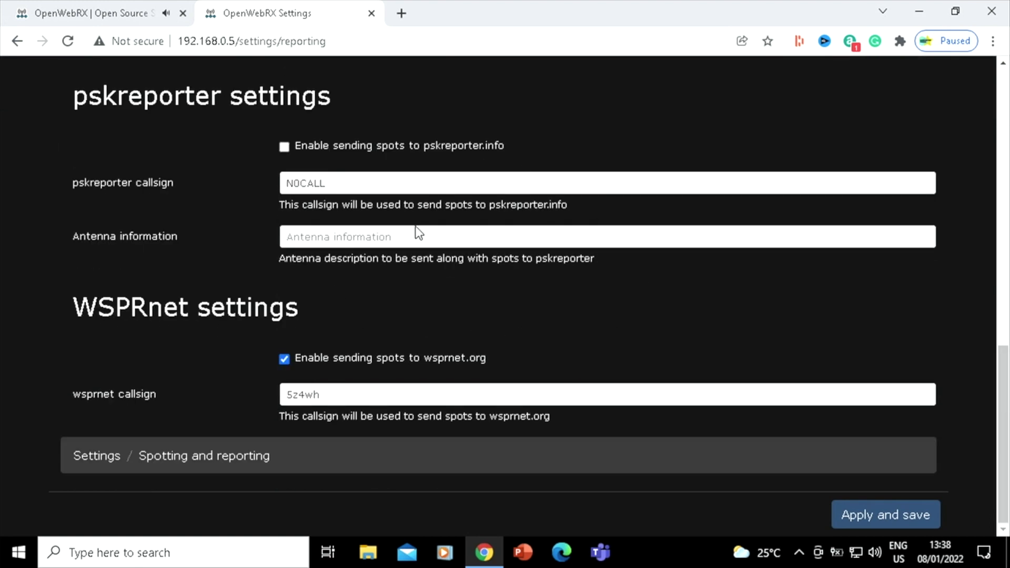
{"action": "scroll", "scroll_direction": "up", "scroll_amount": 3}
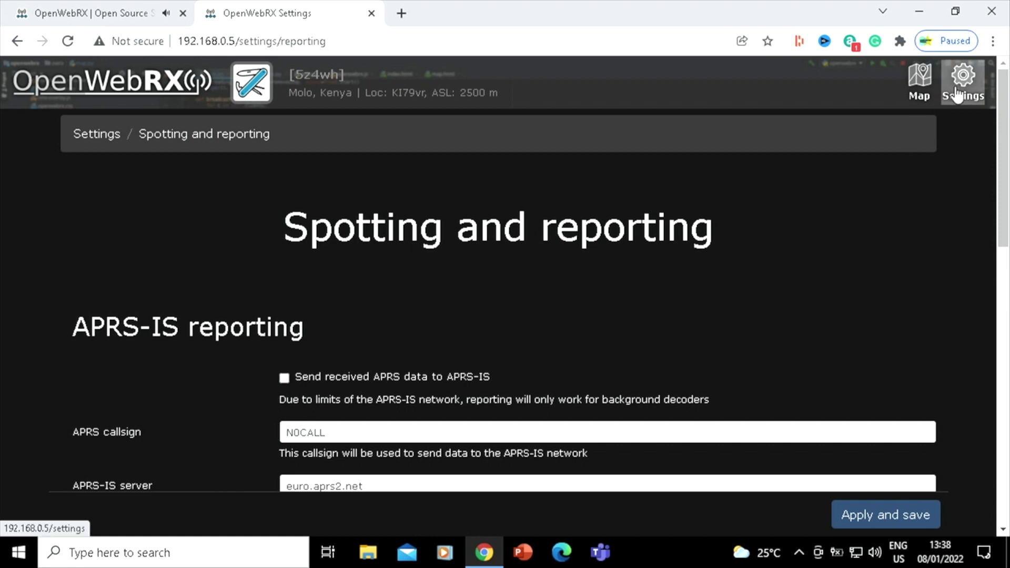
{"action": "left_click", "coordinate": [963, 80]}
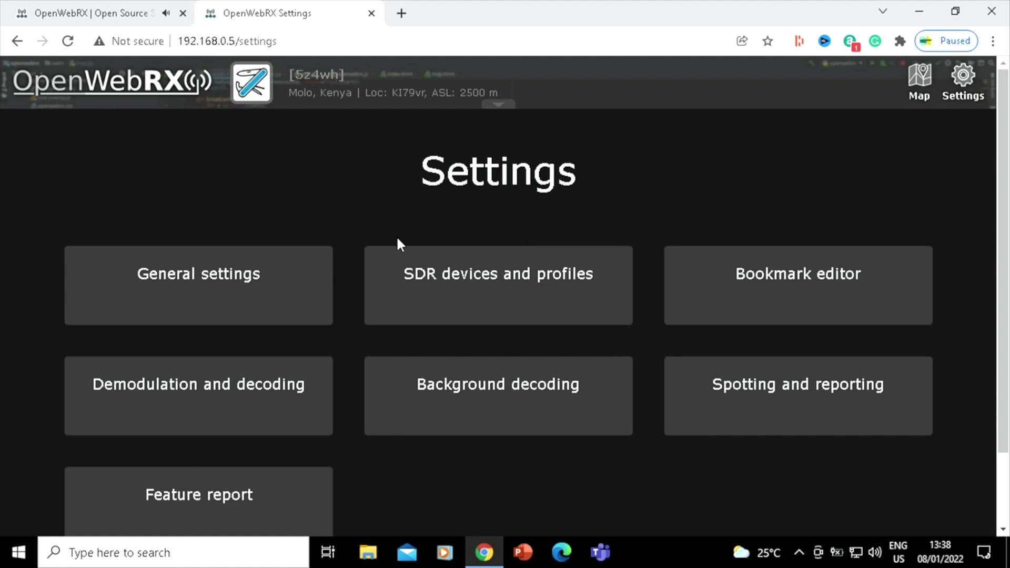
Show the SDR device settings listing the RTL-SDR USB Stick, Airspy HF+ and SDRPlay RSP2.
{"action": "left_click", "coordinate": [498, 285]}
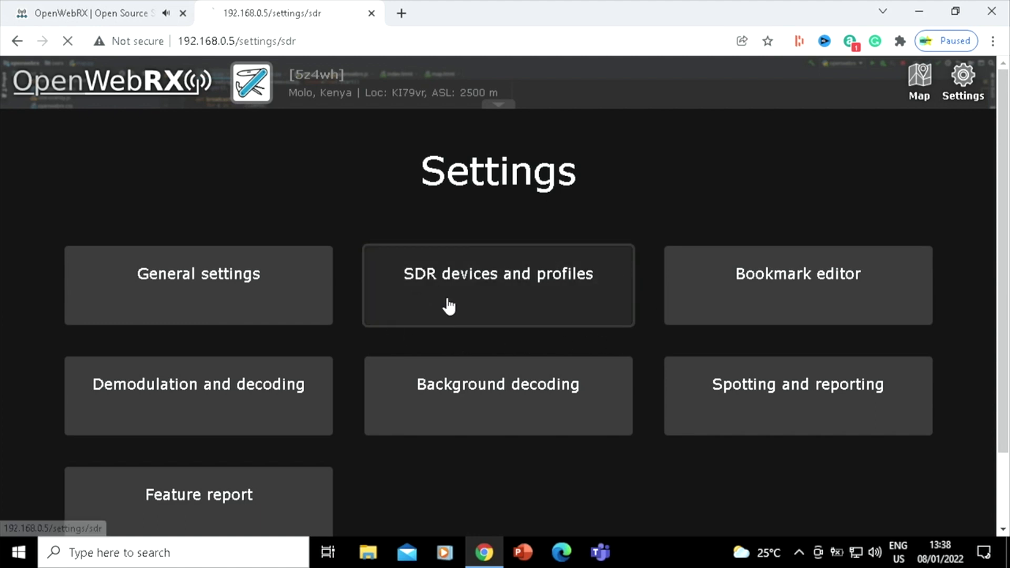
{"action": "left_click", "coordinate": [498, 274]}
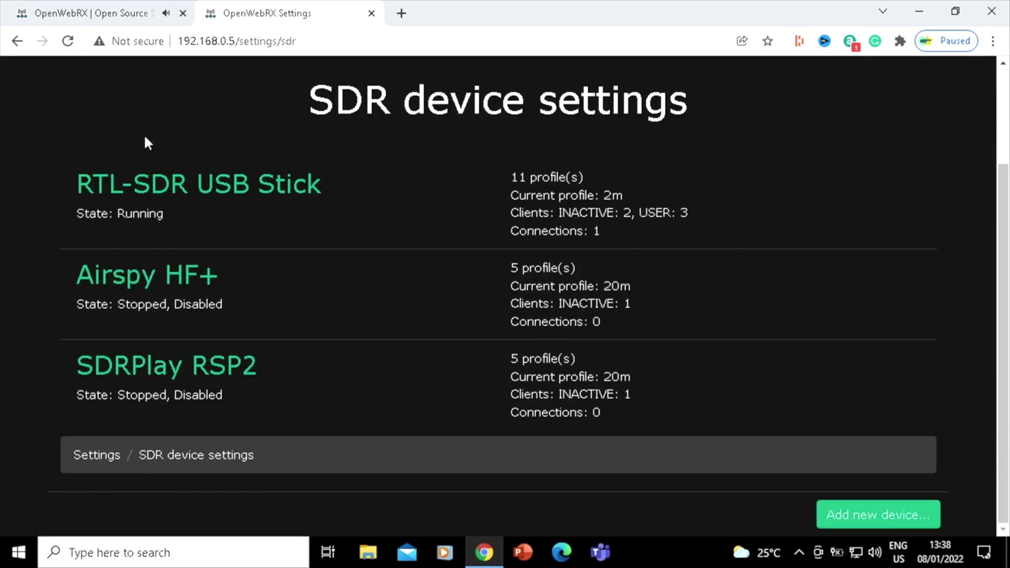
{"action": "mouse_move", "coordinate": [760, 397]}
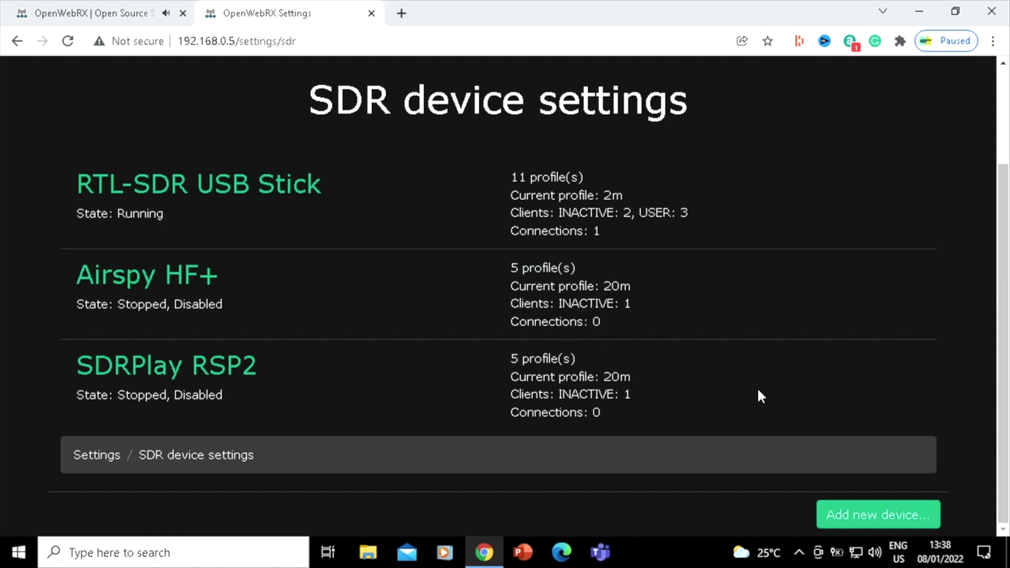
{"action": "mouse_move", "coordinate": [316, 367]}
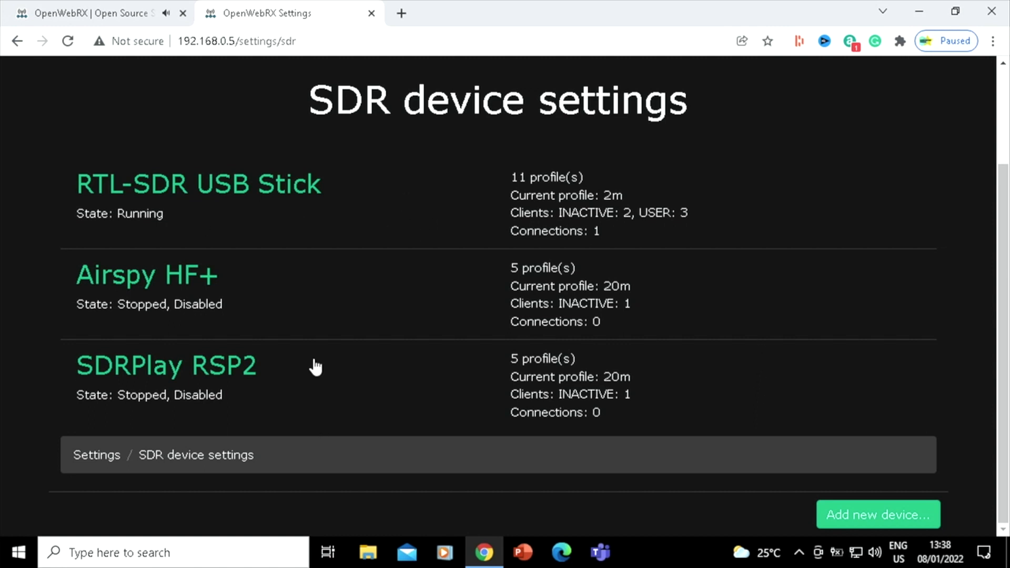
{"action": "mouse_move", "coordinate": [353, 409]}
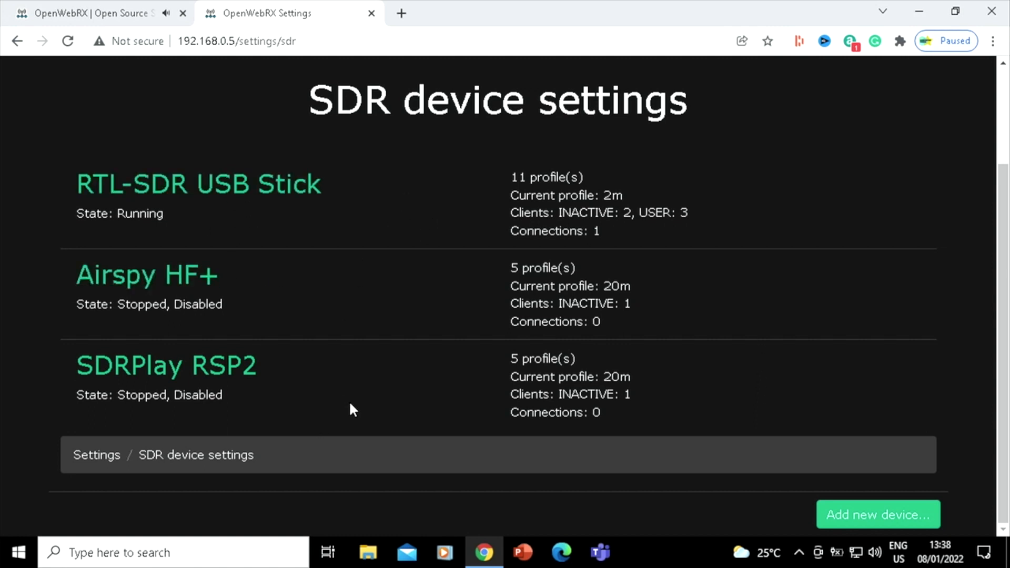
{"action": "mouse_move", "coordinate": [180, 380]}
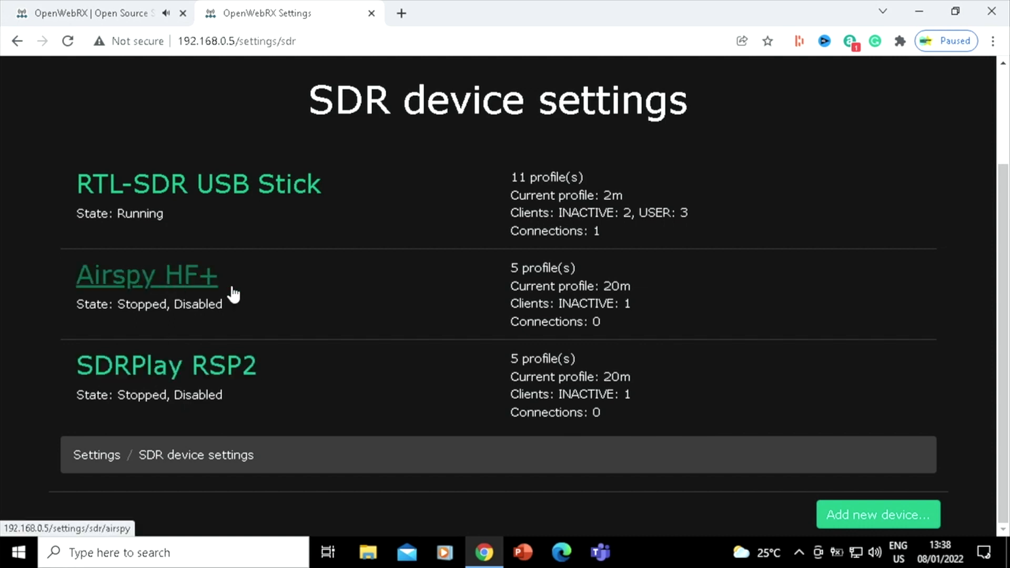
{"action": "mouse_move", "coordinate": [547, 345]}
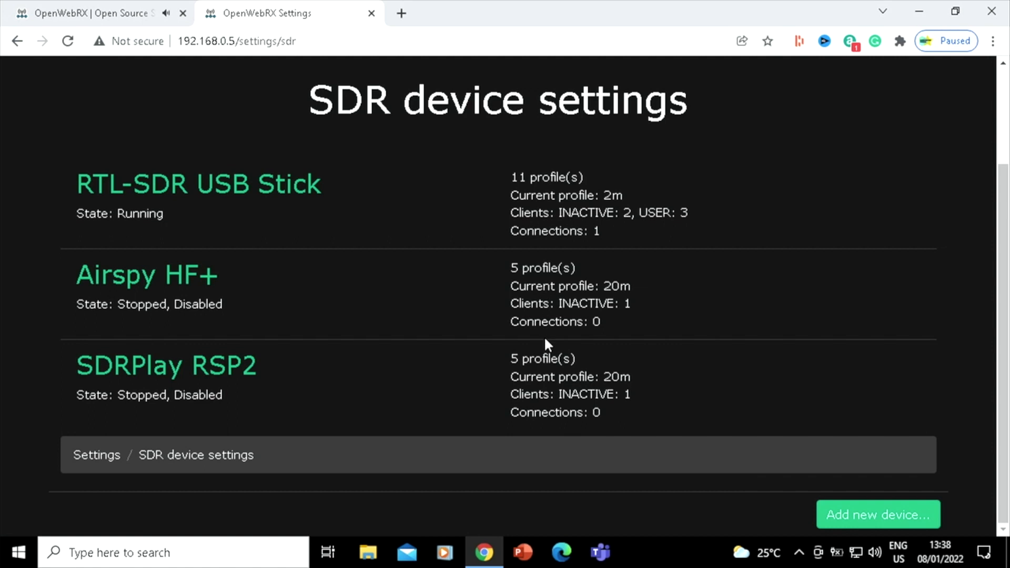
{"action": "mouse_move", "coordinate": [136, 211]}
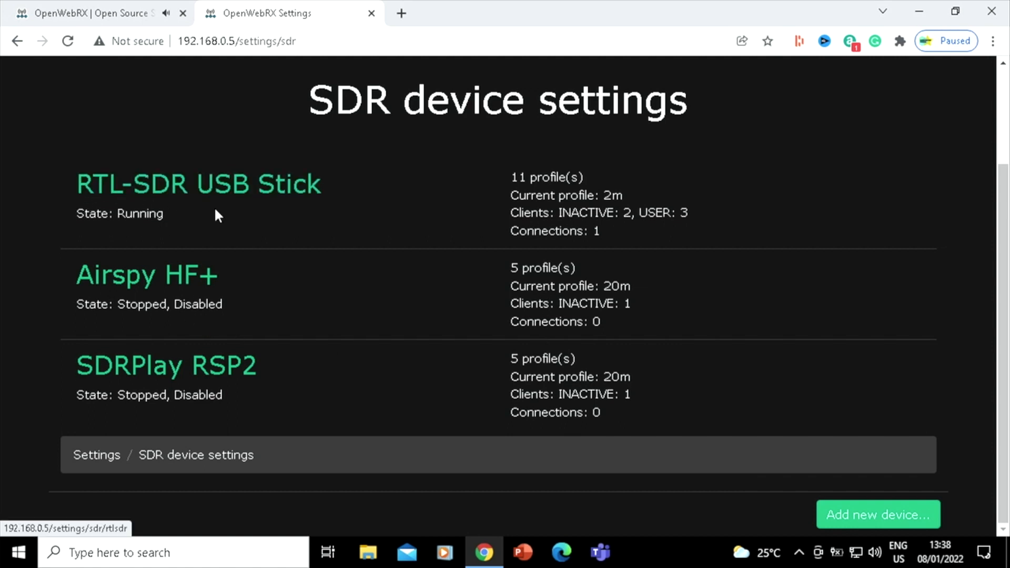
{"action": "mouse_move", "coordinate": [283, 191]}
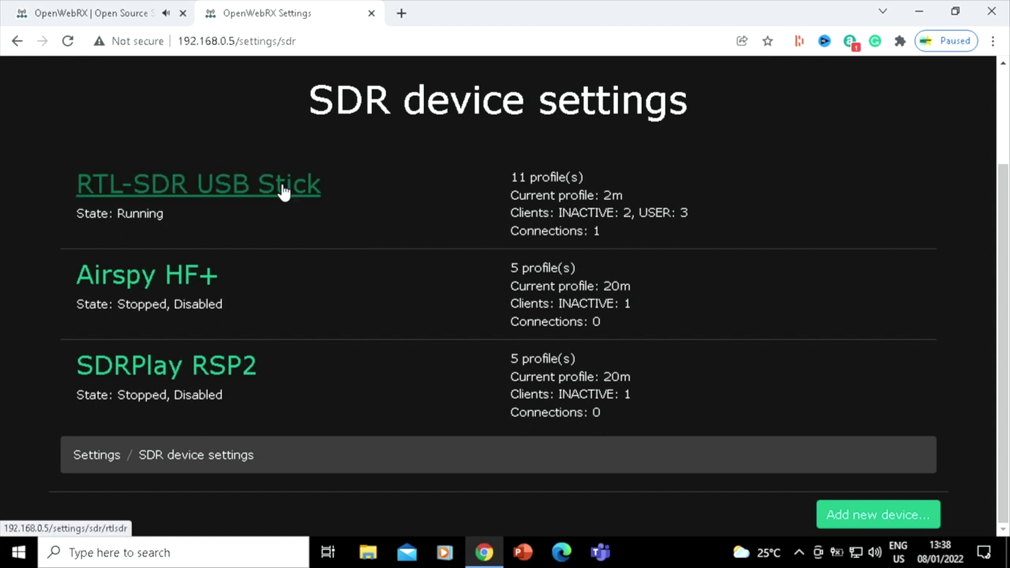
{"action": "left_click", "coordinate": [198, 185]}
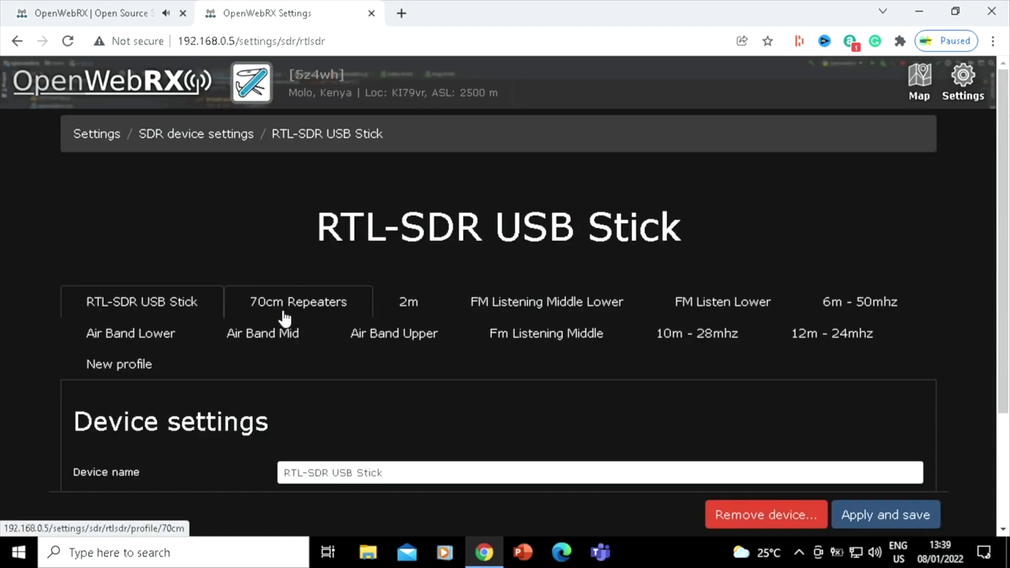
{"action": "mouse_move", "coordinate": [409, 304]}
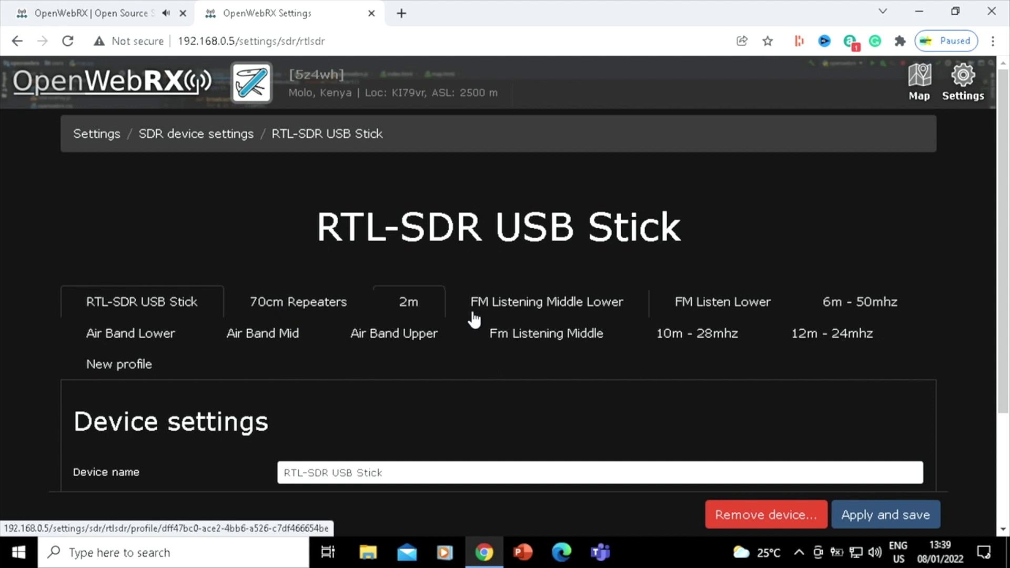
{"action": "scroll", "scroll_direction": "down", "scroll_amount": 3}
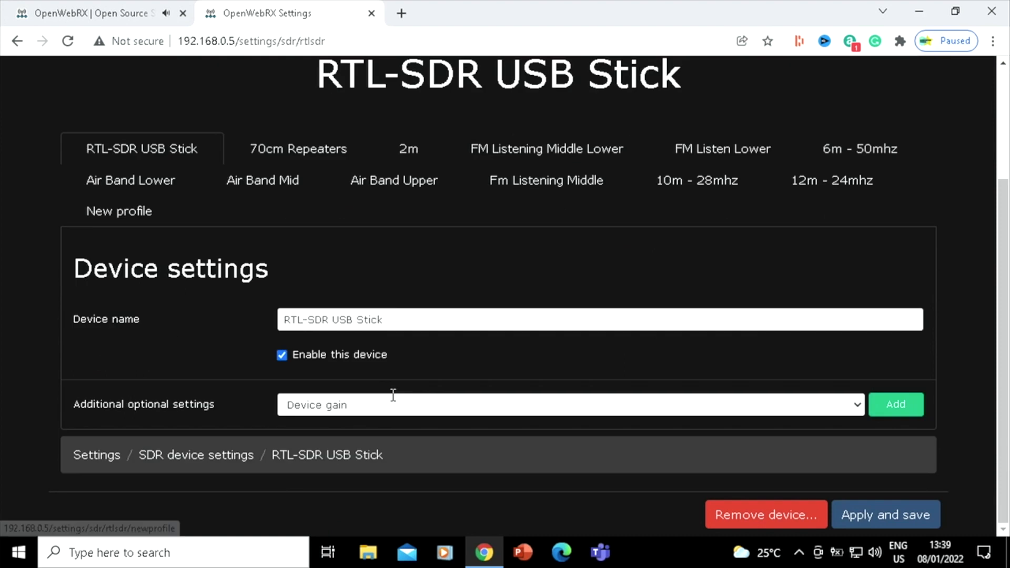
{"action": "scroll", "scroll_direction": "up", "scroll_amount": 3}
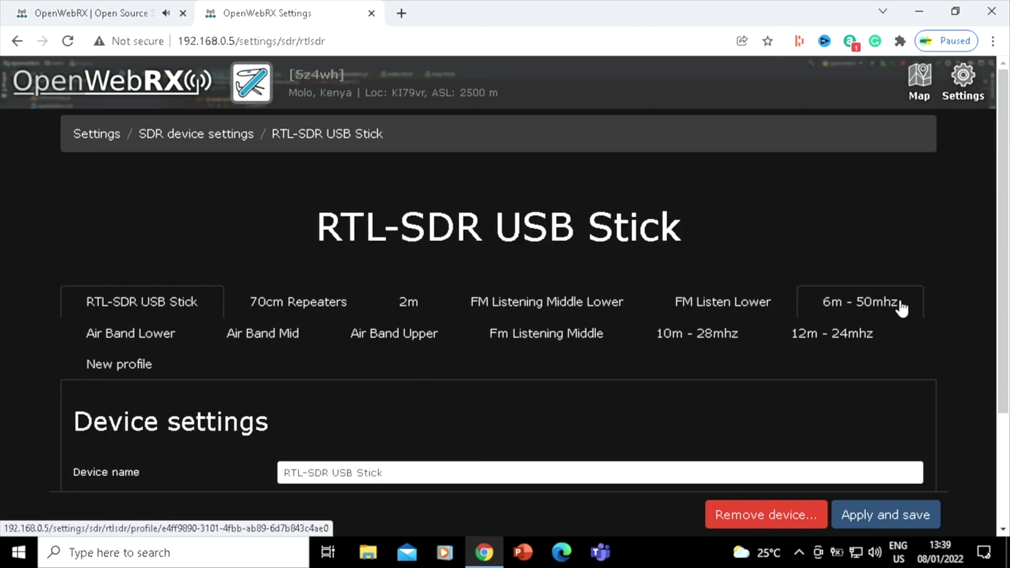
{"action": "scroll", "scroll_direction": "down", "scroll_amount": 3}
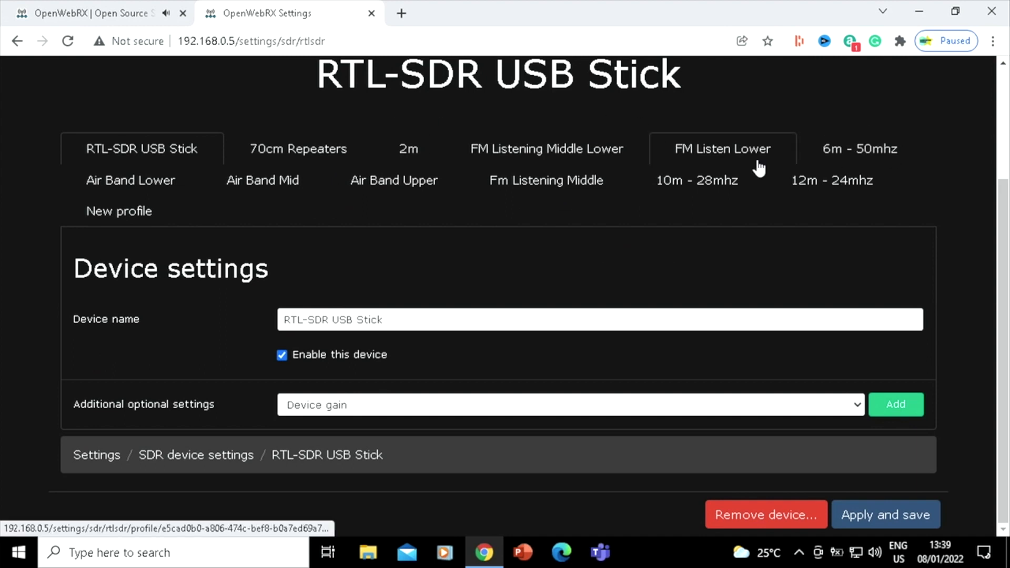
{"action": "mouse_move", "coordinate": [545, 155]}
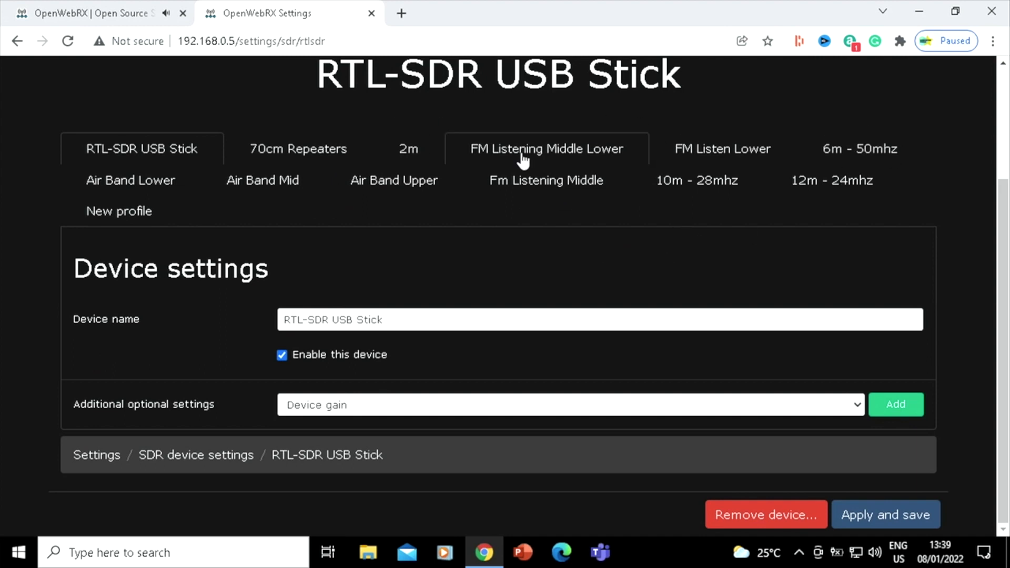
{"action": "mouse_move", "coordinate": [130, 180]}
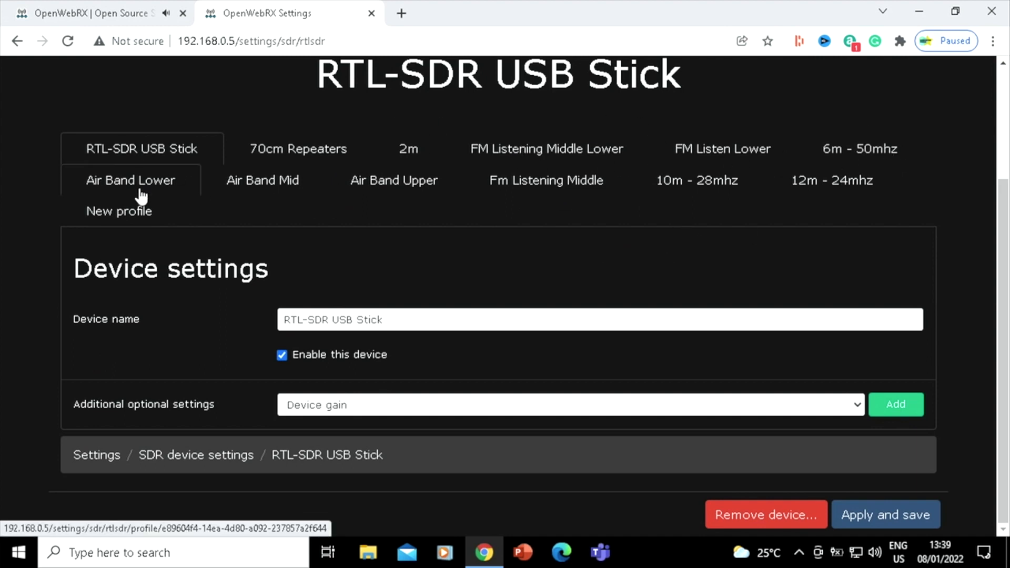
{"action": "mouse_move", "coordinate": [262, 179]}
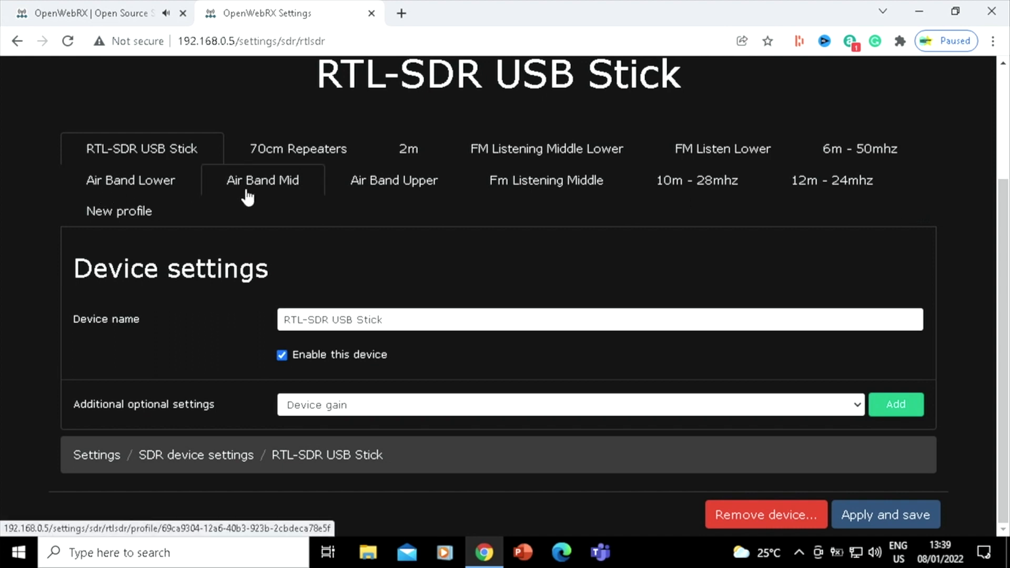
{"action": "left_click", "coordinate": [394, 180]}
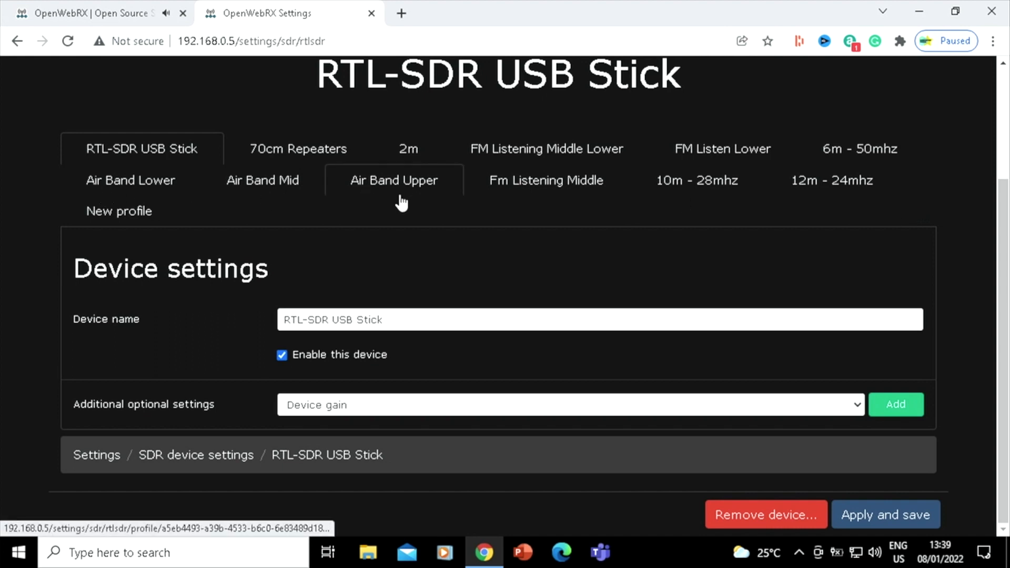
{"action": "mouse_move", "coordinate": [906, 133]}
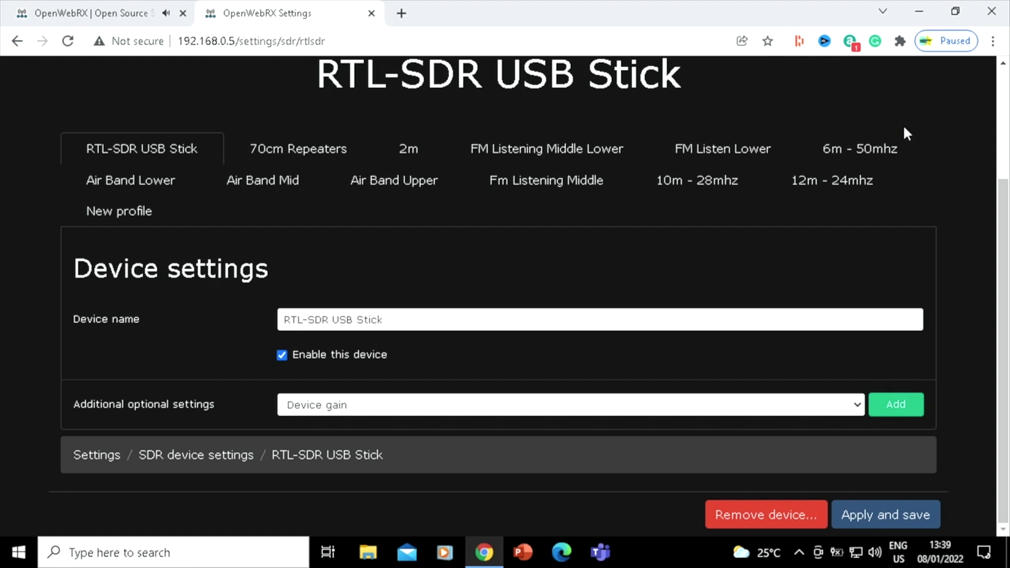
{"action": "mouse_move", "coordinate": [860, 148]}
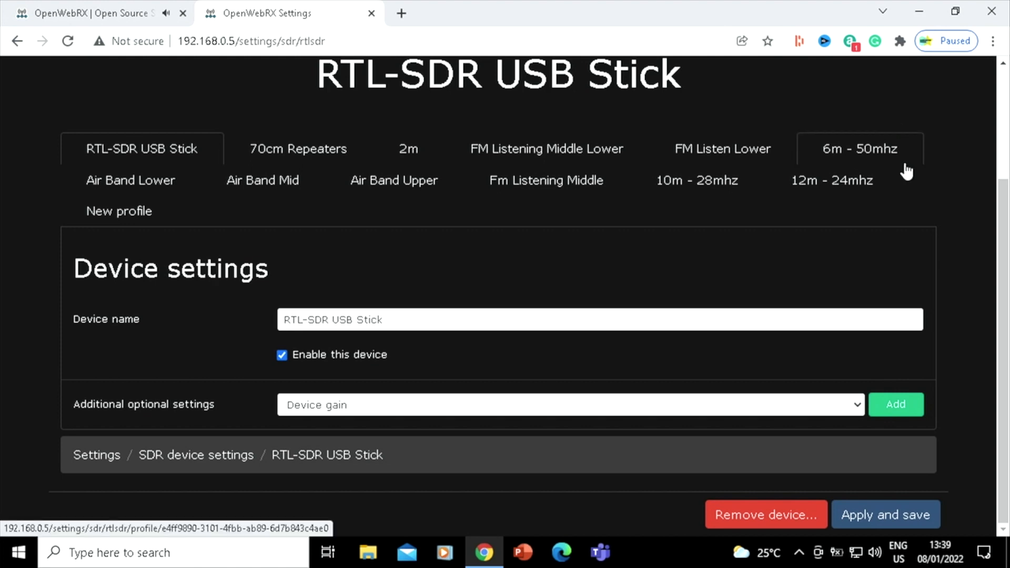
{"action": "mouse_move", "coordinate": [907, 95]}
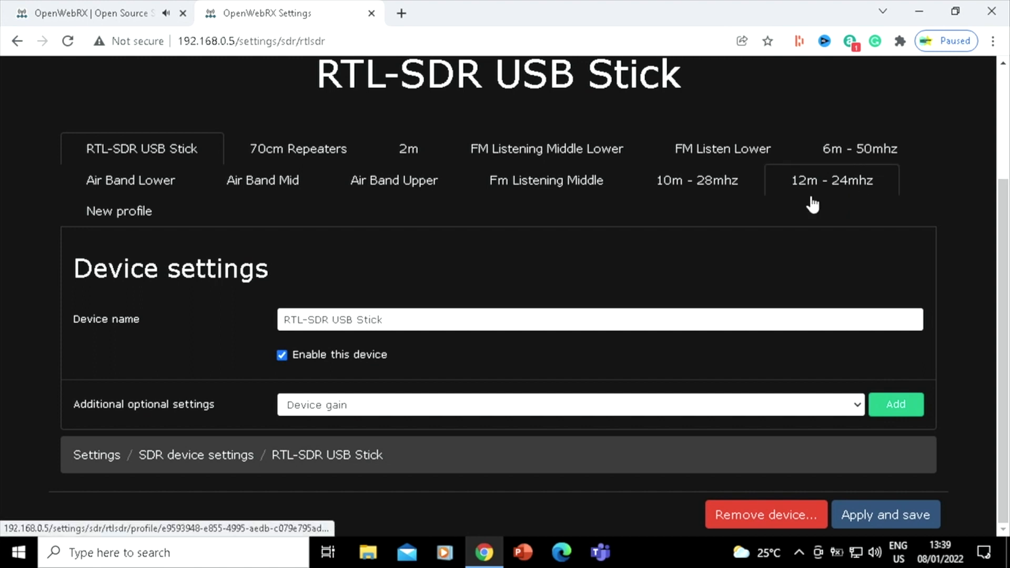
{"action": "mouse_move", "coordinate": [813, 204]}
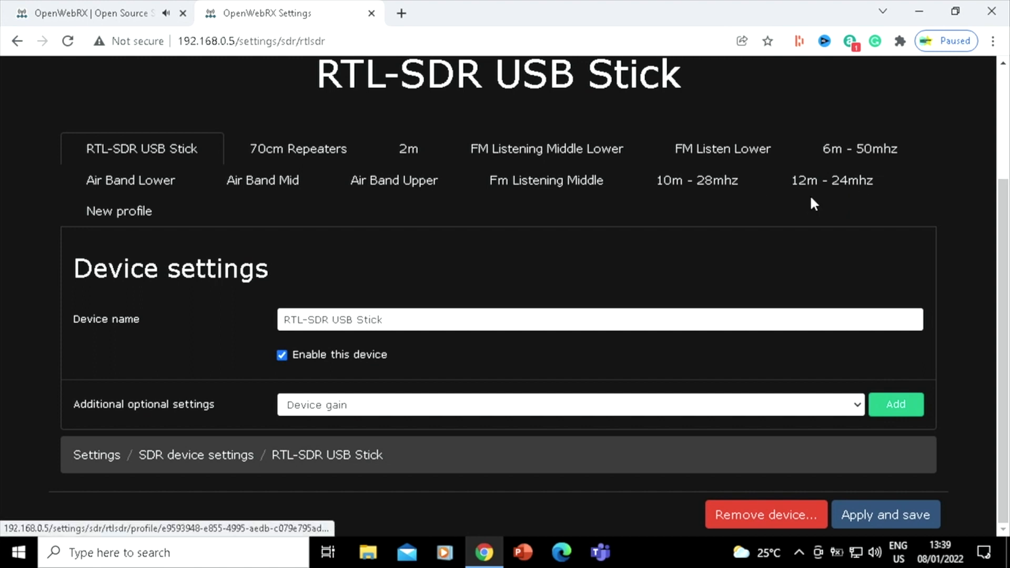
{"action": "mouse_move", "coordinate": [862, 94]}
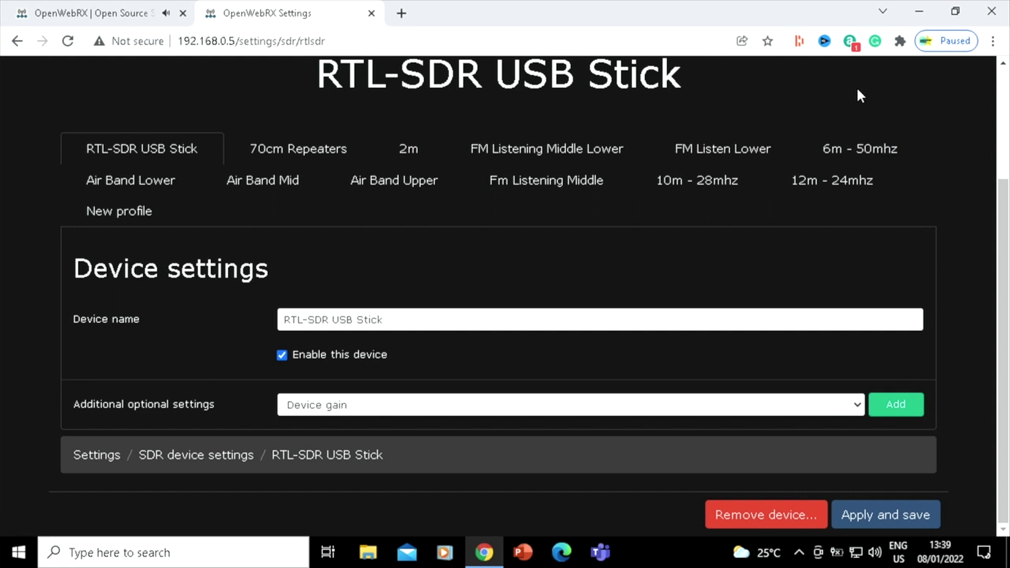
{"action": "mouse_move", "coordinate": [897, 214]}
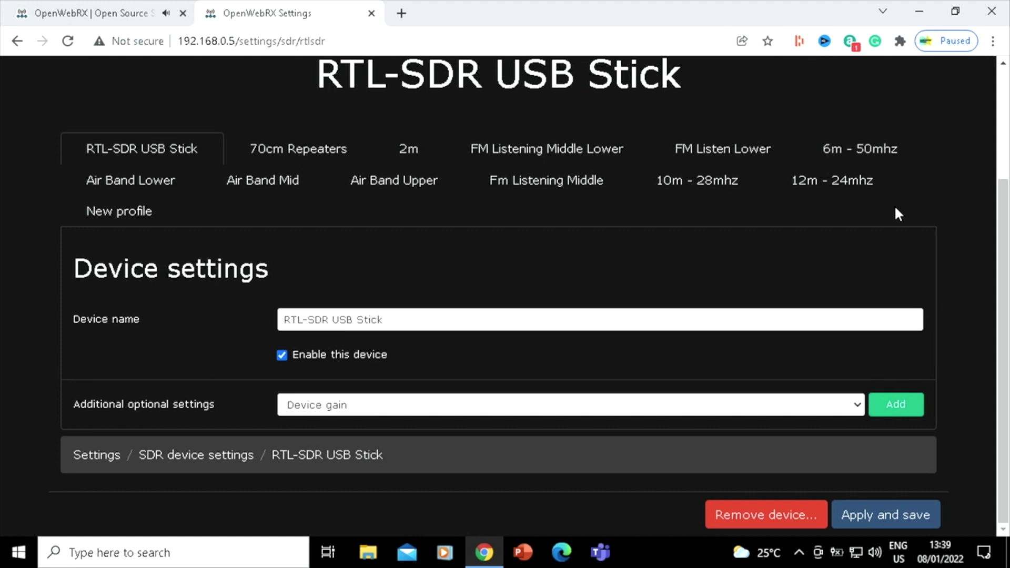
{"action": "mouse_move", "coordinate": [972, 240]}
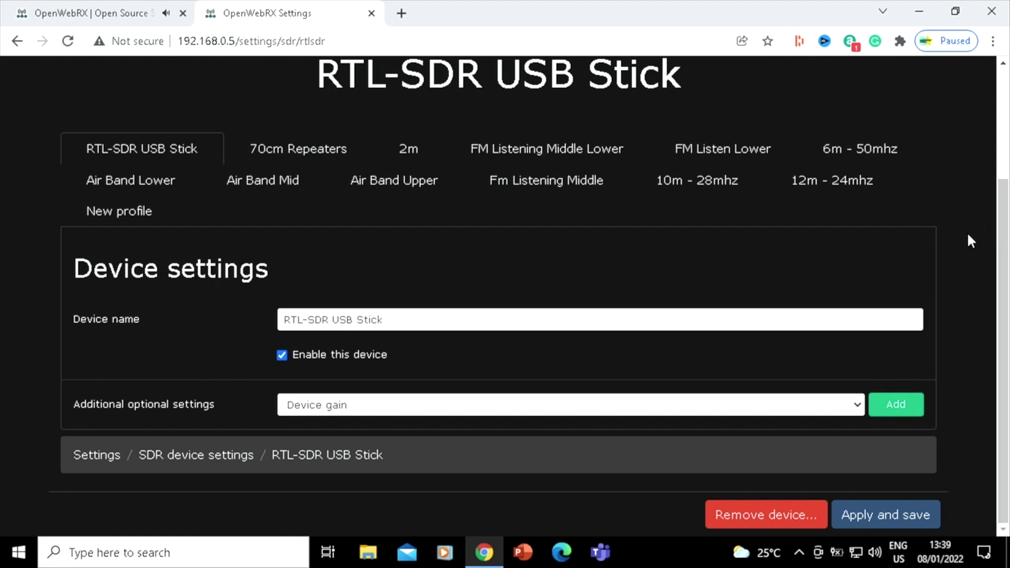
{"action": "mouse_move", "coordinate": [719, 271]}
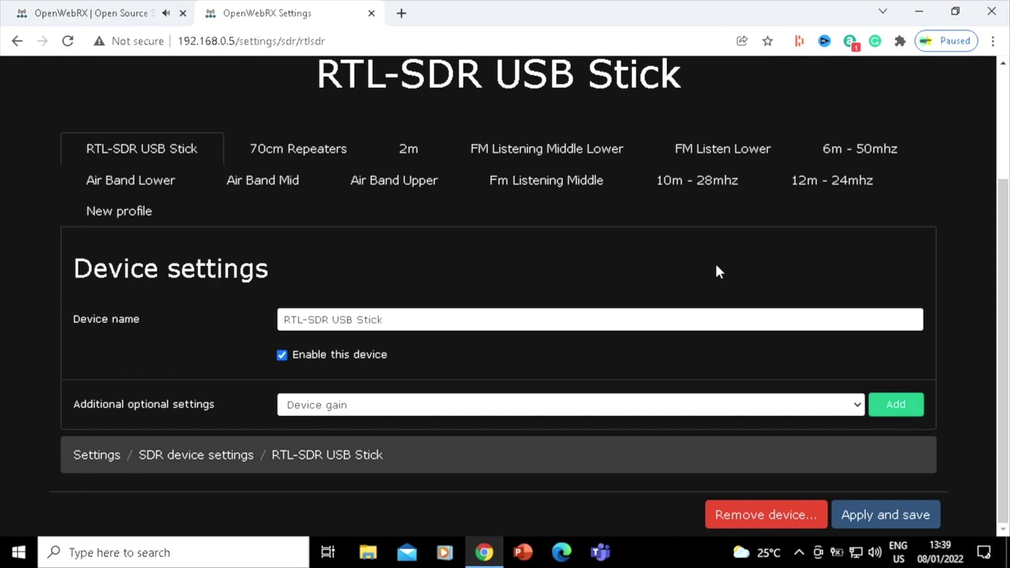
{"action": "mouse_move", "coordinate": [711, 270]}
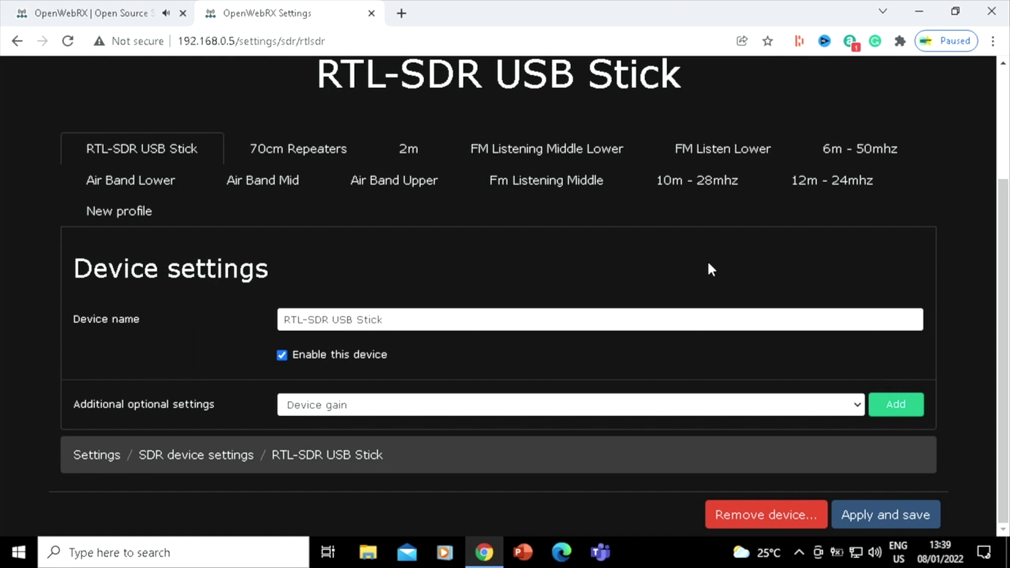
{"action": "mouse_move", "coordinate": [906, 261]}
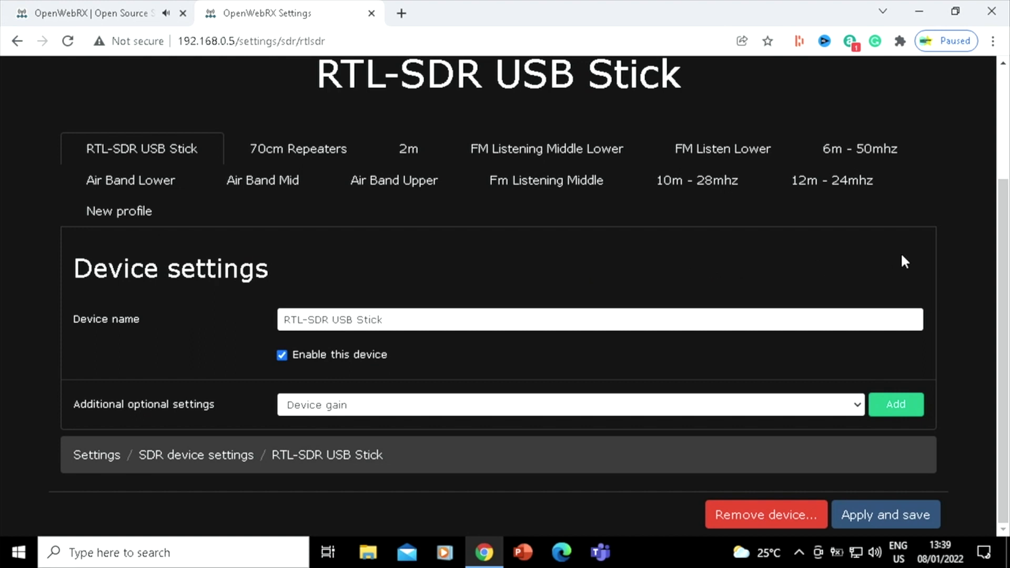
{"action": "mouse_move", "coordinate": [862, 302]}
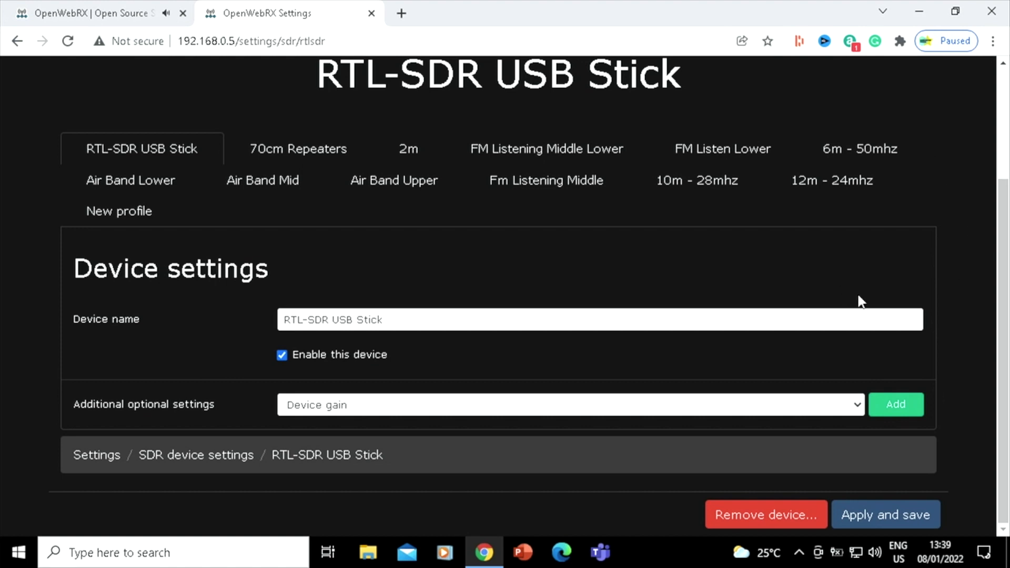
{"action": "mouse_move", "coordinate": [877, 305]}
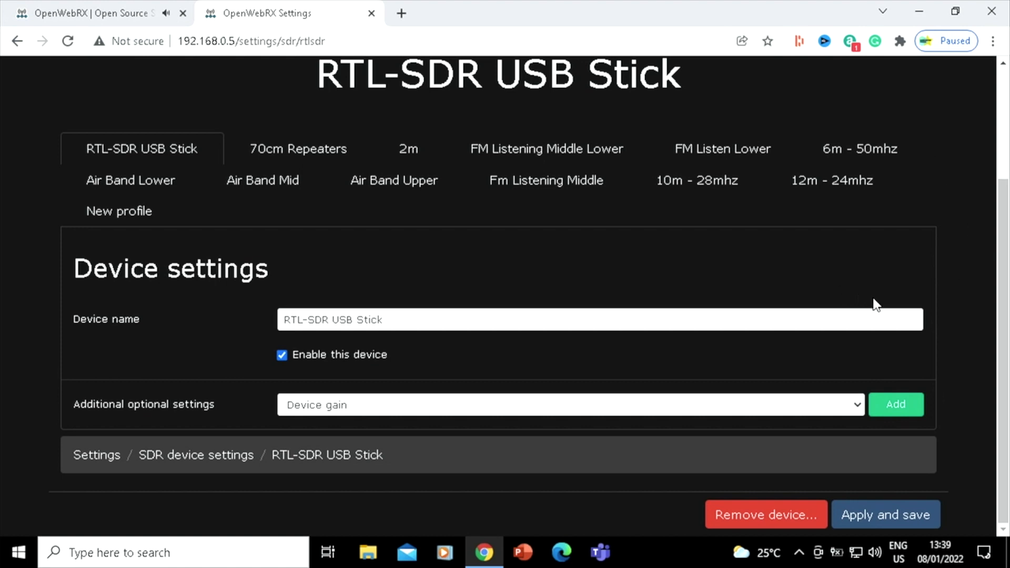
{"action": "mouse_move", "coordinate": [860, 302]}
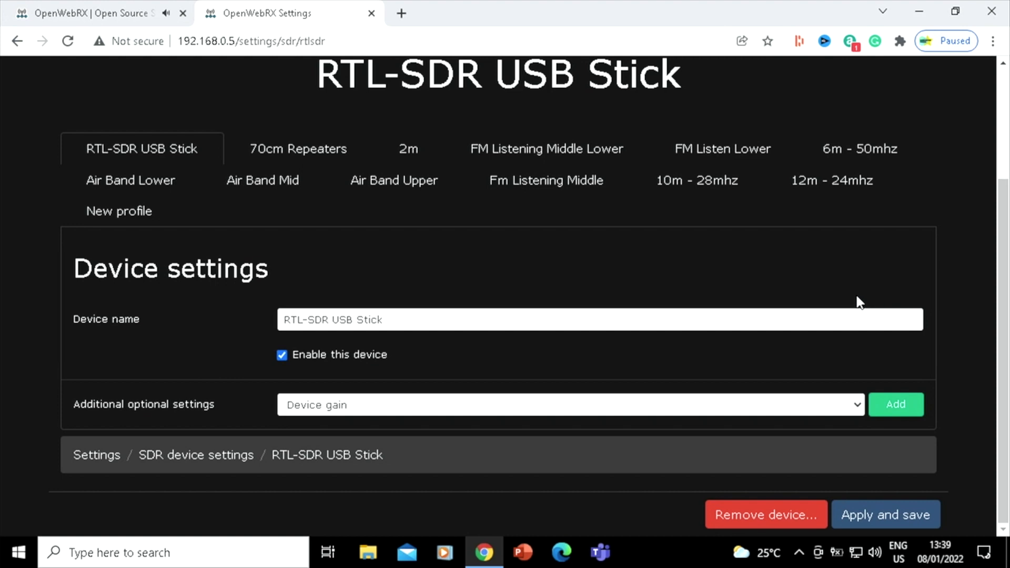
{"action": "mouse_move", "coordinate": [859, 300]}
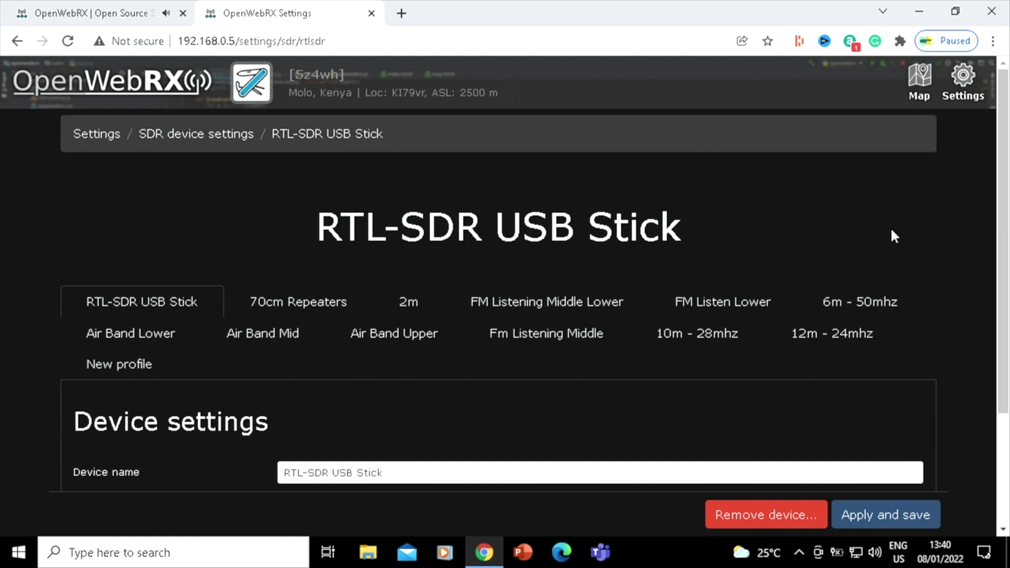
{"action": "mouse_move", "coordinate": [931, 183]}
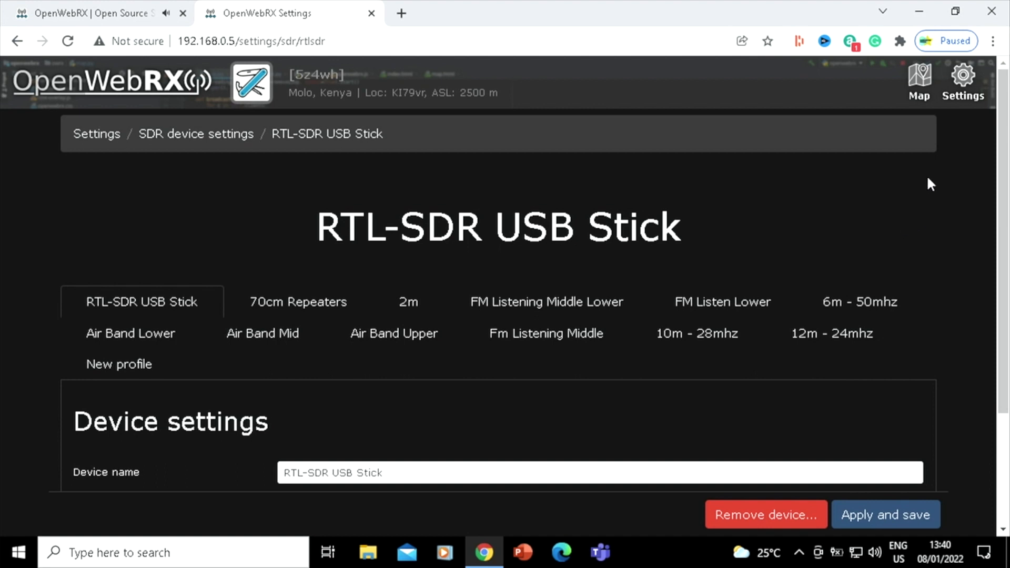
{"action": "mouse_move", "coordinate": [839, 234]}
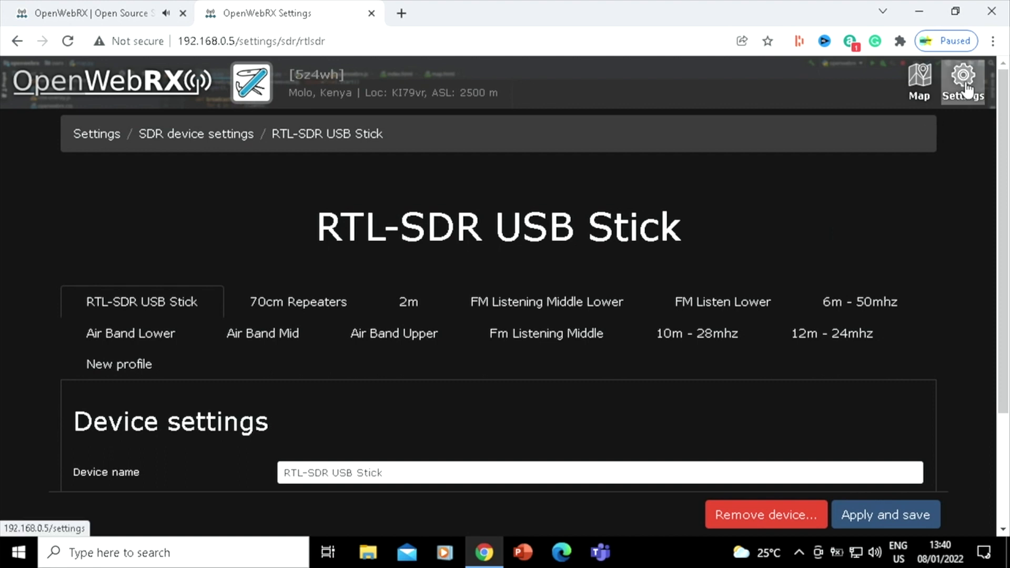
Leave settings for the live receiver tab streaming the 2m waterfall at 145.7250 MHz.
{"action": "left_click", "coordinate": [84, 13]}
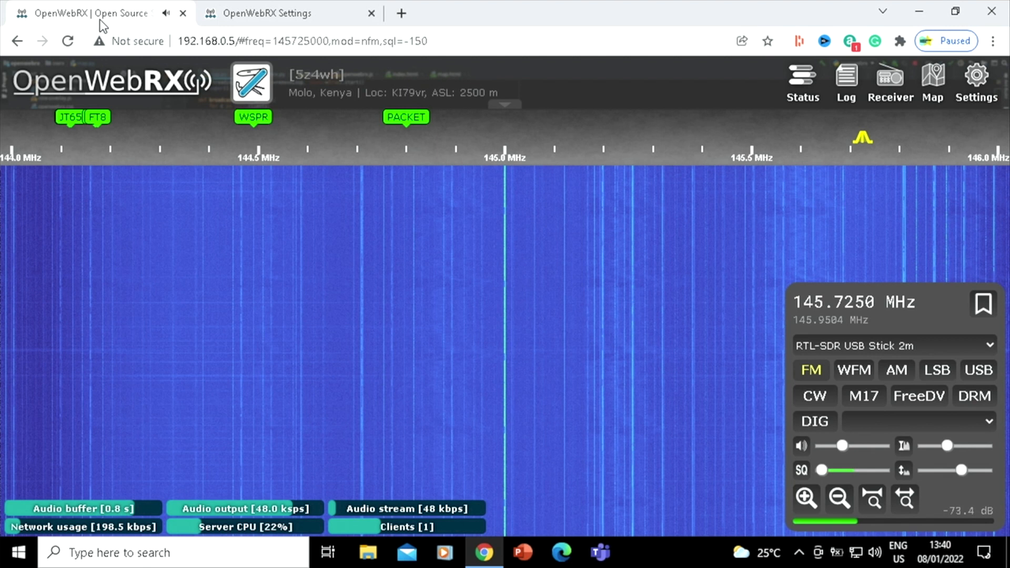
{"action": "mouse_move", "coordinate": [859, 251]}
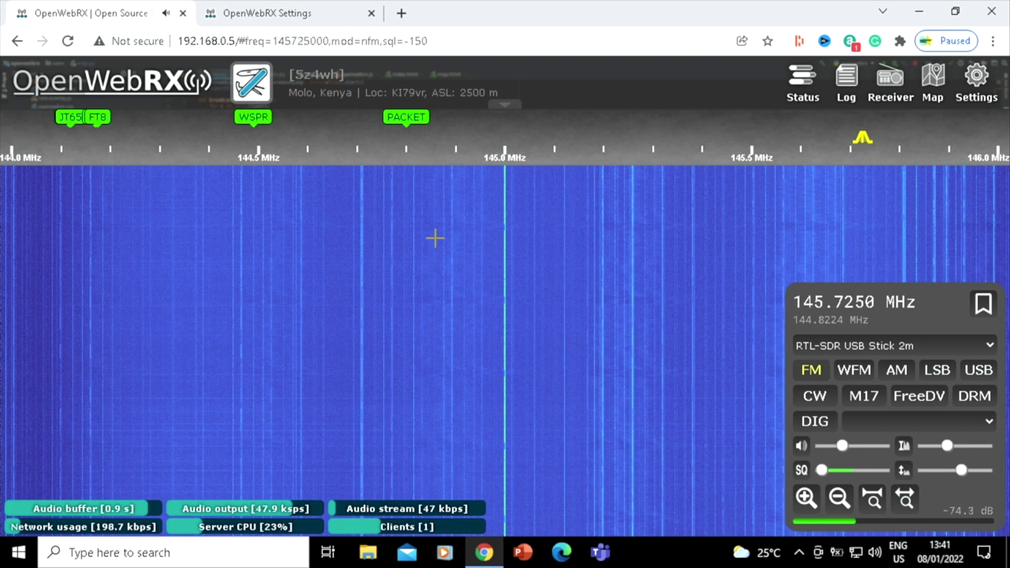
{"action": "mouse_move", "coordinate": [972, 265]}
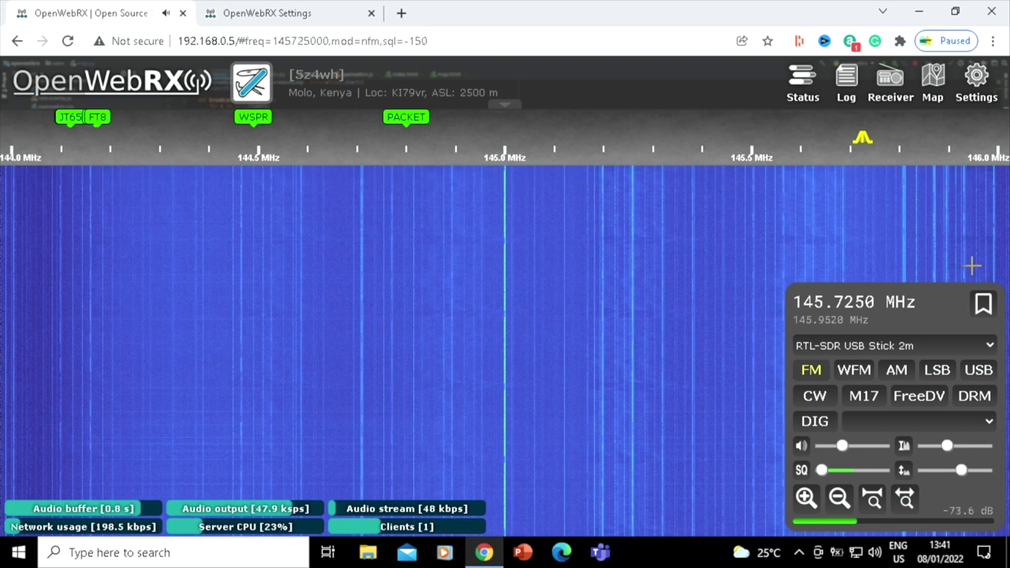
Select the RTL-SDR USB Stick 12m - 24mhz profile, tuning the receiver to 24.9000 MHz USB.
{"action": "left_click", "coordinate": [893, 345]}
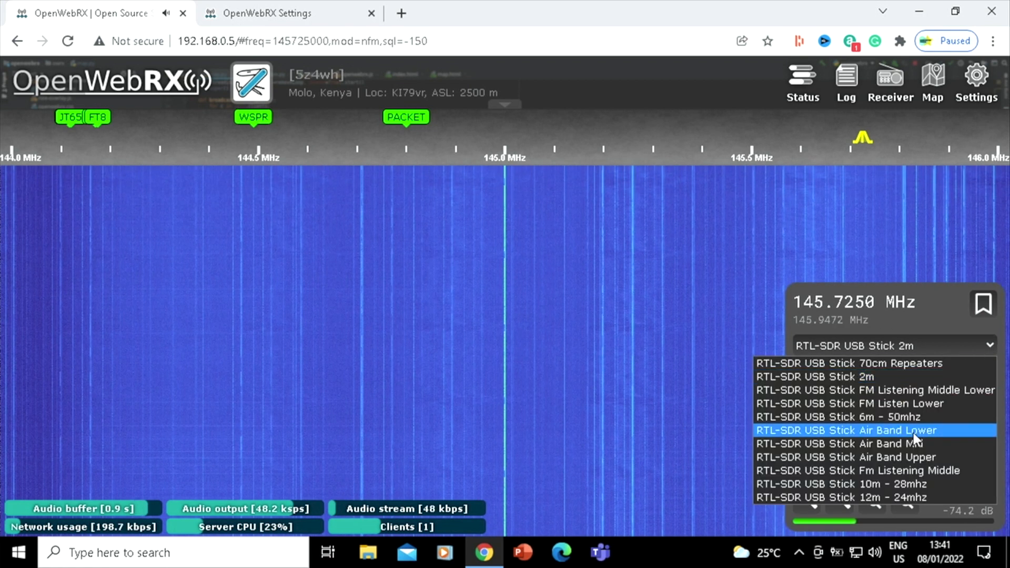
{"action": "mouse_move", "coordinate": [877, 371]}
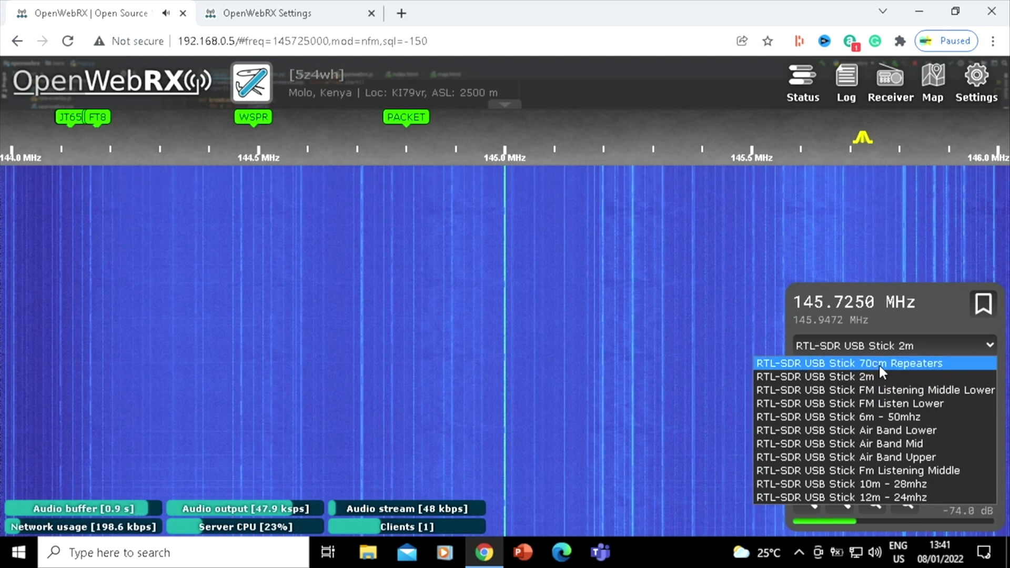
{"action": "mouse_move", "coordinate": [961, 495]}
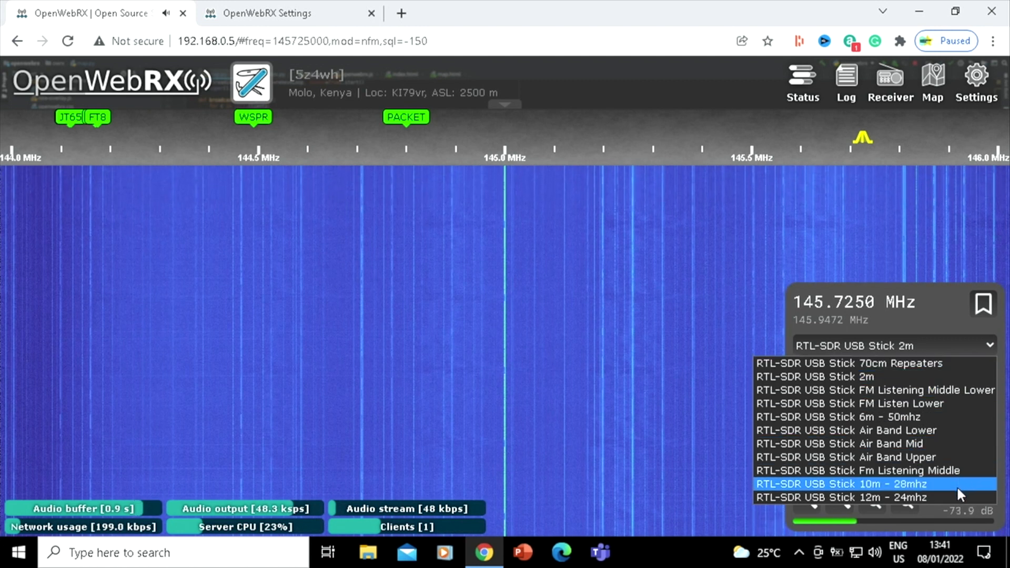
{"action": "left_click", "coordinate": [838, 497]}
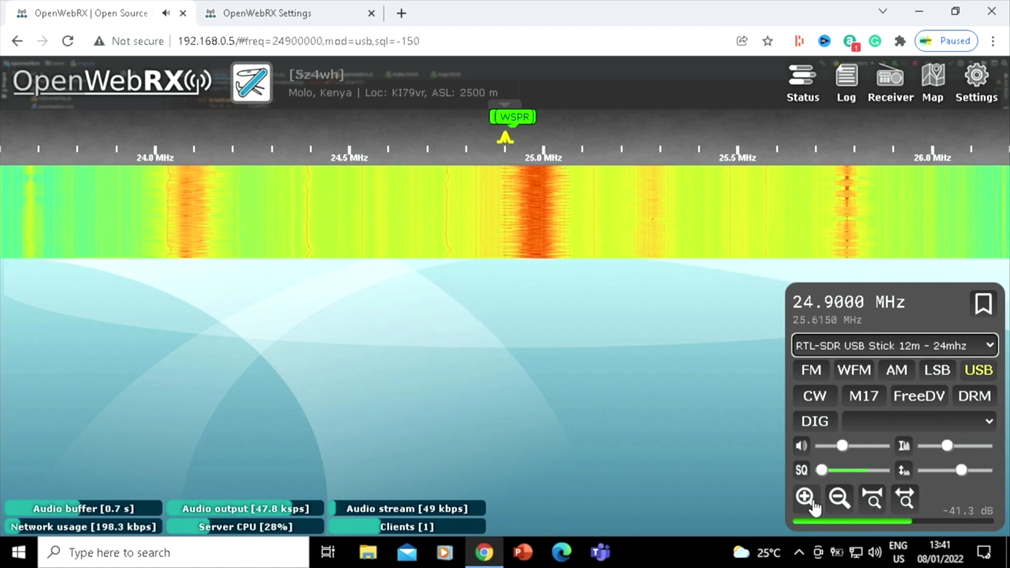
Zoom the waterfall twice onto a narrow stretch around 24.90 MHz showing the FT8 and JS8 bookmarks.
{"action": "left_click", "coordinate": [806, 498]}
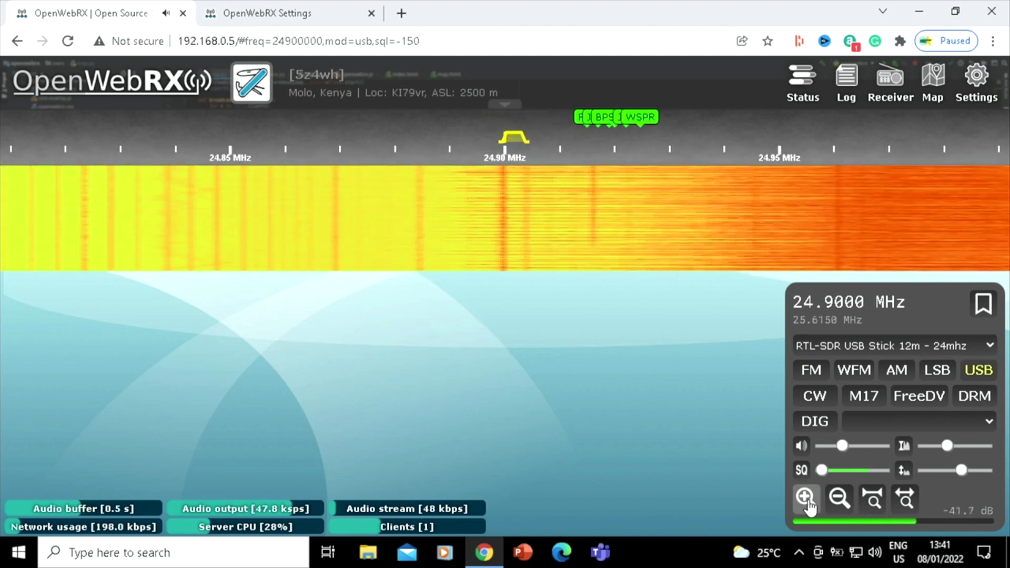
{"action": "left_click", "coordinate": [805, 498]}
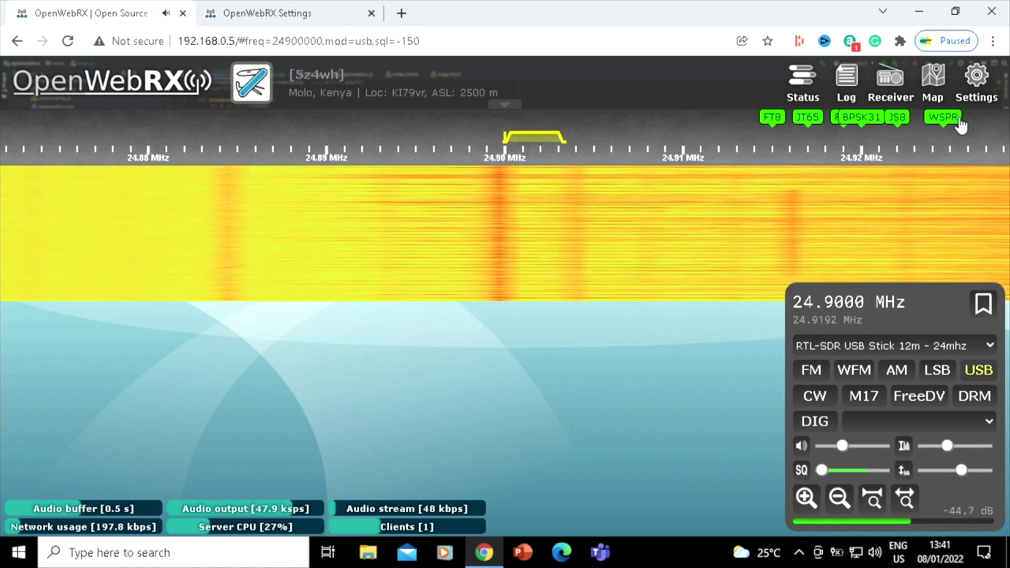
{"action": "mouse_move", "coordinate": [771, 128]}
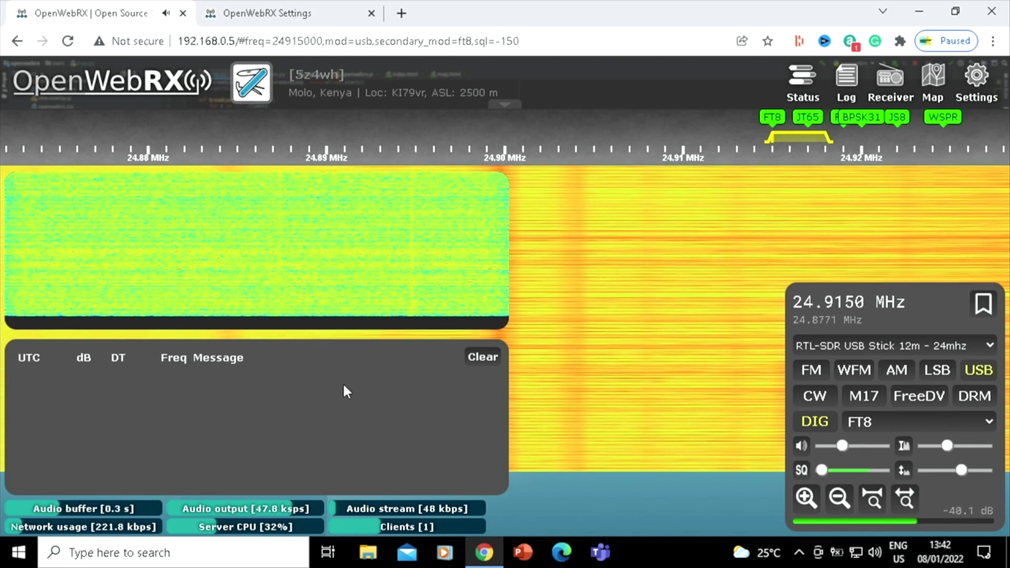
{"action": "mouse_move", "coordinate": [464, 396]}
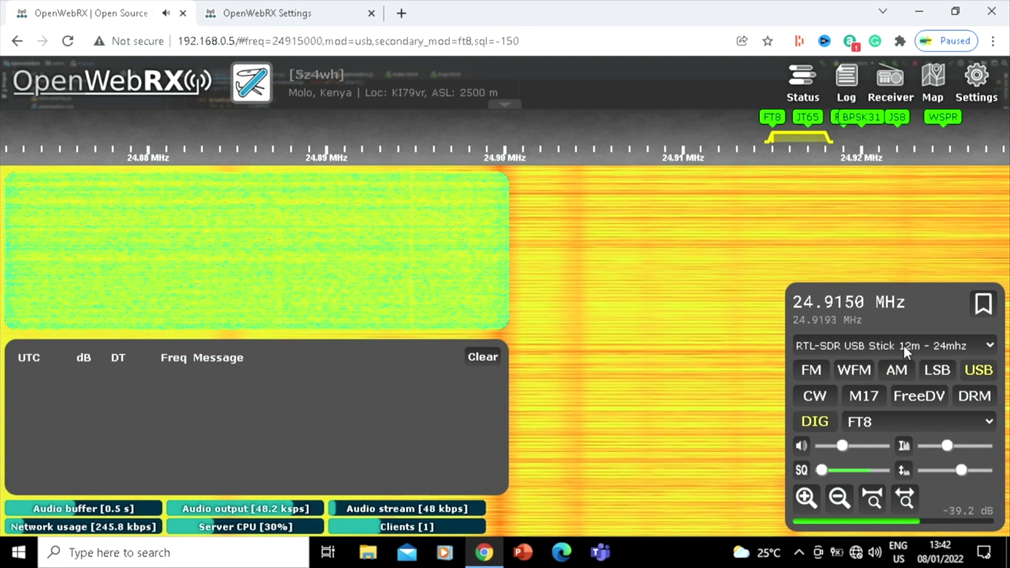
Select the RTL-SDR USB Stick 10m - 28mhz profile so FT8 decodes appear at 28.0740 MHz.
{"action": "left_click", "coordinate": [895, 345]}
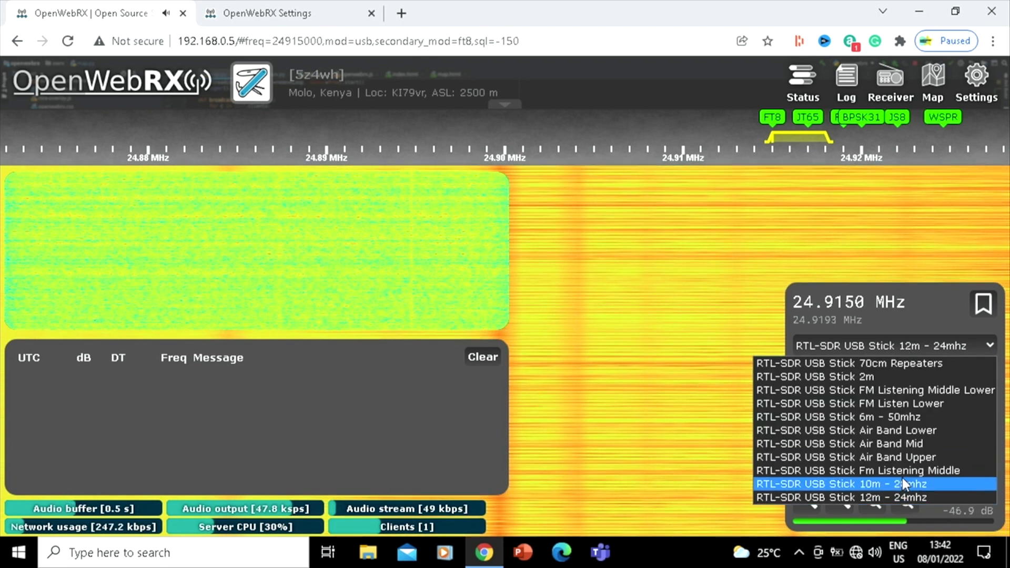
{"action": "left_click", "coordinate": [841, 484]}
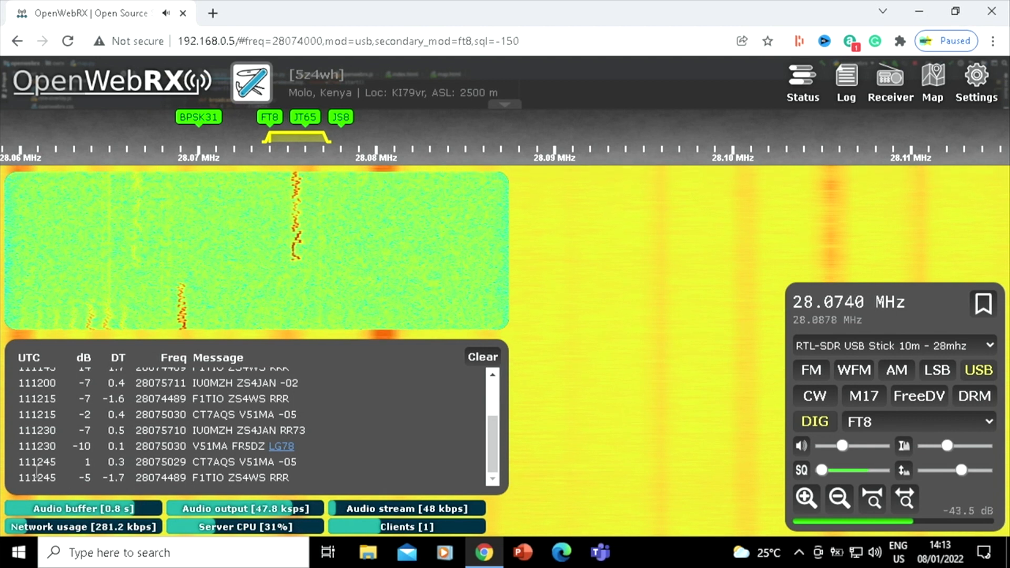
{"action": "mouse_move", "coordinate": [585, 363]}
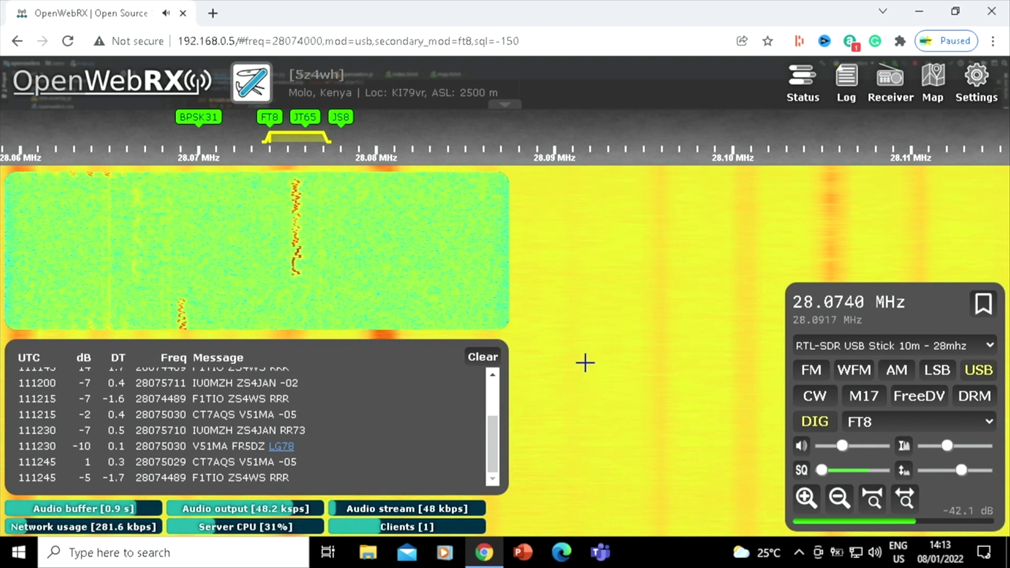